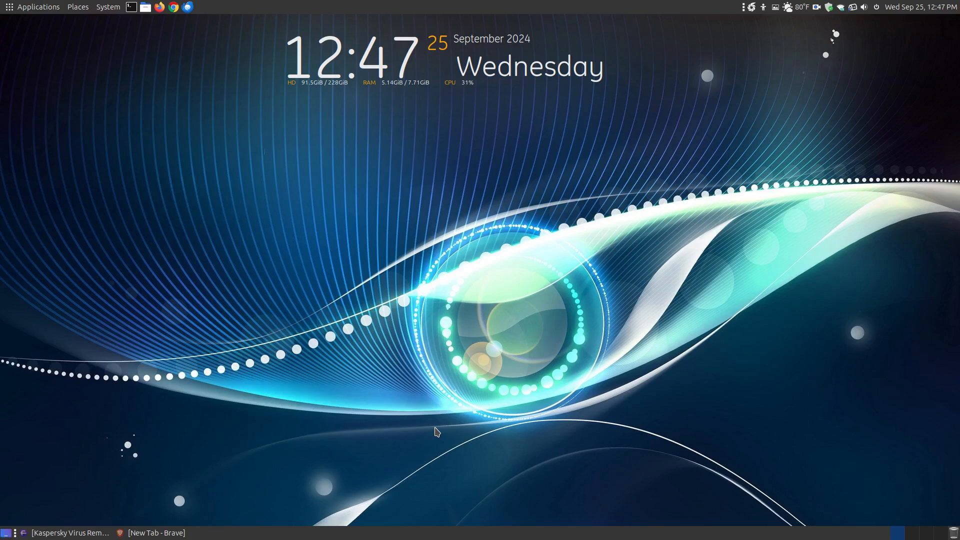
pyautogui.moveTo(84, 519)
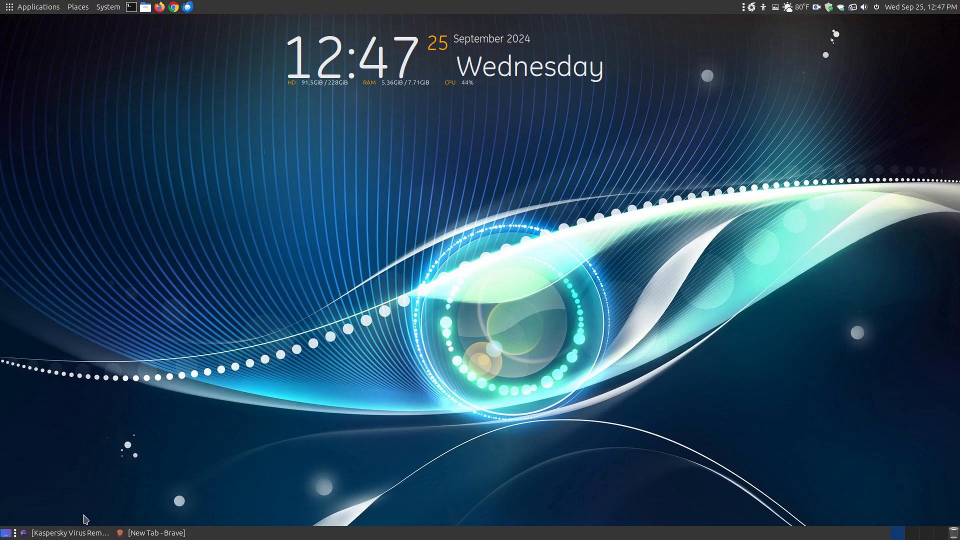
# Show the Kaspersky Virus Removal Tool post in Firefox and highlight 'portable app' in its intro.
pyautogui.click(69, 533)
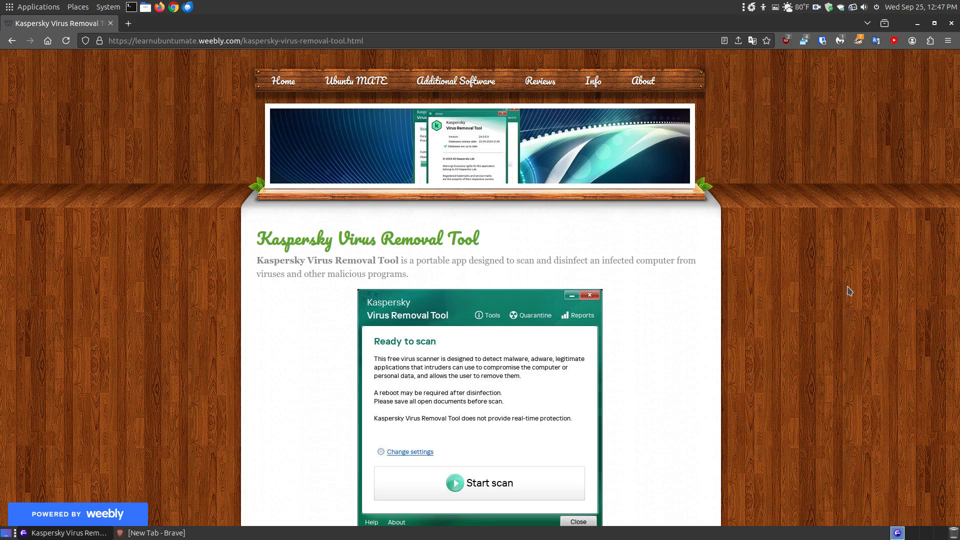
pyautogui.moveTo(311, 311)
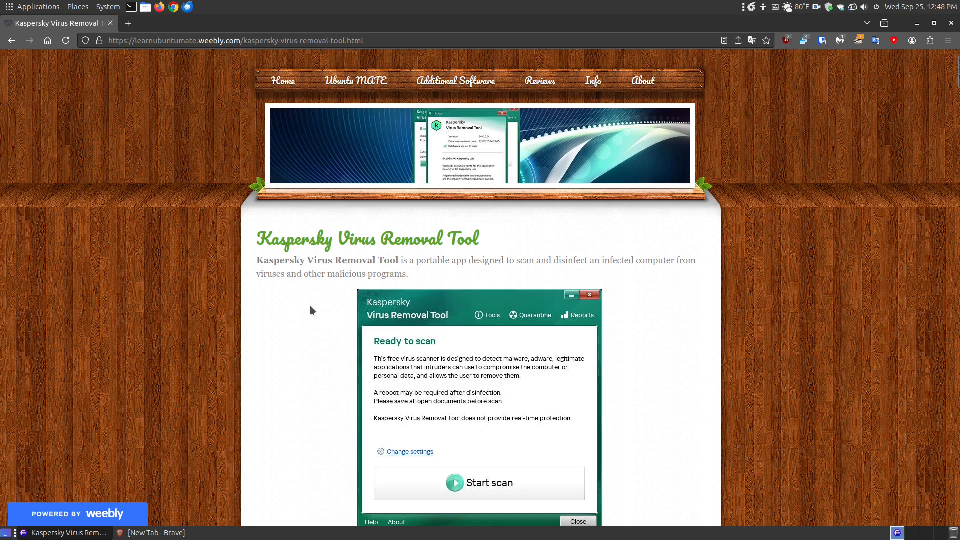
pyautogui.moveTo(440, 288)
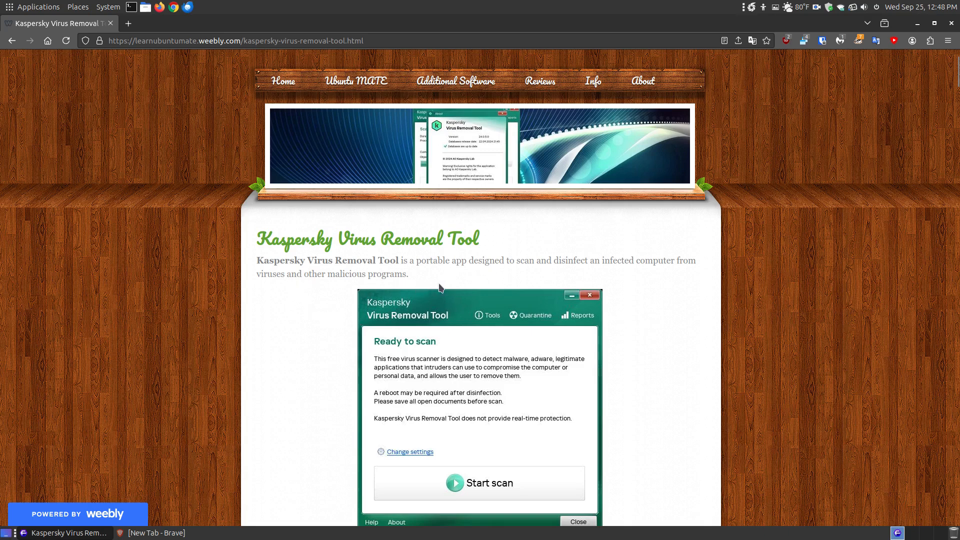
pyautogui.moveTo(465, 263)
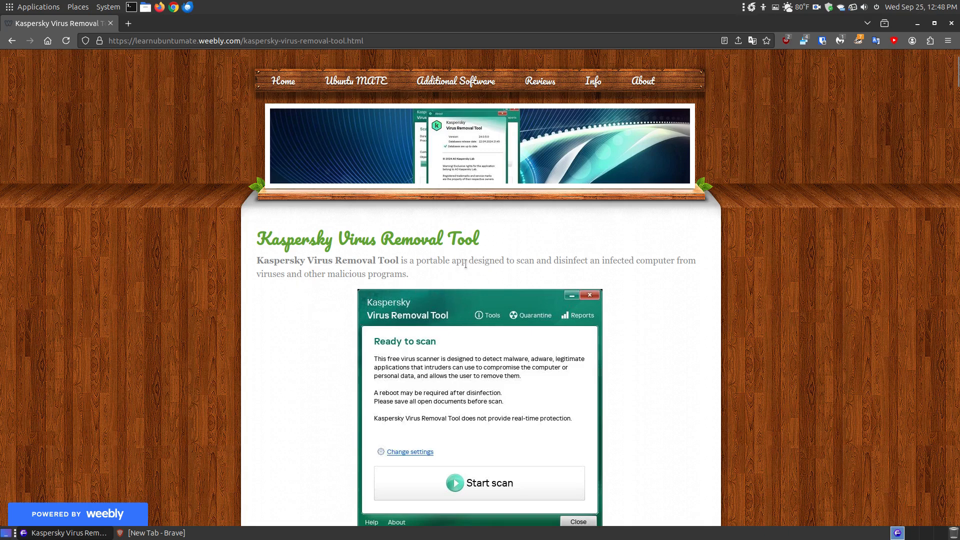
pyautogui.doubleClick(438, 260)
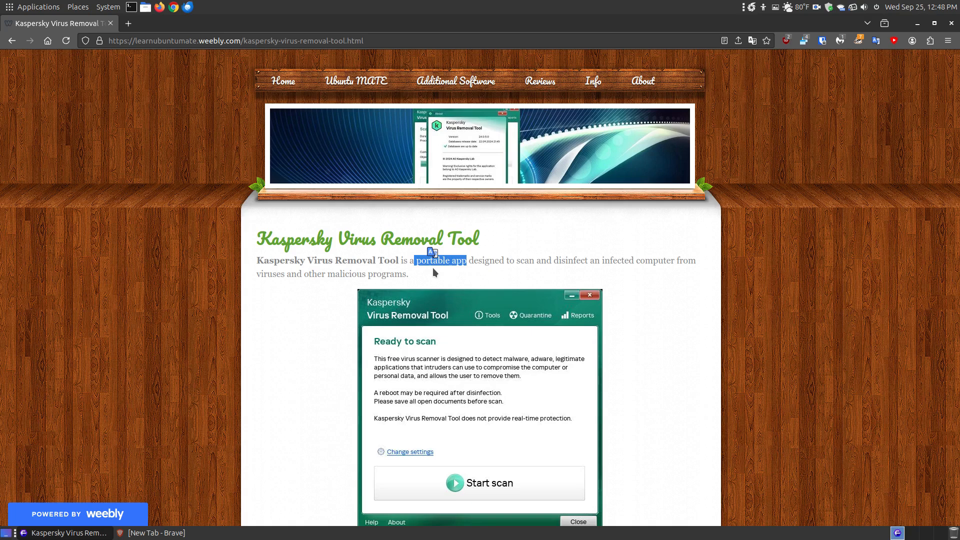
pyautogui.moveTo(540, 259)
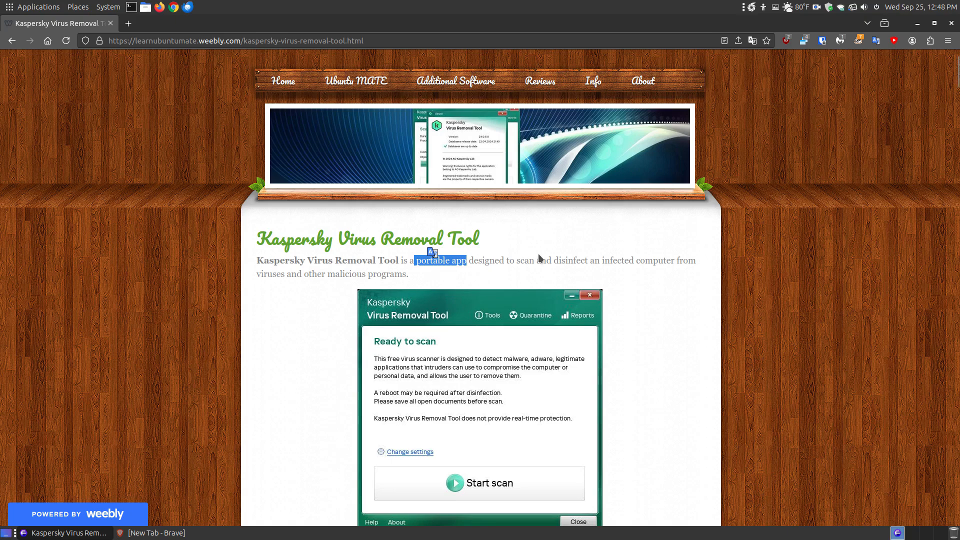
pyautogui.moveTo(497, 283)
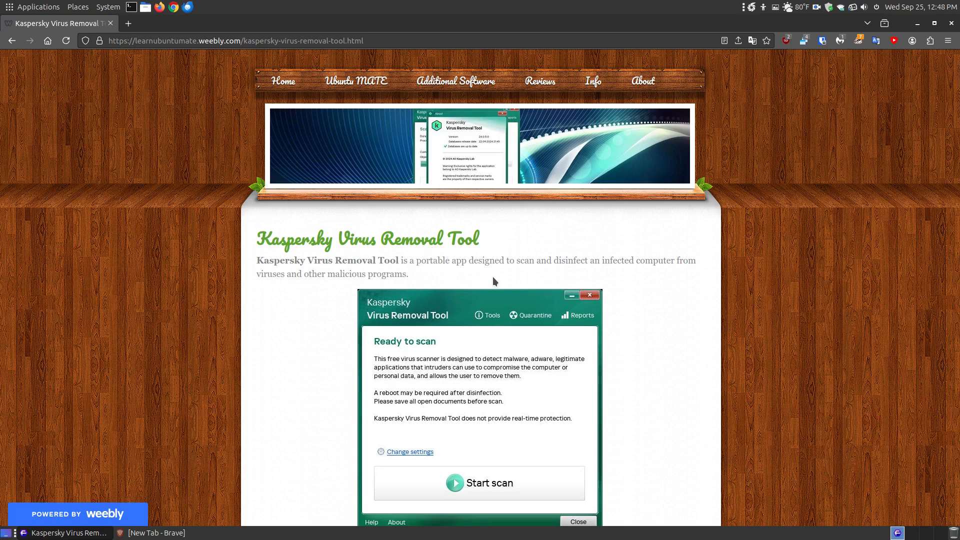
pyautogui.moveTo(485, 277)
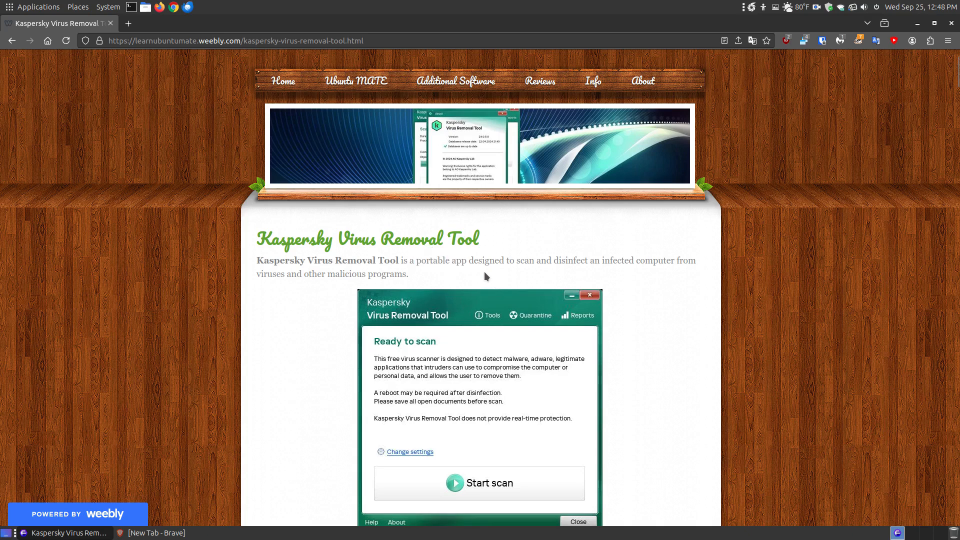
pyautogui.moveTo(561, 264)
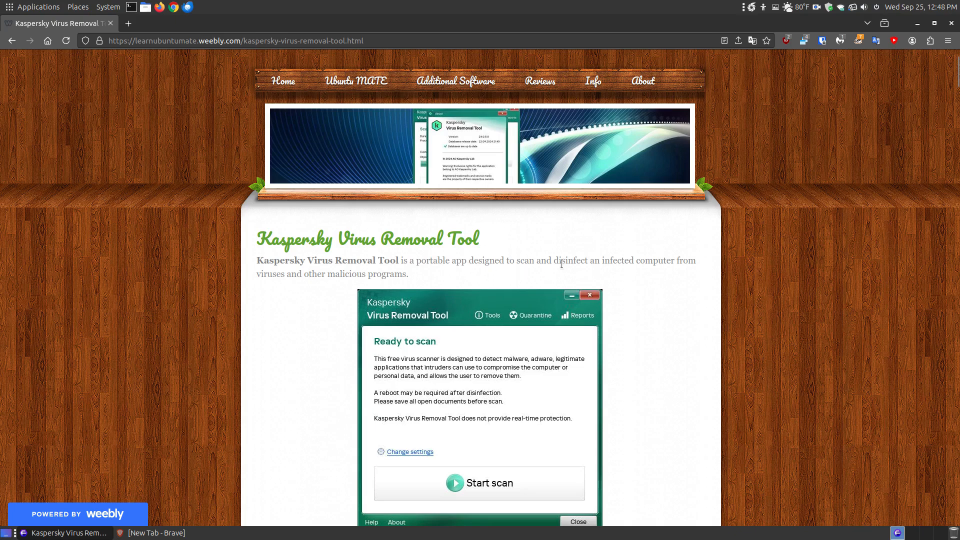
pyautogui.moveTo(727, 273)
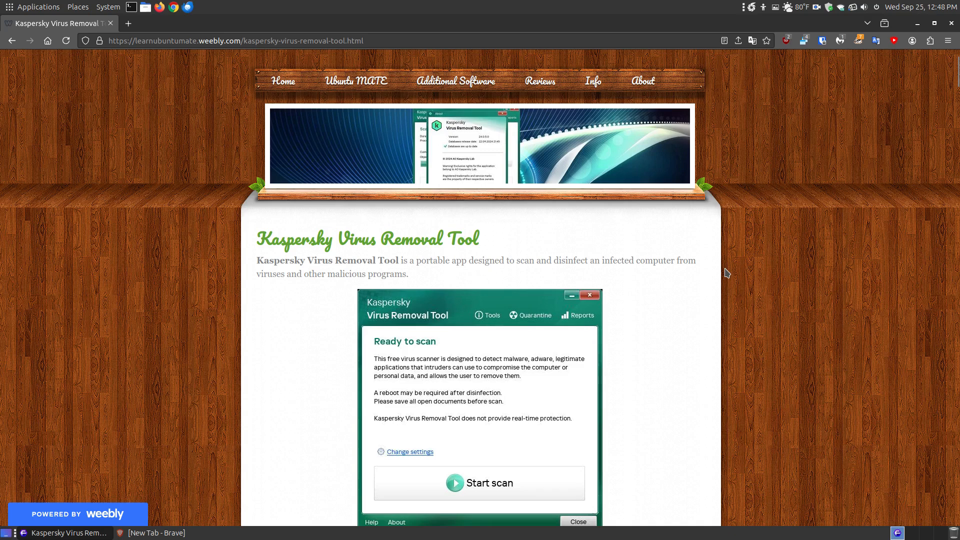
pyautogui.moveTo(407, 278)
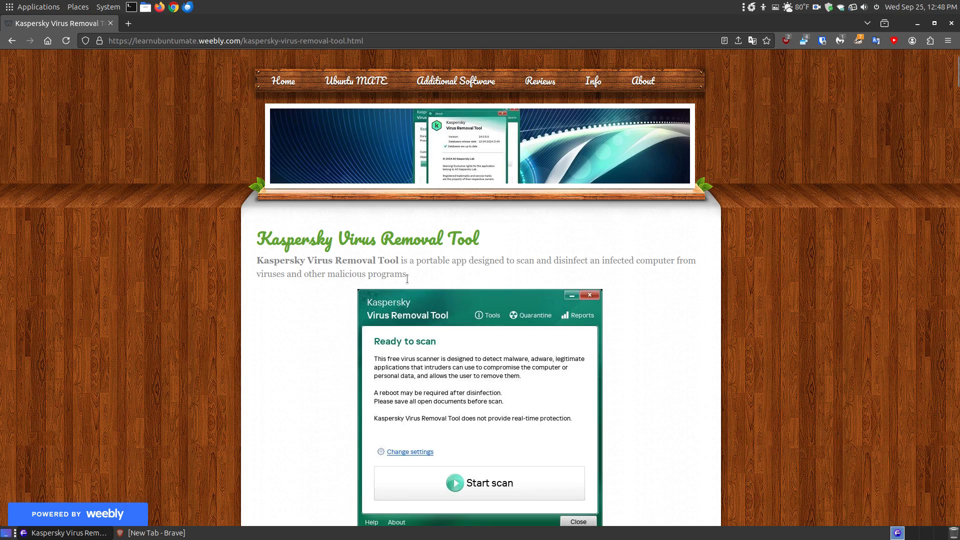
pyautogui.moveTo(533, 421)
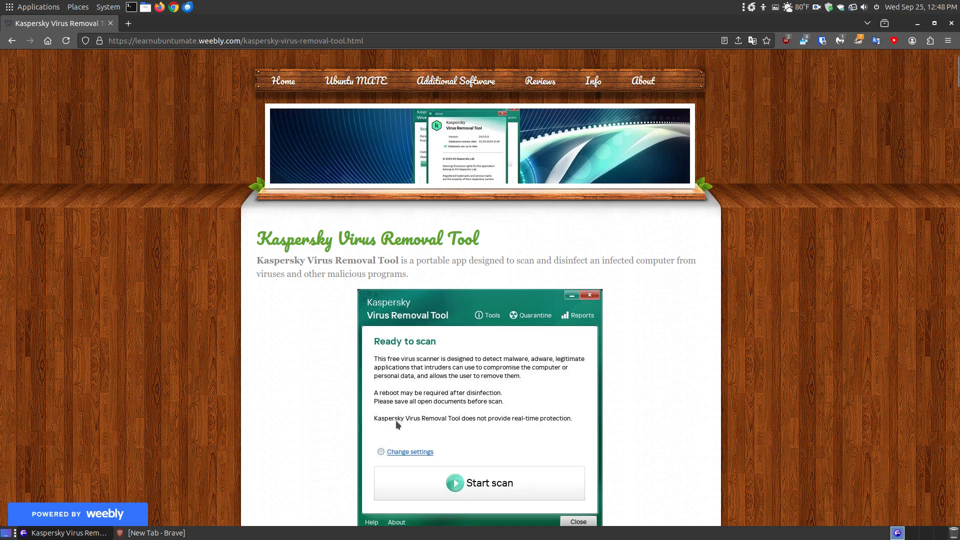
pyautogui.moveTo(531, 428)
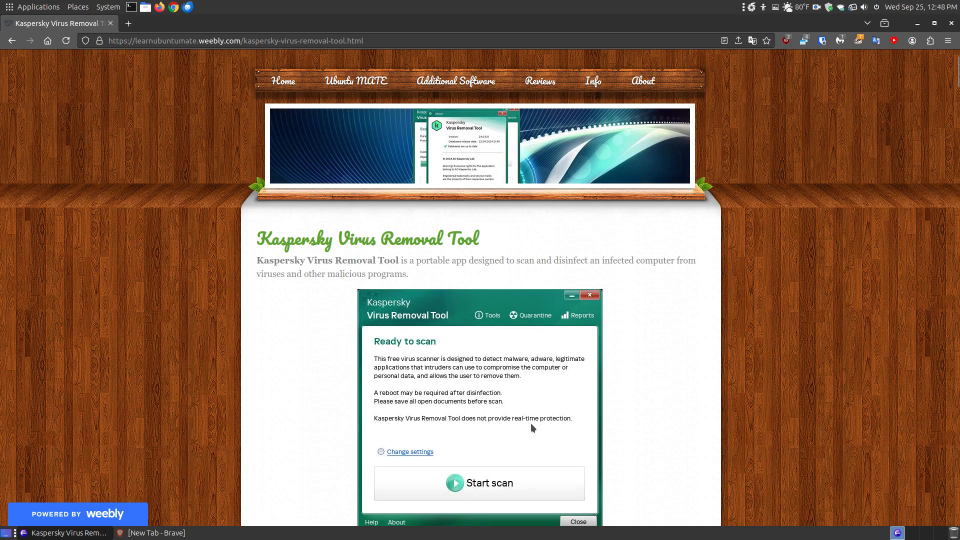
pyautogui.moveTo(723, 360)
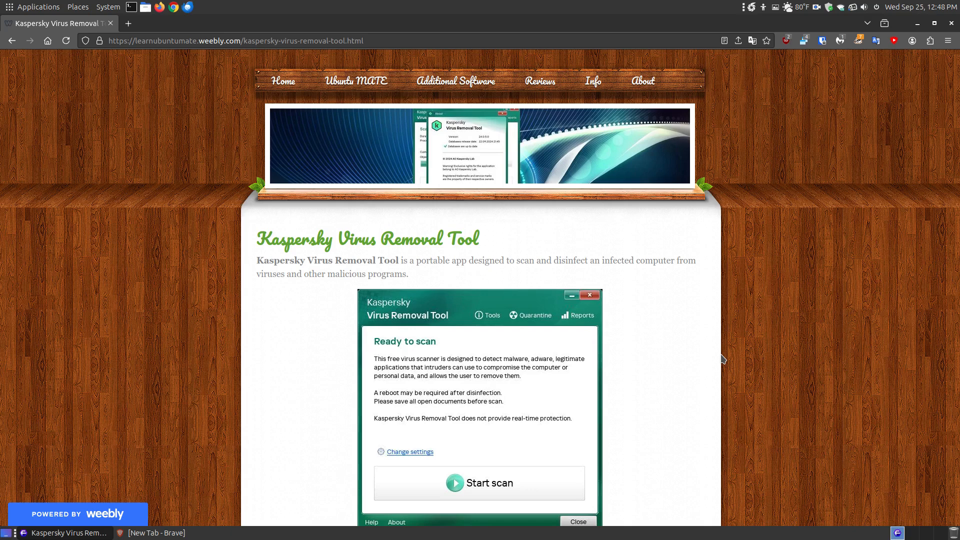
pyautogui.moveTo(679, 346)
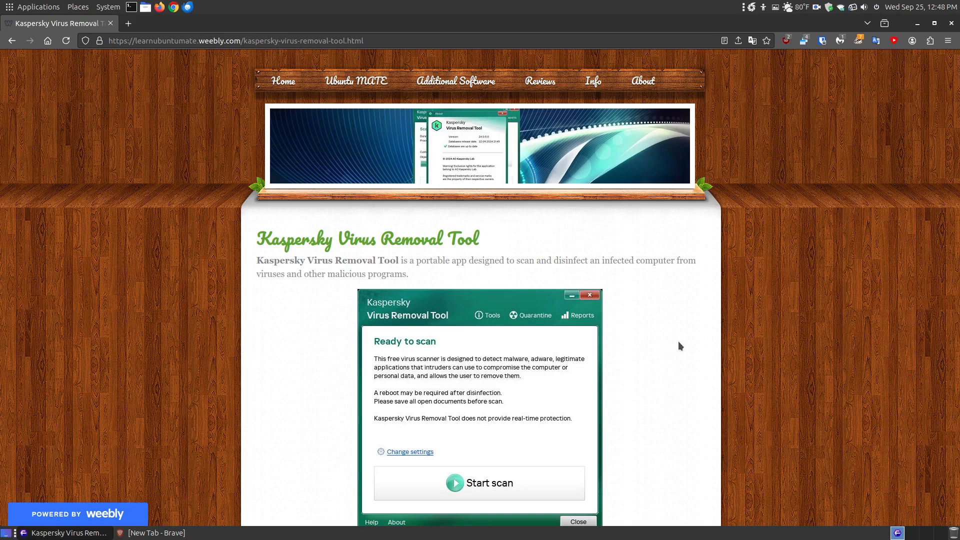
# Scroll down to the Download section, the US unavailability note and the Touch VPN paragraph.
pyautogui.scroll(-3)
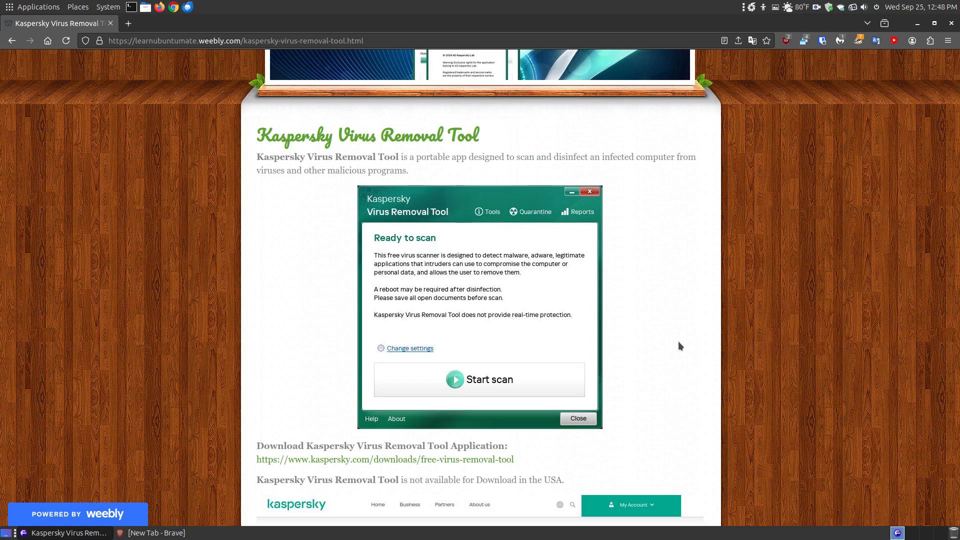
pyautogui.scroll(-3)
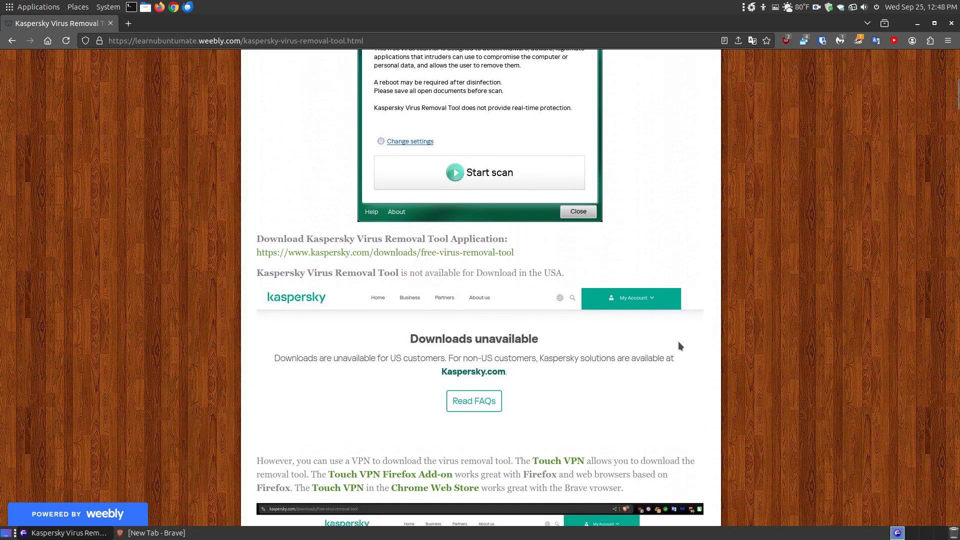
pyautogui.moveTo(499, 310)
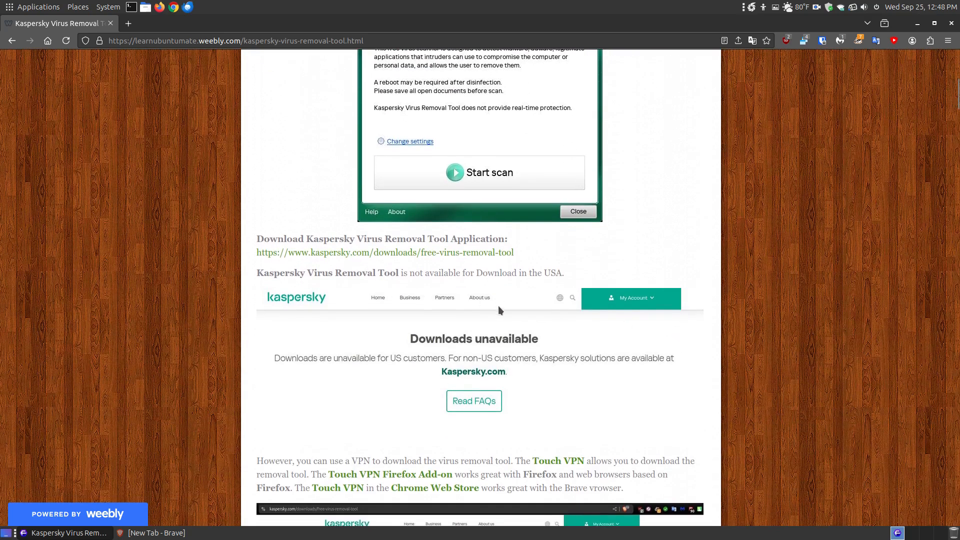
pyautogui.moveTo(96, 362)
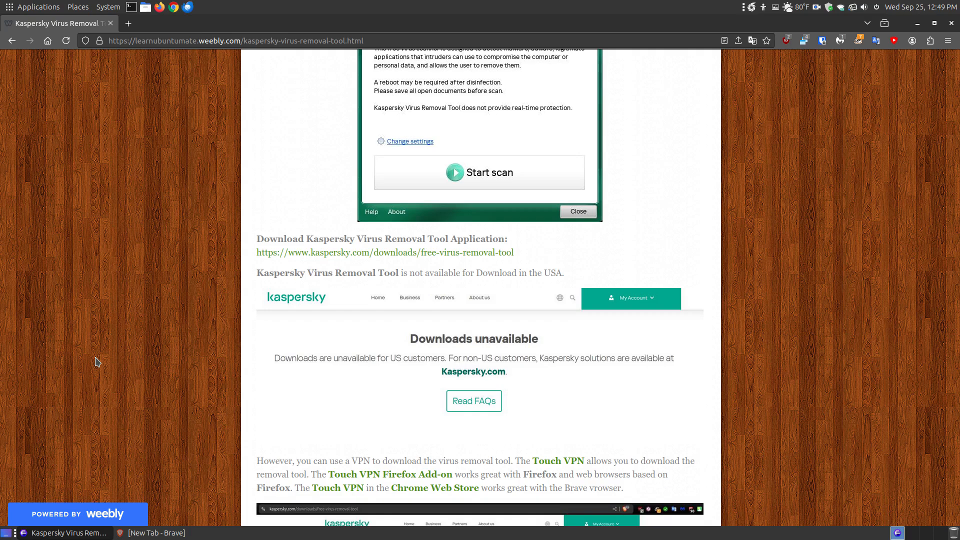
pyautogui.moveTo(167, 335)
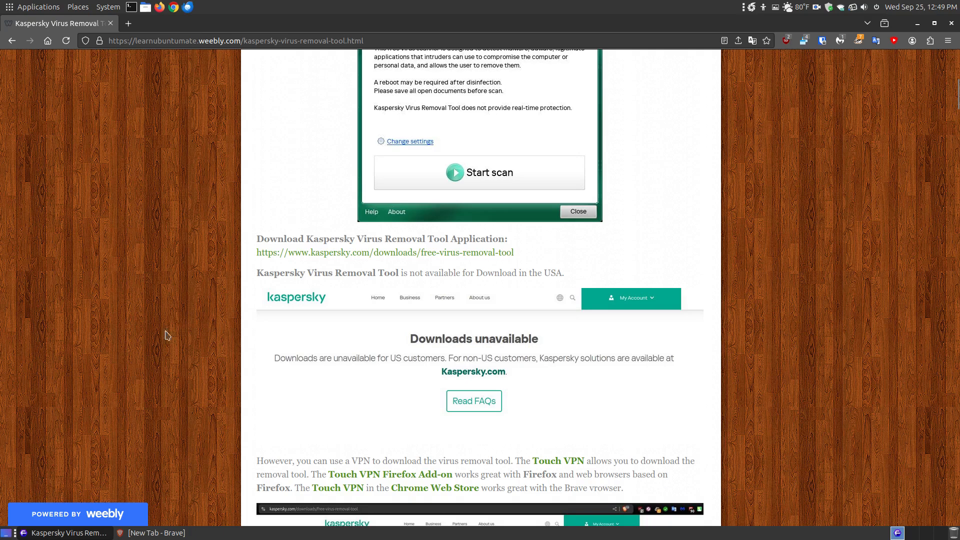
pyautogui.moveTo(120, 394)
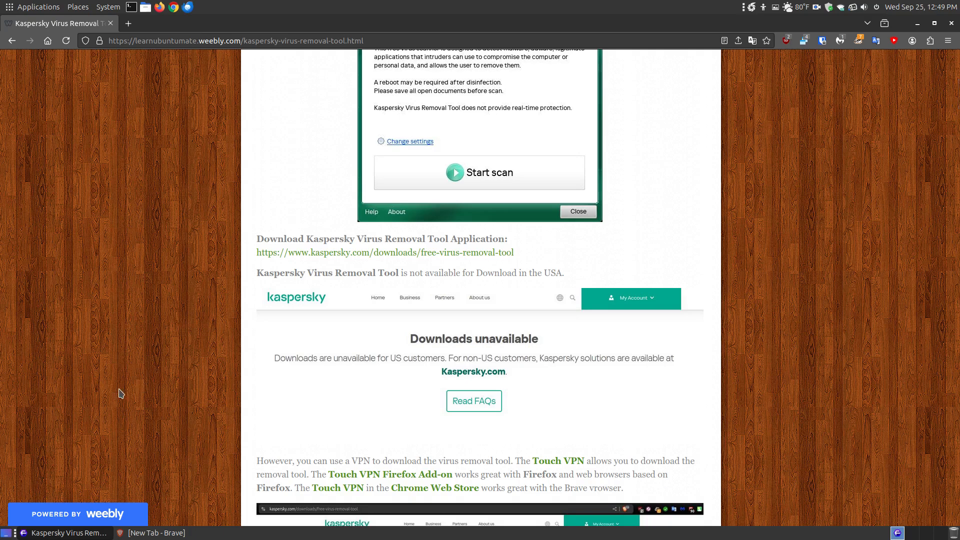
pyautogui.moveTo(417, 242)
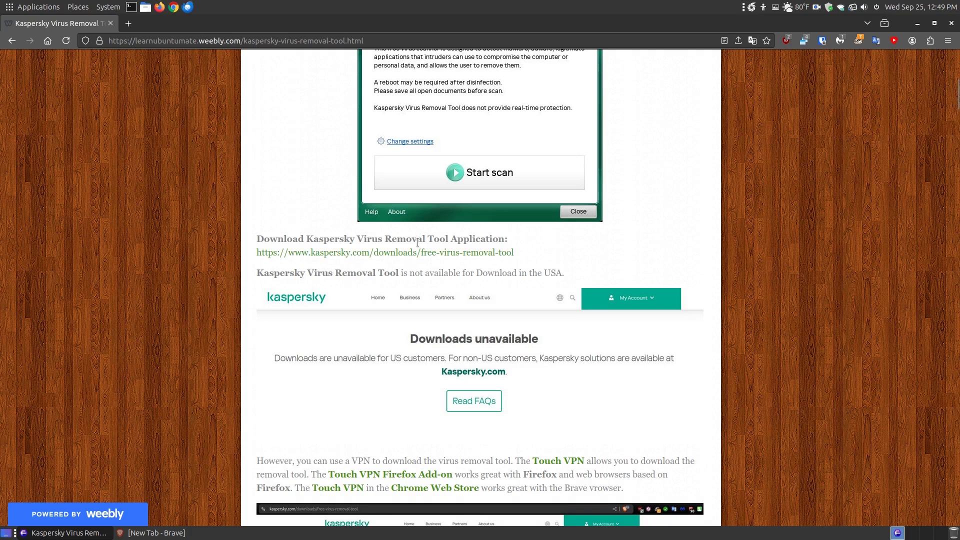
# Open the kaspersky.com free virus removal tool download page in a new tab and copy its address.
pyautogui.click(385, 252)
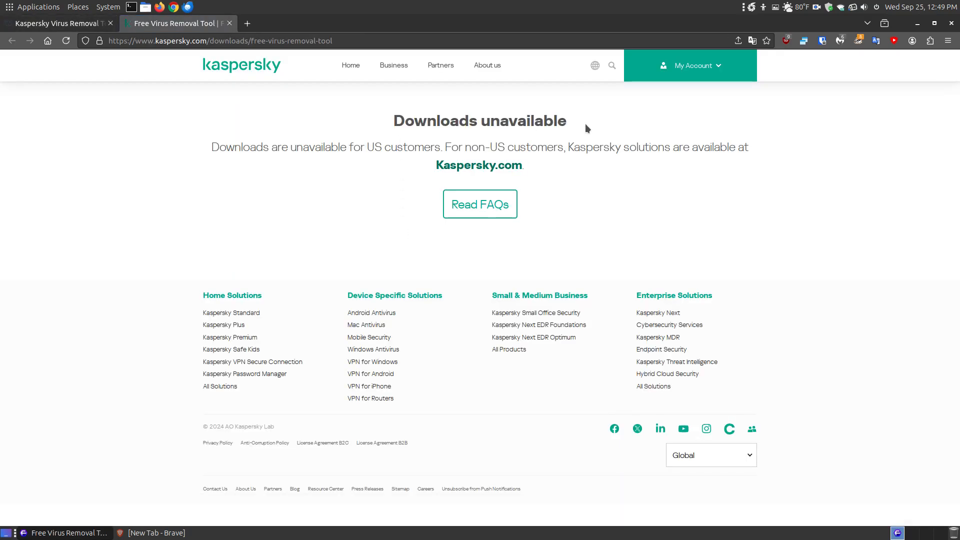
pyautogui.moveTo(415, 160)
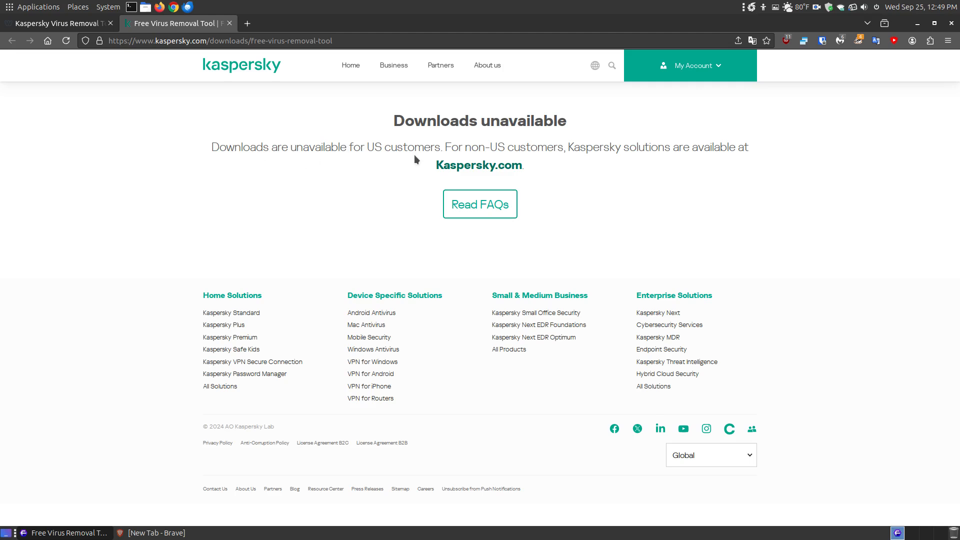
pyautogui.moveTo(620, 172)
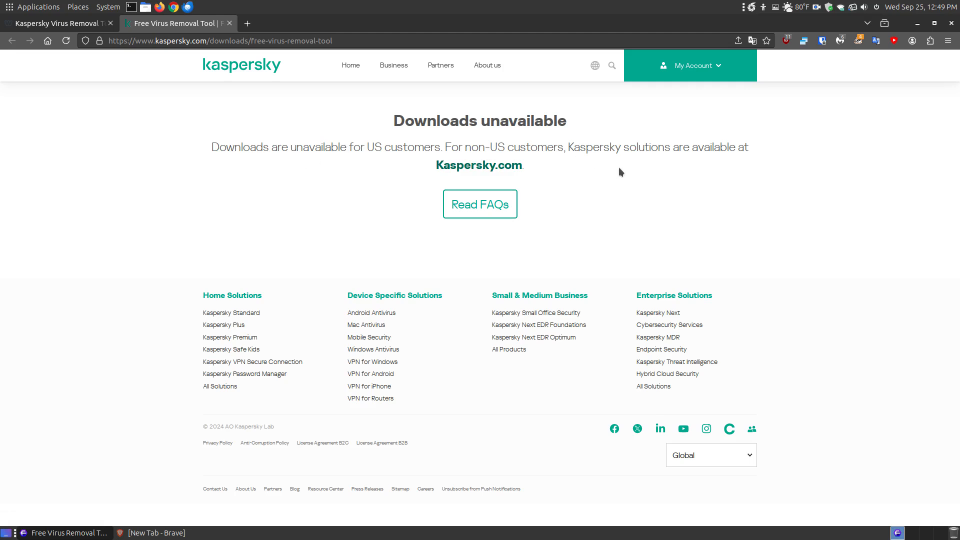
pyautogui.moveTo(749, 156)
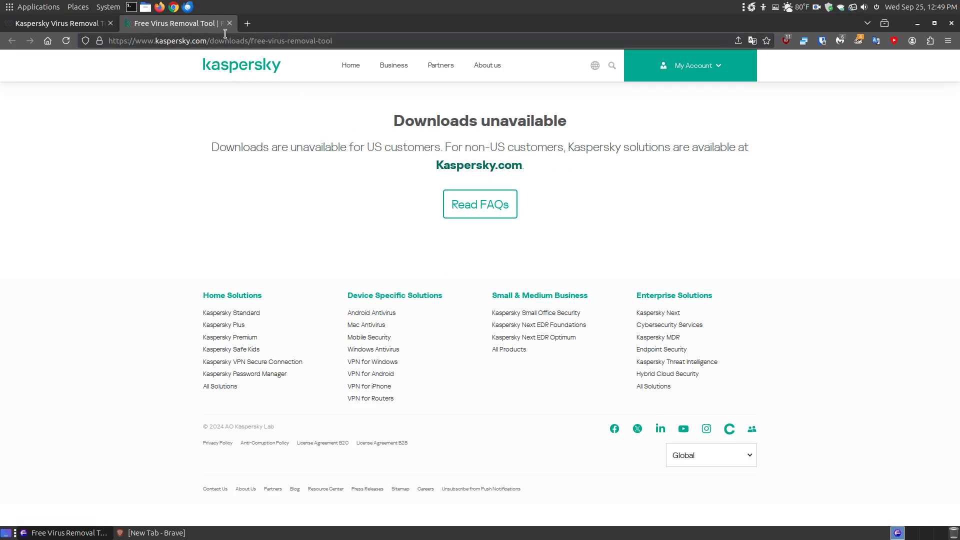
pyautogui.rightClick(231, 41)
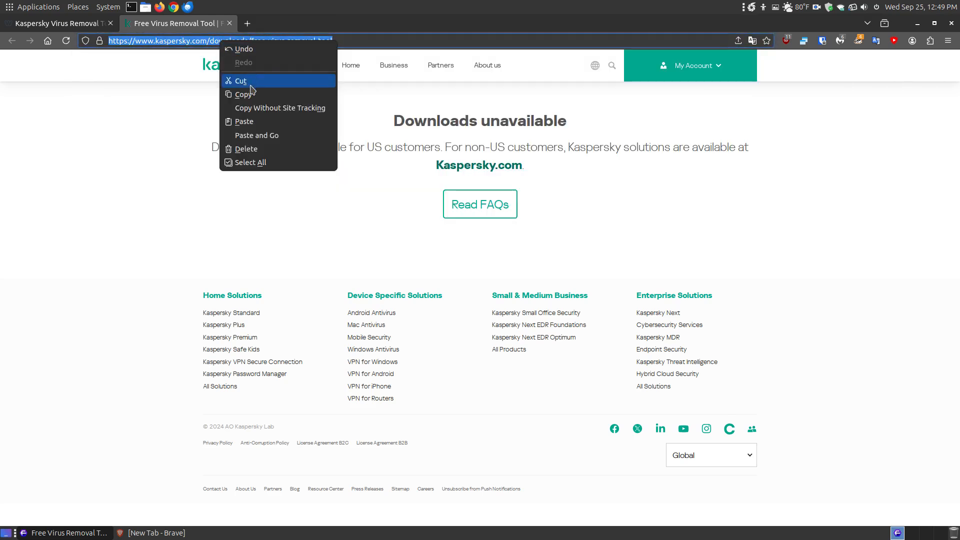
pyautogui.click(230, 23)
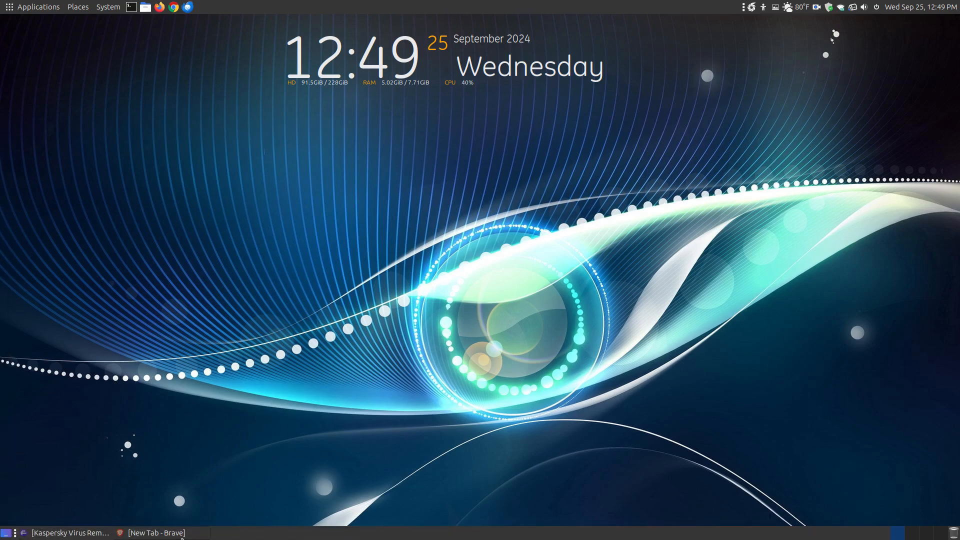
# Connect the Touch VPN extension in Brave until encryption is enabled.
pyautogui.click(156, 532)
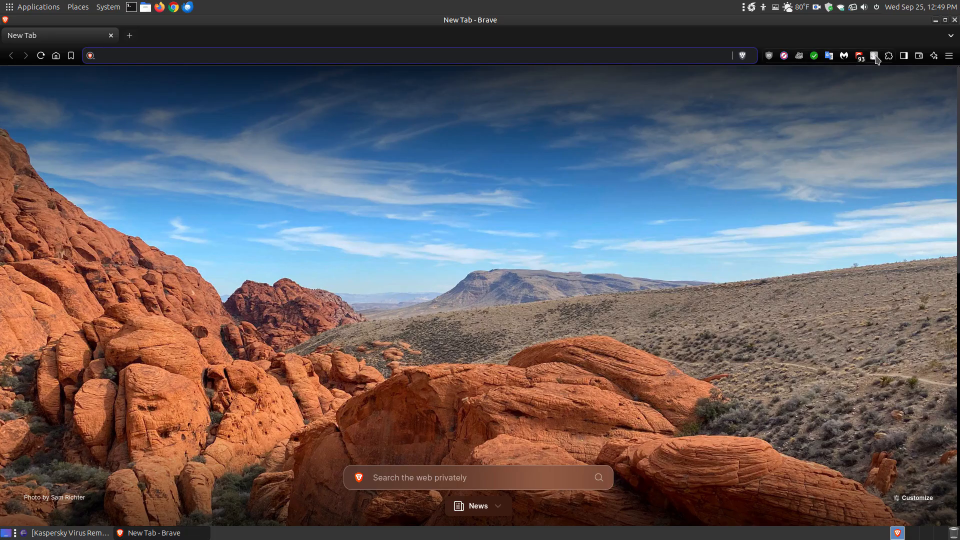
pyautogui.click(875, 55)
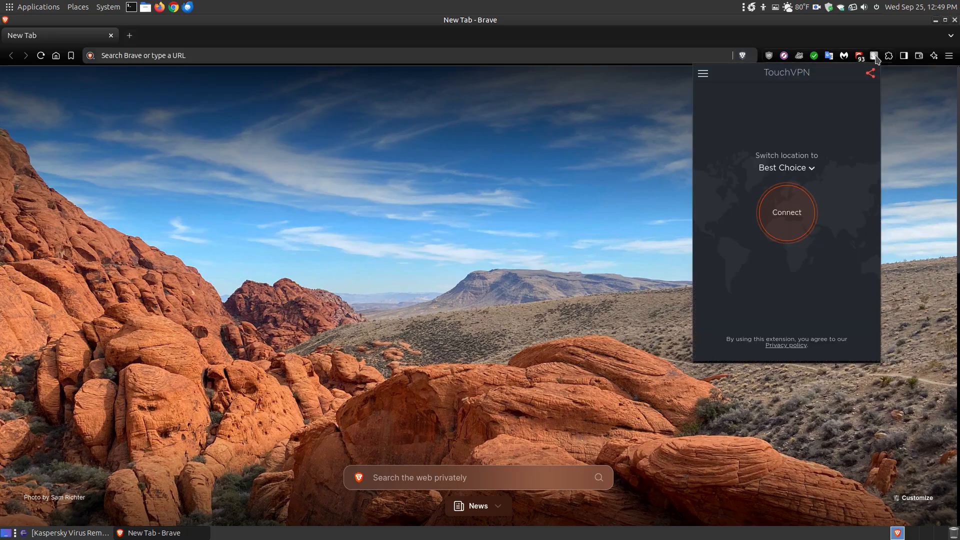
pyautogui.click(786, 213)
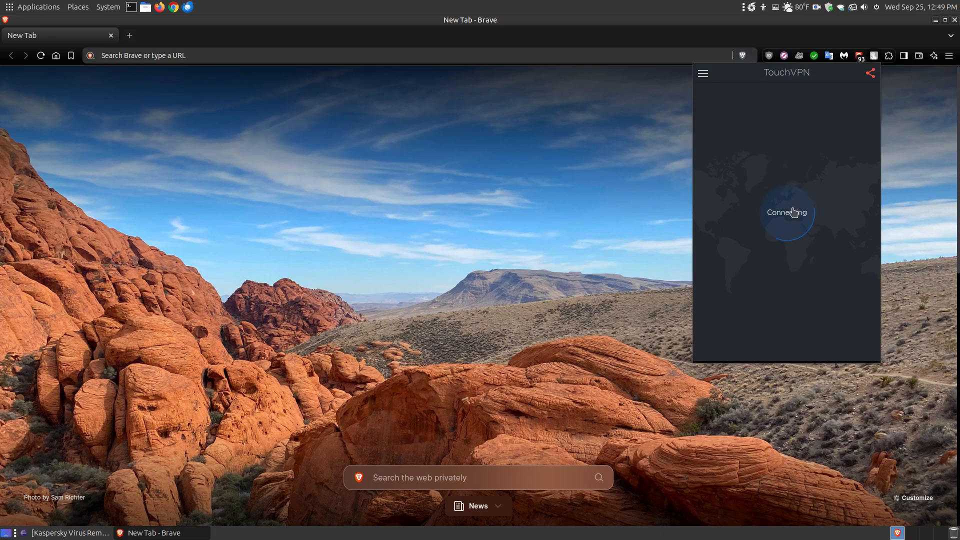
pyautogui.moveTo(878, 68)
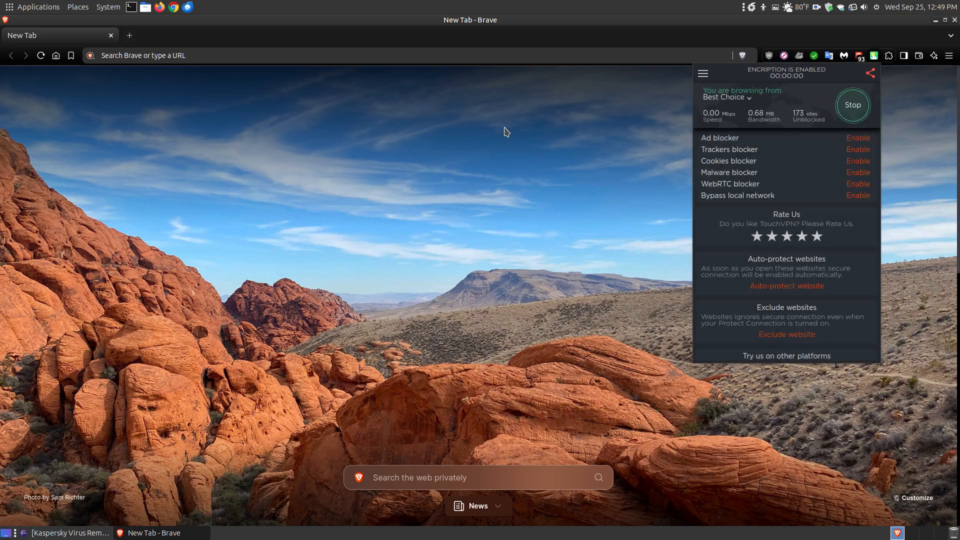
pyautogui.moveTo(206, 63)
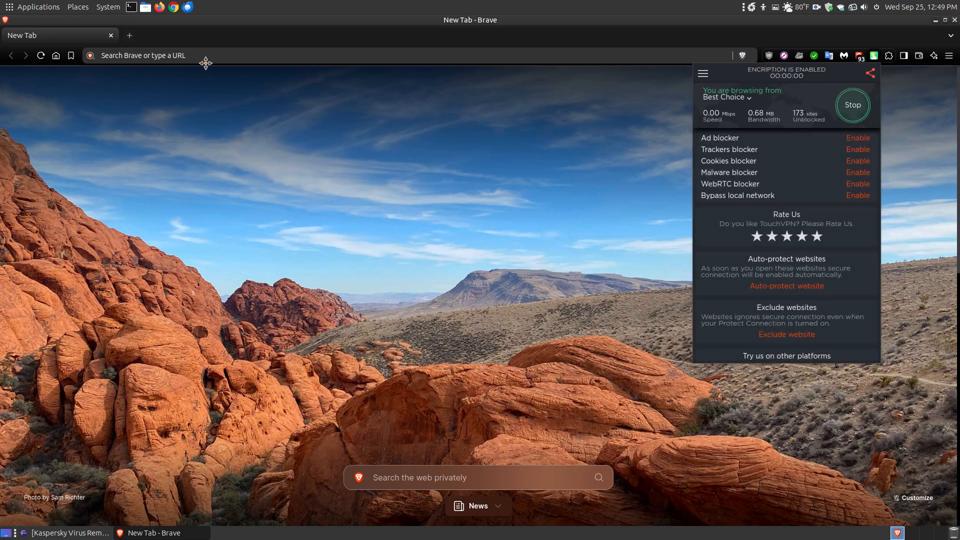
pyautogui.rightClick(141, 55)
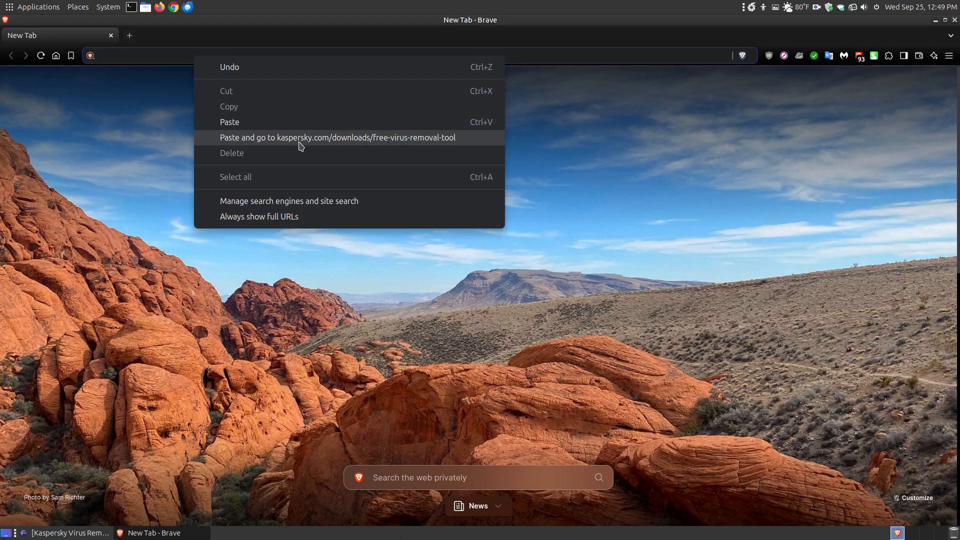
# Paste and load kaspersky.com/downloads/free-virus-removal-tool to reach the Linux tool download page.
pyautogui.click(337, 137)
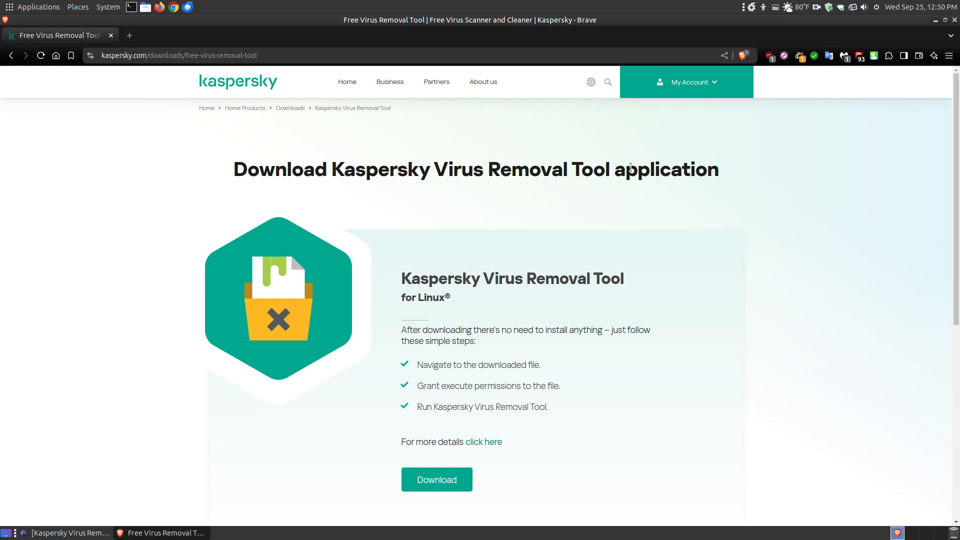
pyautogui.moveTo(437, 479)
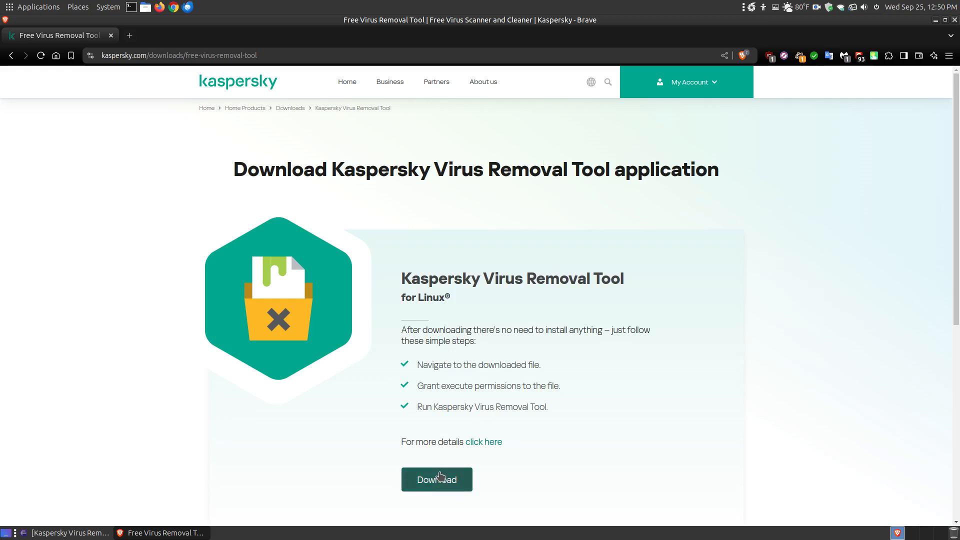
pyautogui.moveTo(257, 117)
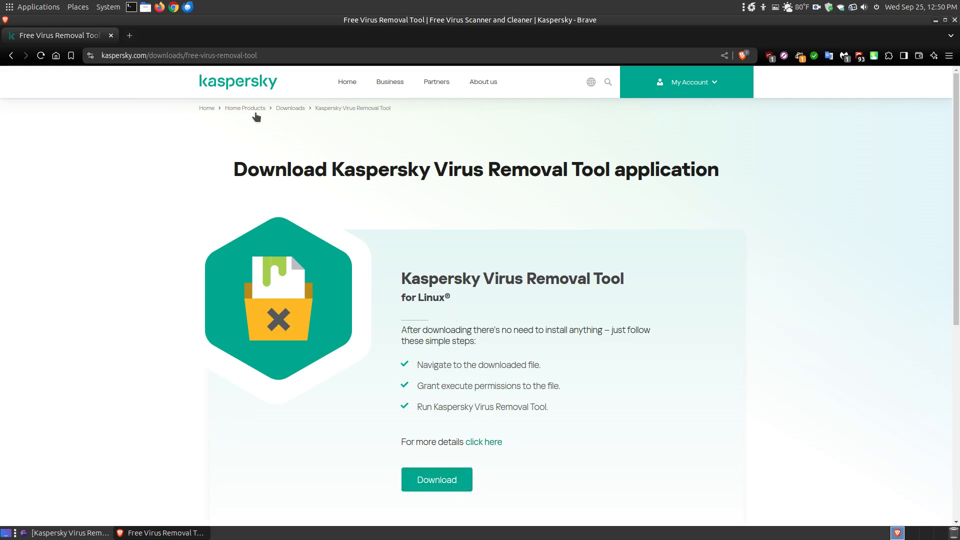
pyautogui.moveTo(446, 354)
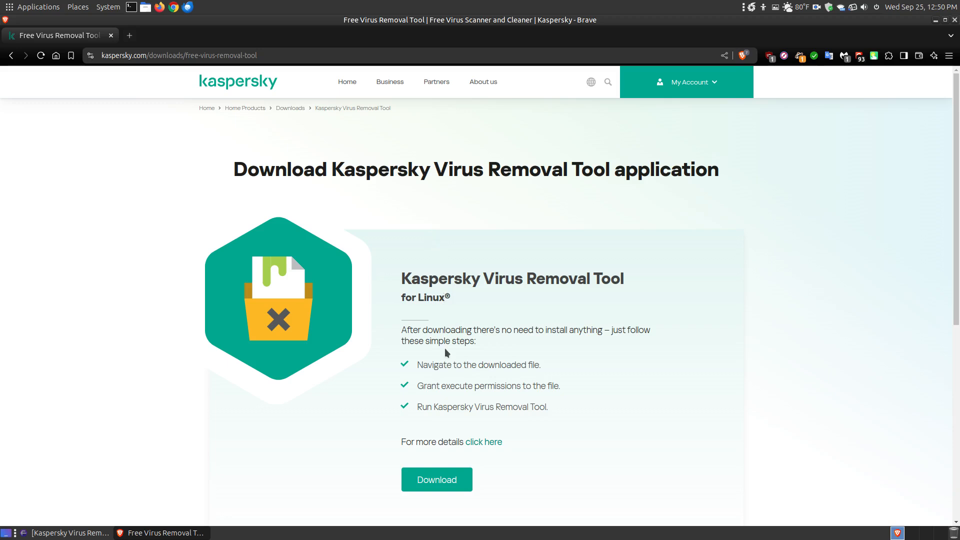
pyautogui.moveTo(92, 535)
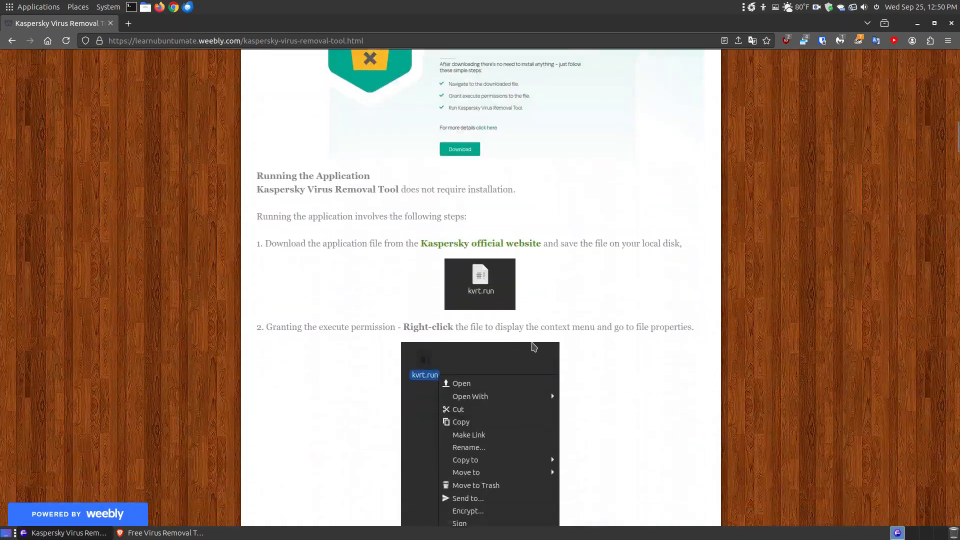
# Scroll through steps 1–3 to the kvrt.run Properties Permissions screenshot.
pyautogui.scroll(-3)
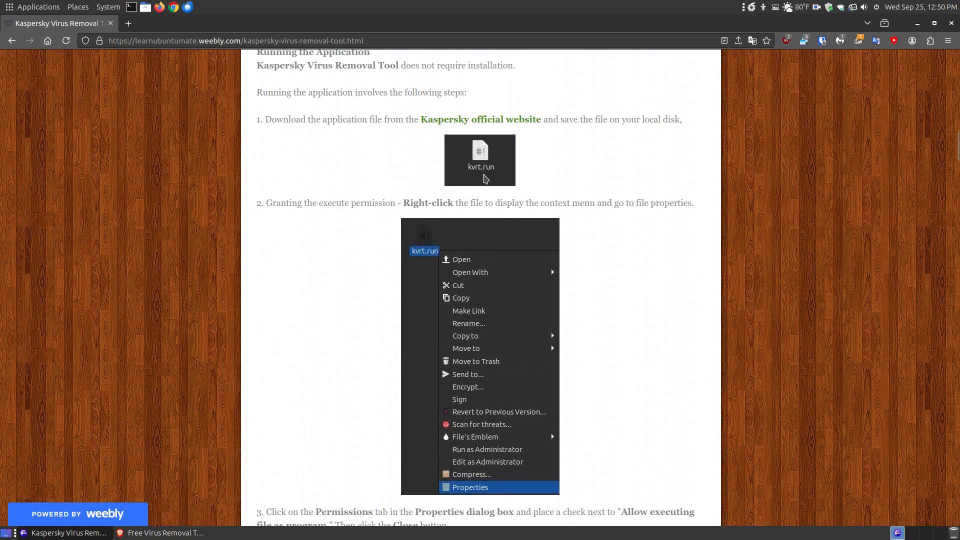
pyautogui.moveTo(512, 237)
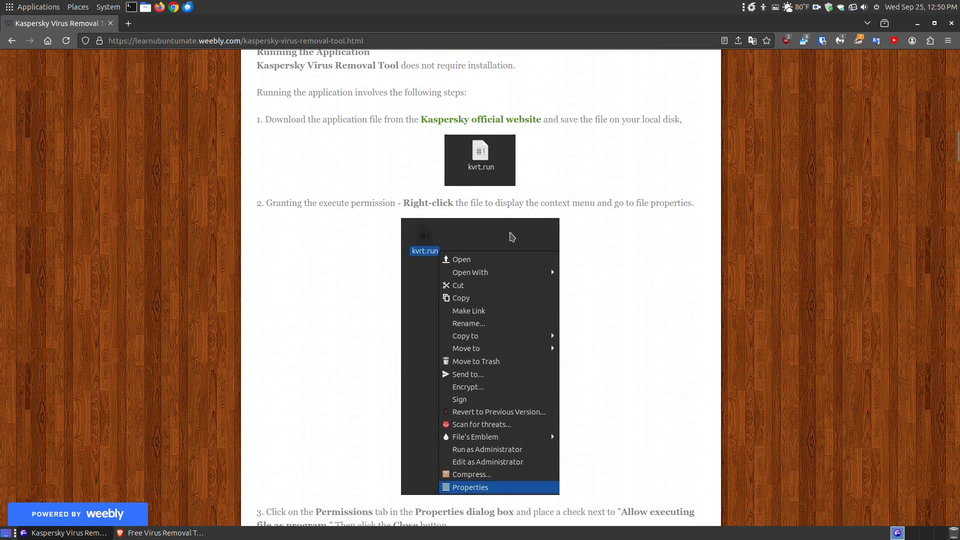
pyautogui.scroll(-3)
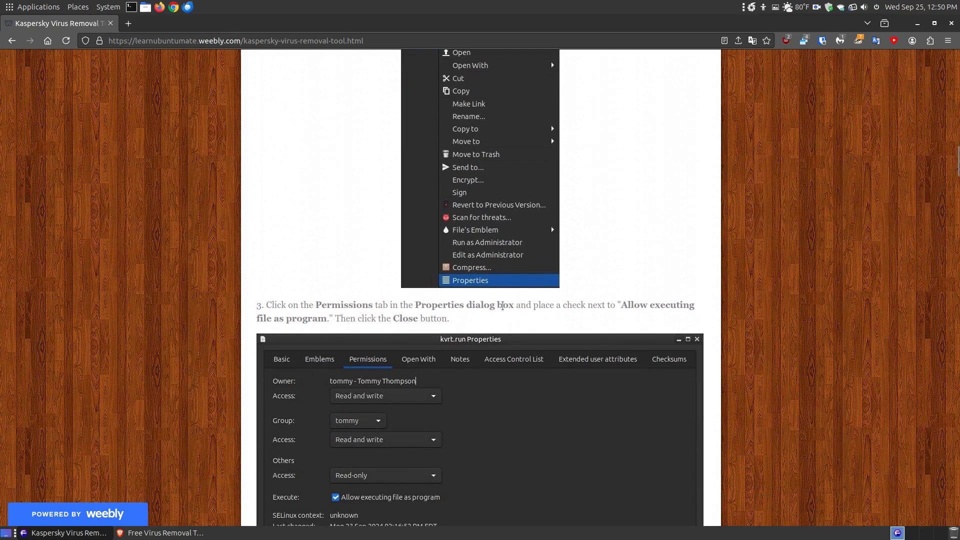
pyautogui.scroll(-3)
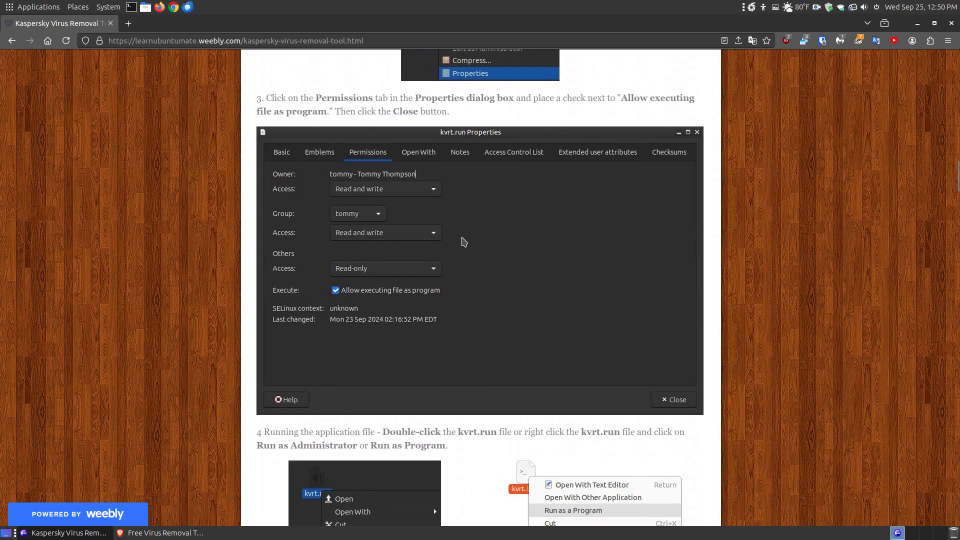
pyautogui.moveTo(374, 160)
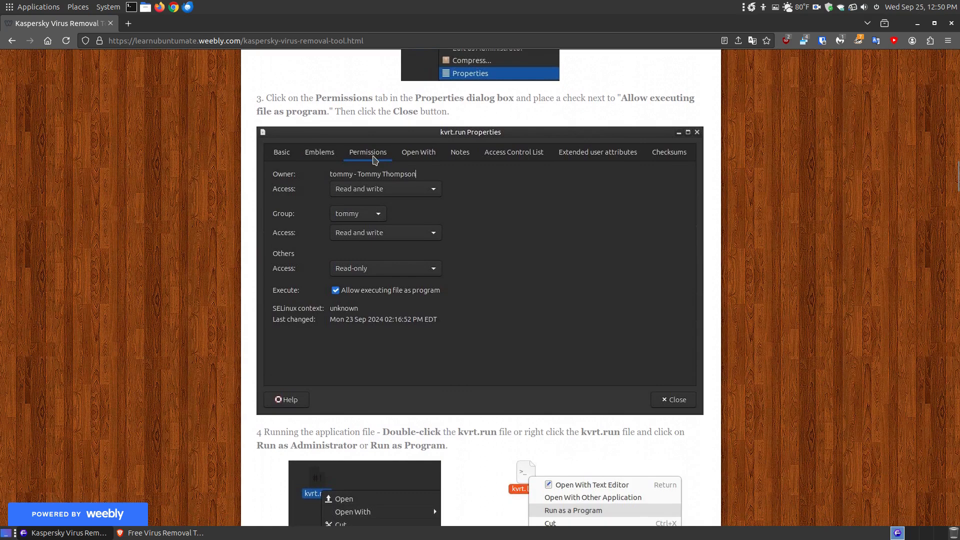
pyautogui.moveTo(341, 295)
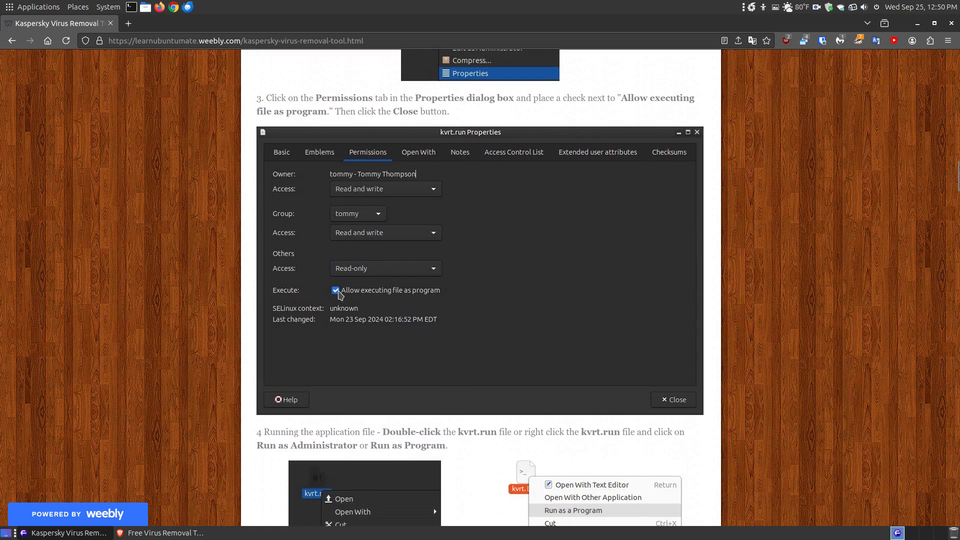
pyautogui.moveTo(498, 323)
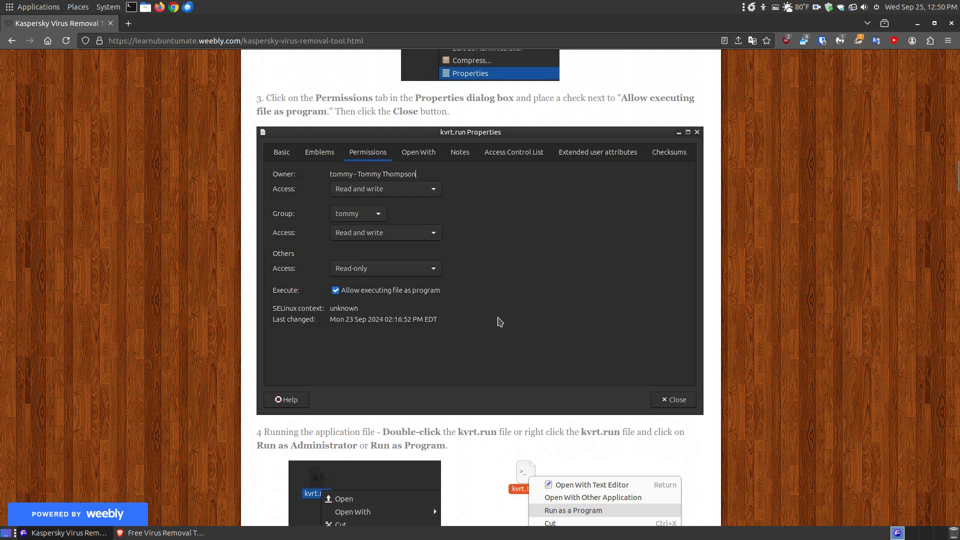
pyautogui.scroll(-3)
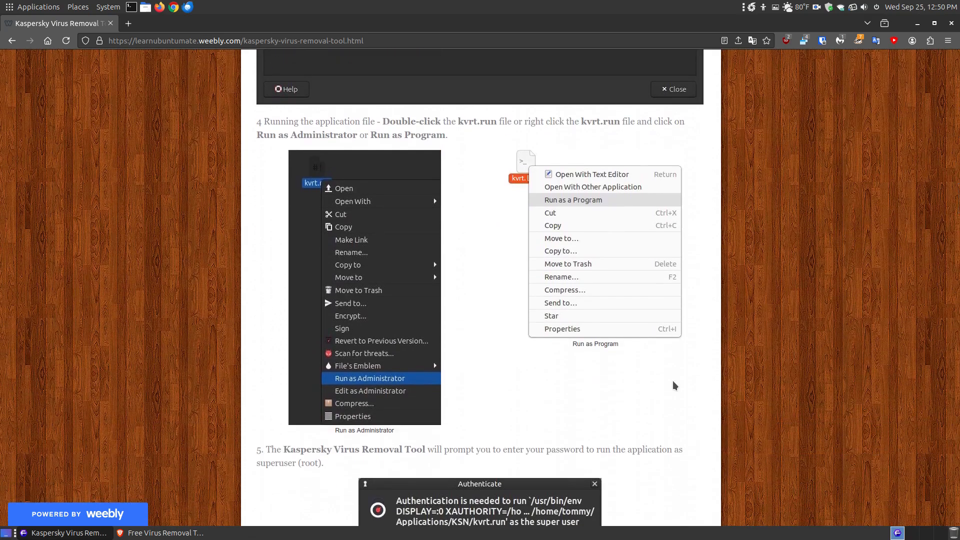
pyautogui.moveTo(364, 378)
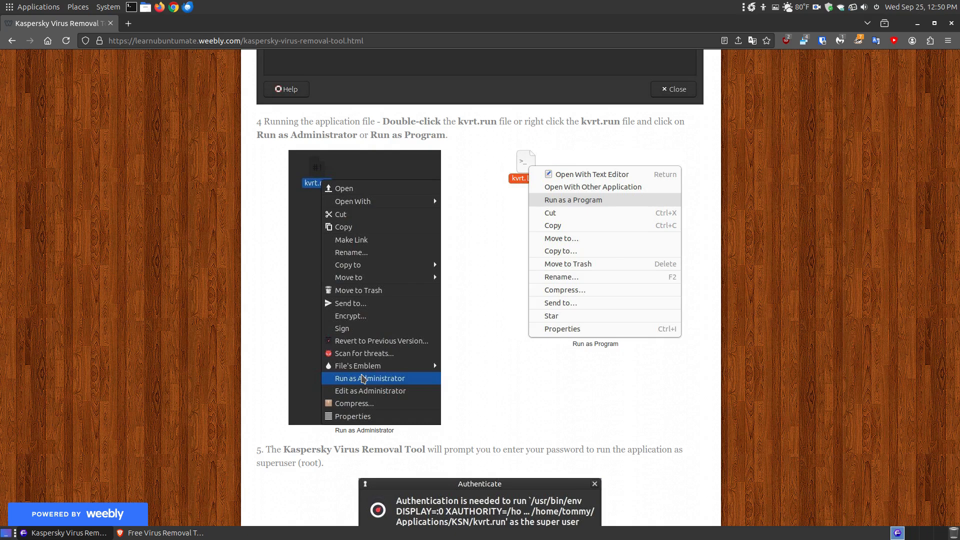
pyautogui.moveTo(473, 222)
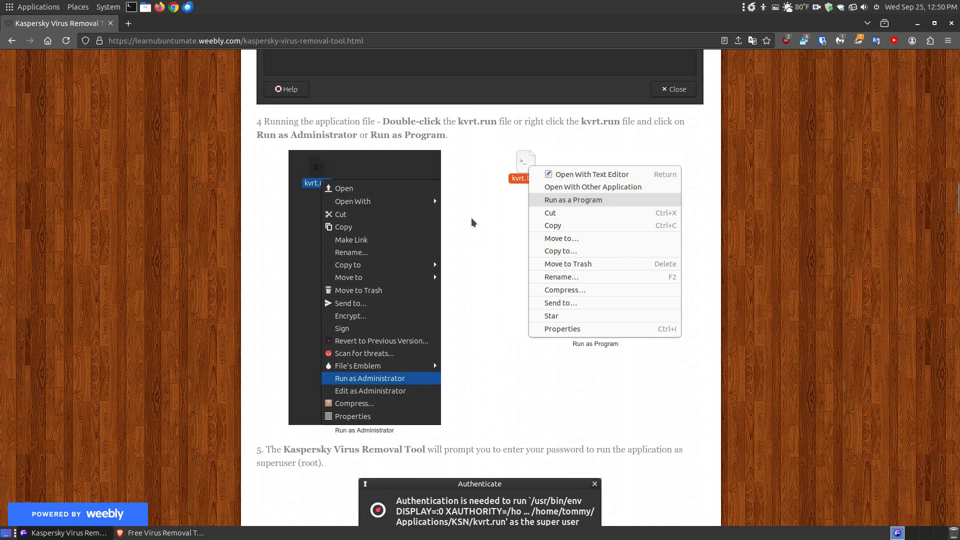
pyautogui.moveTo(368, 370)
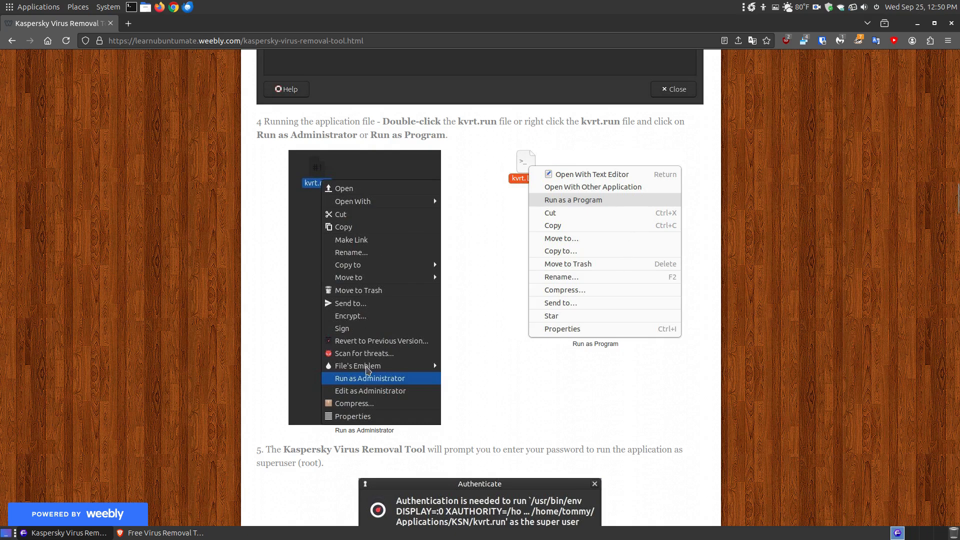
pyautogui.moveTo(498, 259)
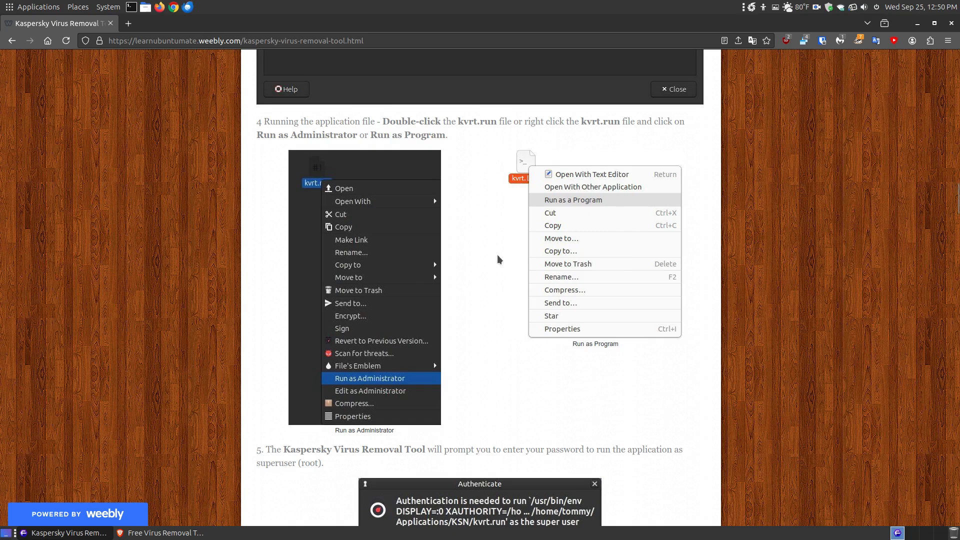
pyautogui.moveTo(599, 205)
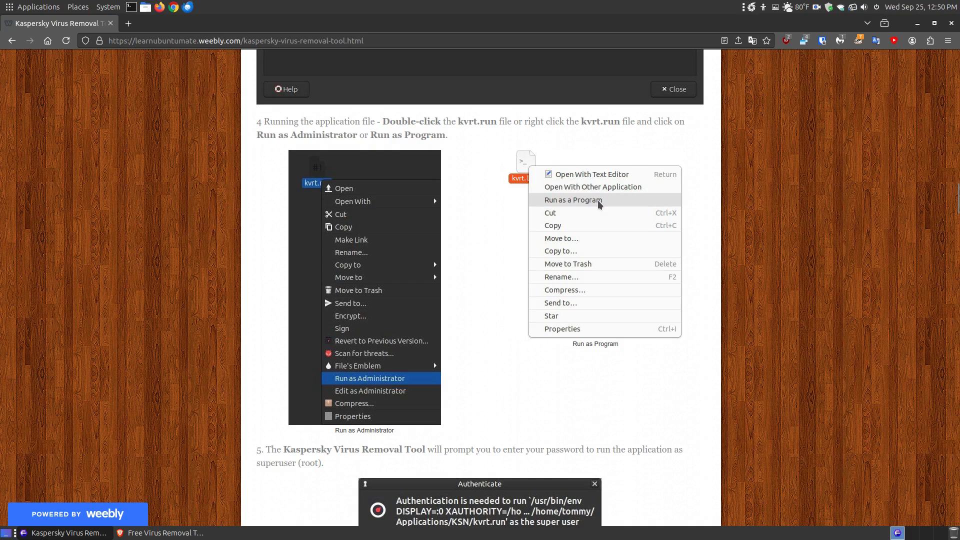
pyautogui.moveTo(462, 264)
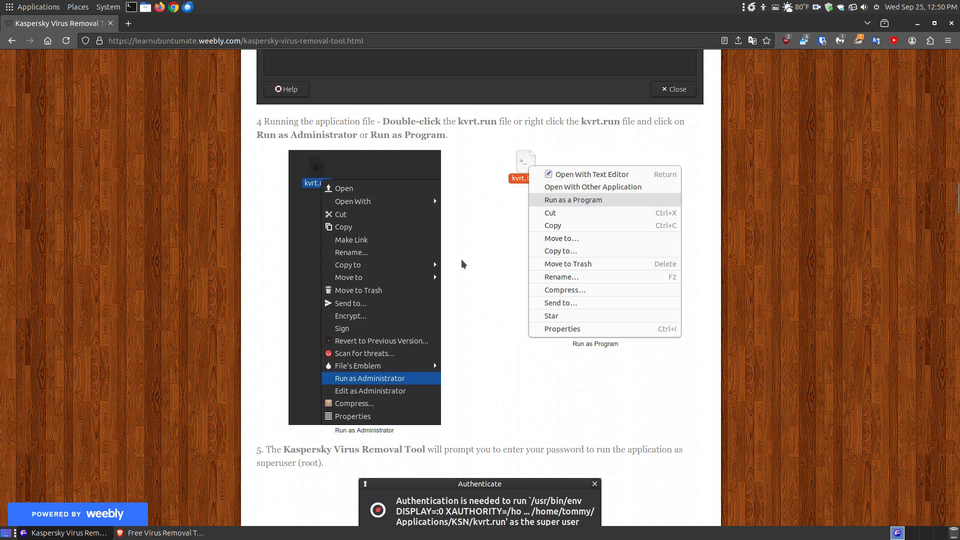
pyautogui.moveTo(314, 173)
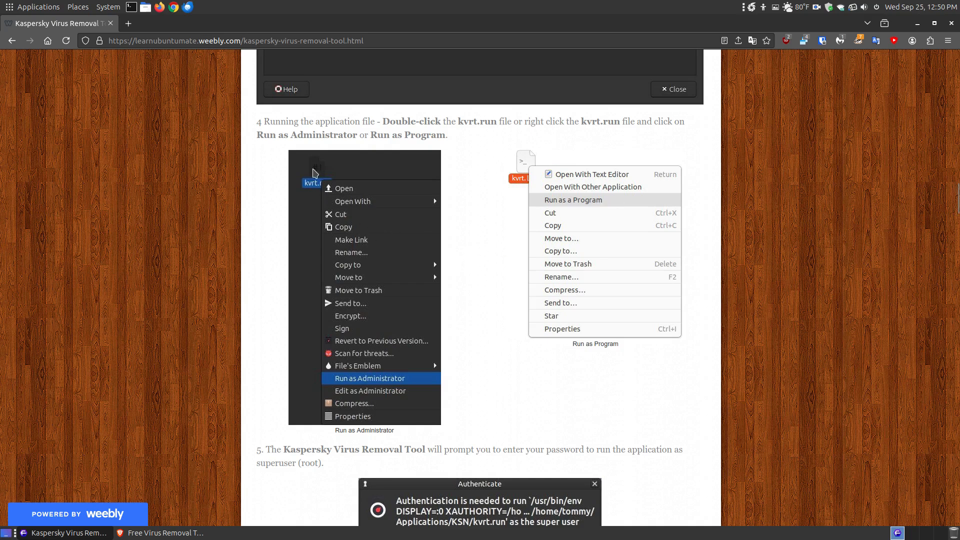
# Scroll to step 4's context menu screenshots and step 5's Authenticate password dialog.
pyautogui.scroll(3)
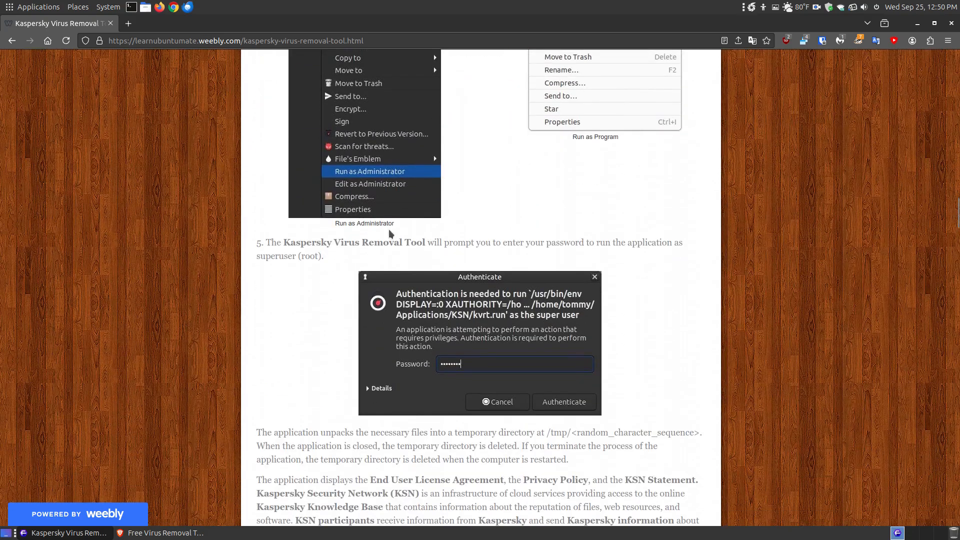
# Scroll to the About window screenshot with up-to-date databases and the Start Scan screen.
pyautogui.click(562, 401)
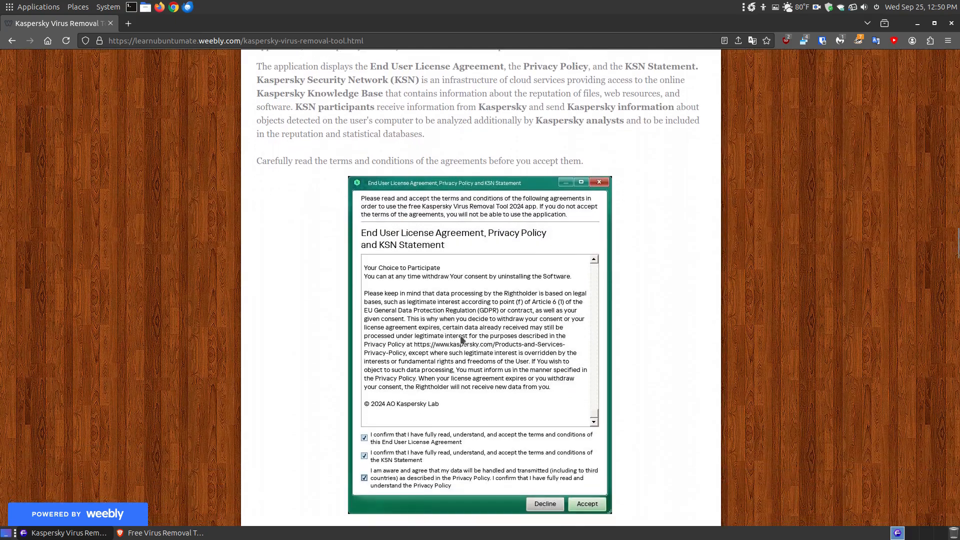
pyautogui.scroll(-3)
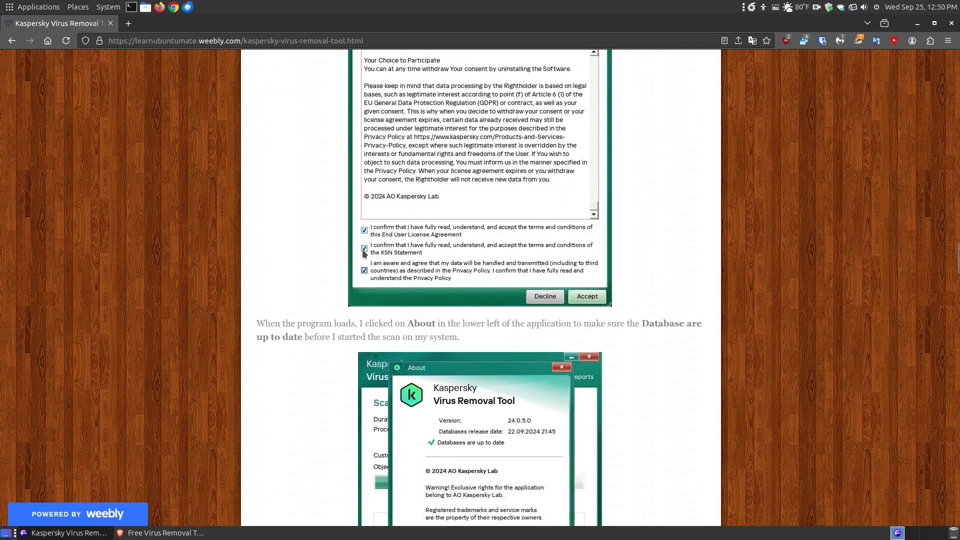
pyautogui.scroll(3)
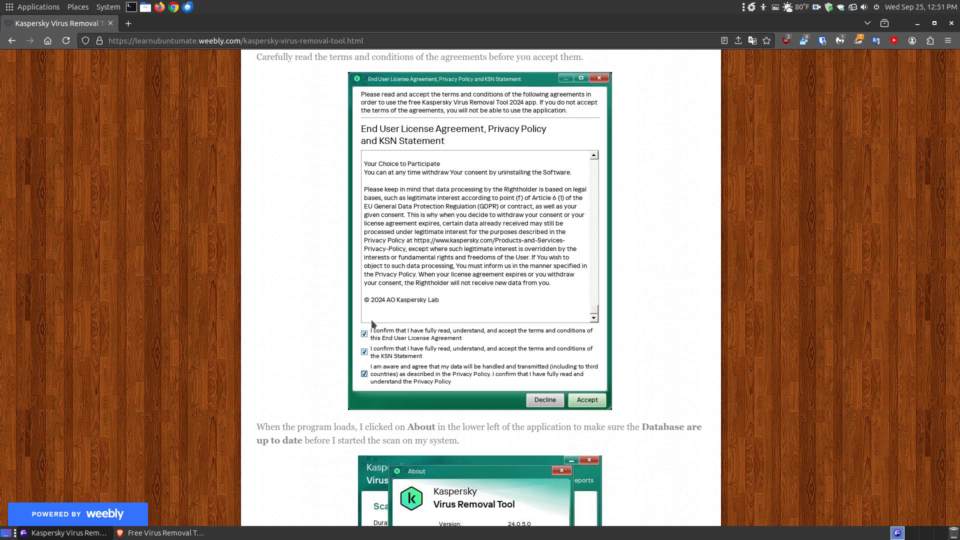
pyautogui.moveTo(601, 258)
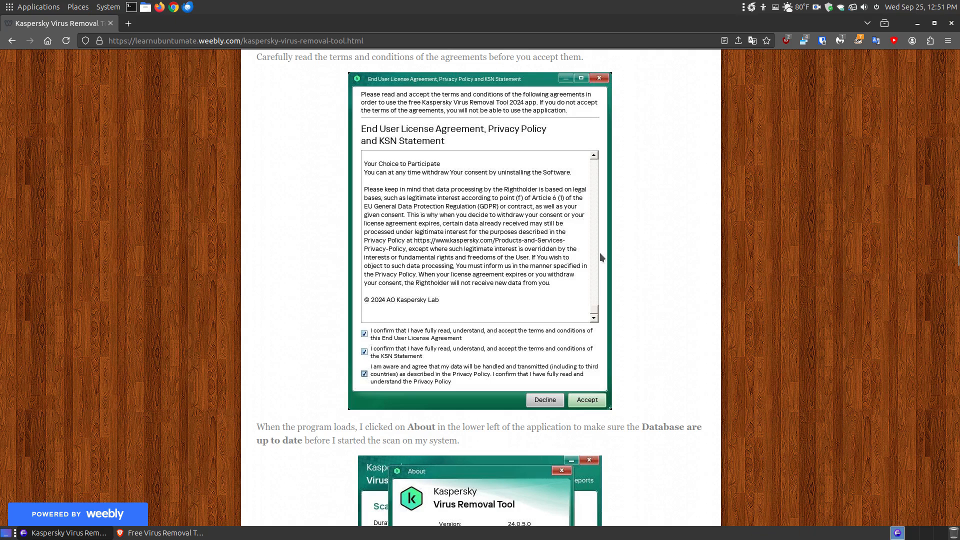
pyautogui.moveTo(476, 225)
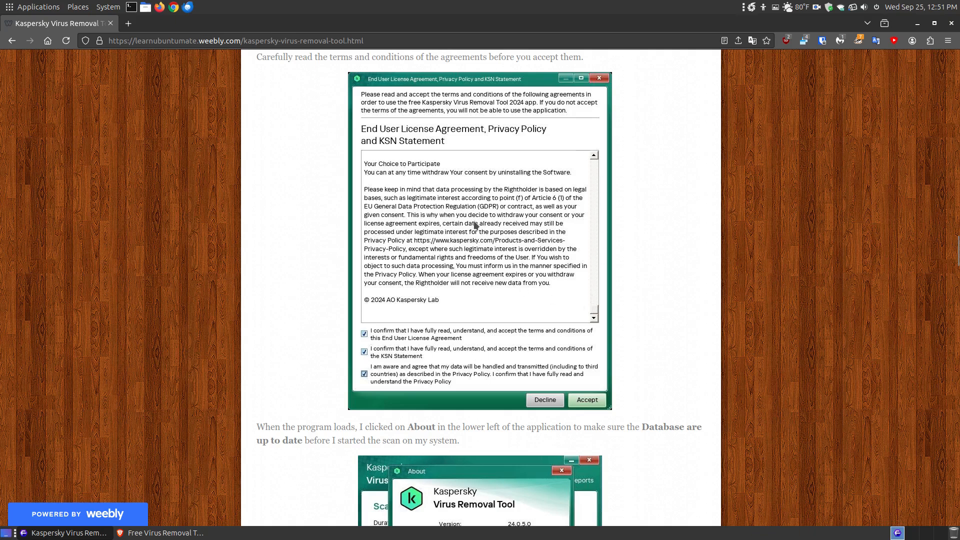
pyautogui.moveTo(578, 318)
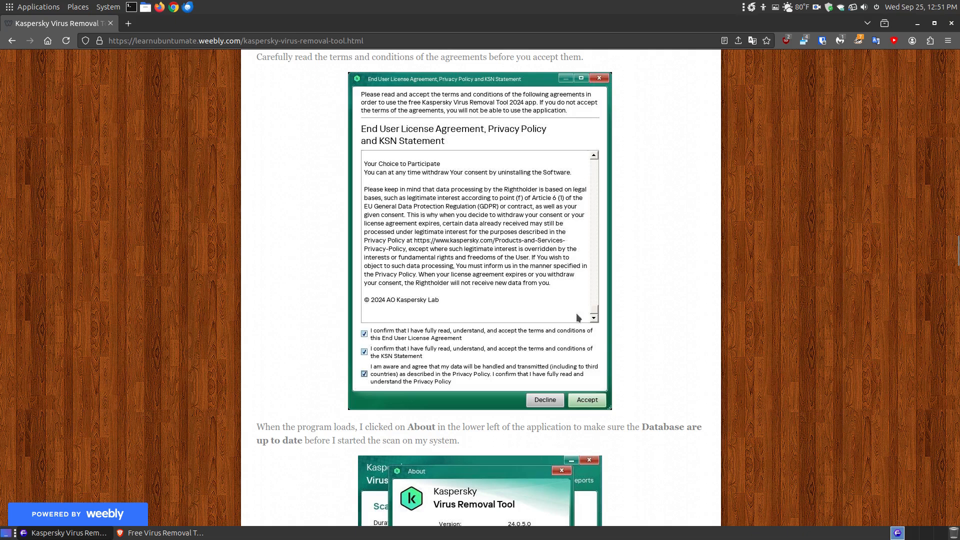
pyautogui.scroll(-3)
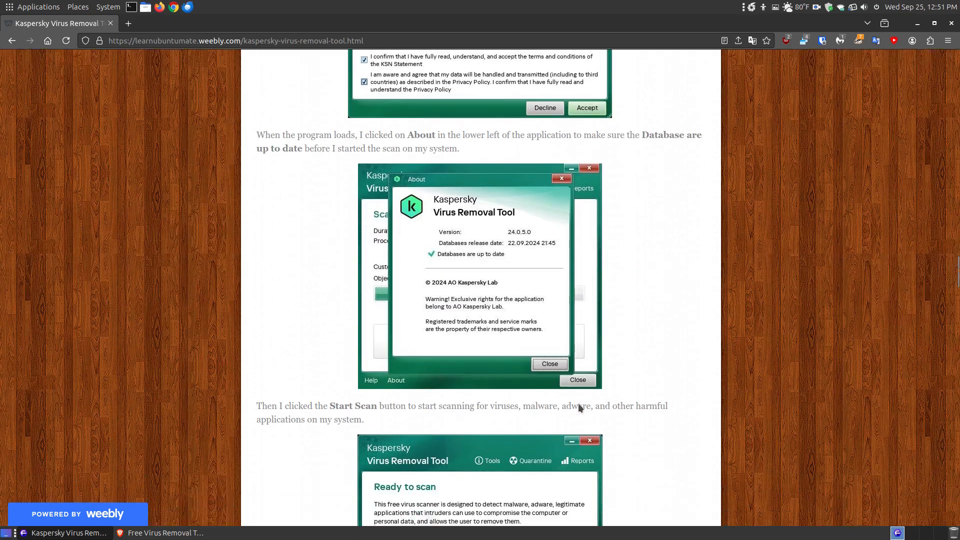
pyautogui.scroll(-3)
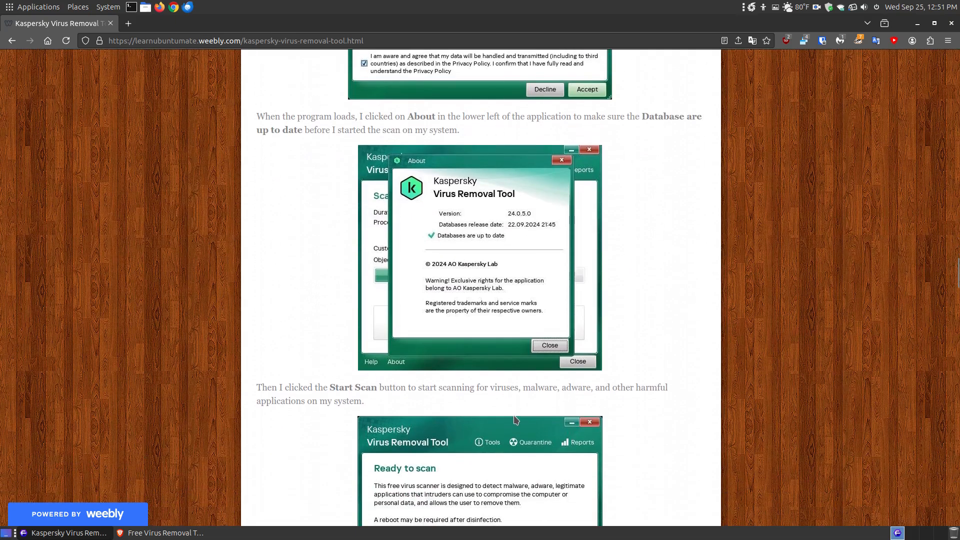
pyautogui.scroll(-3)
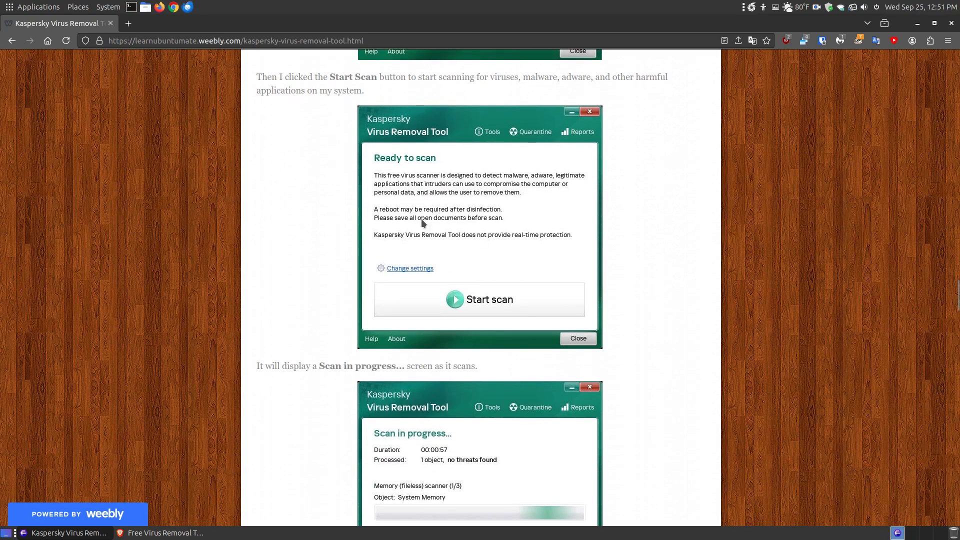
pyautogui.click(396, 339)
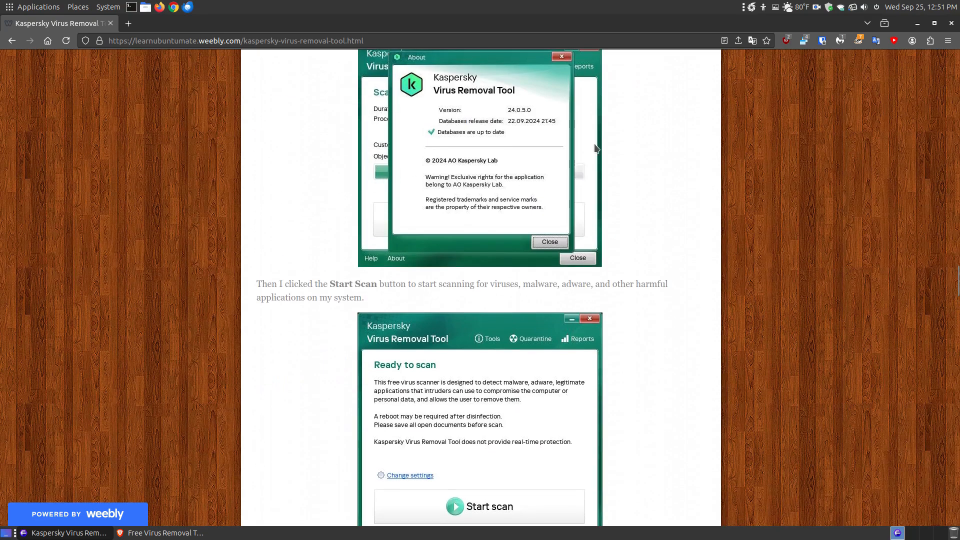
pyautogui.moveTo(469, 121)
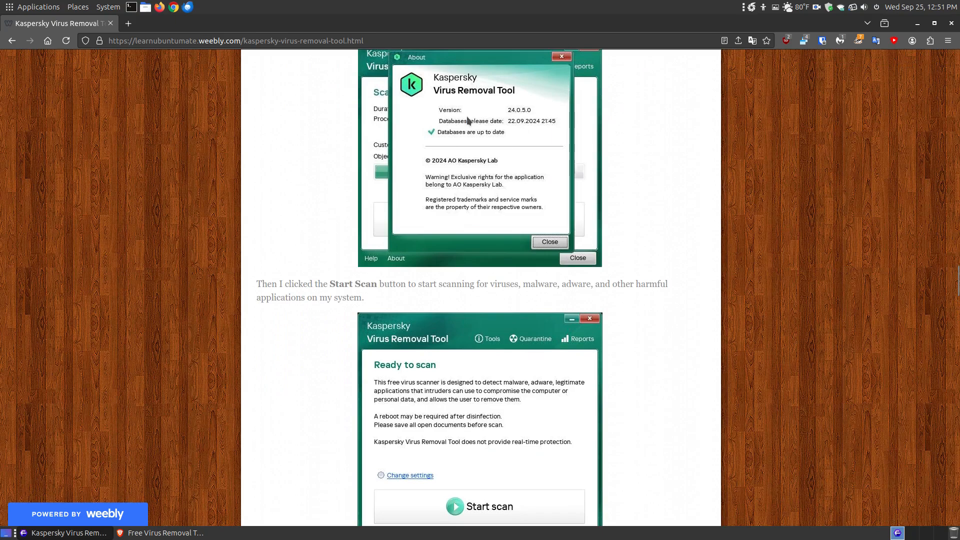
pyautogui.moveTo(497, 145)
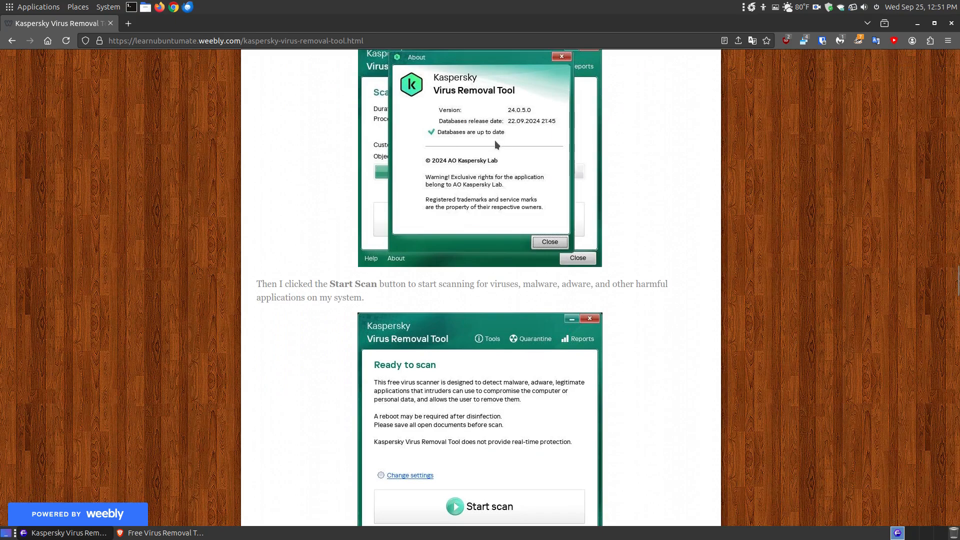
pyautogui.moveTo(488, 196)
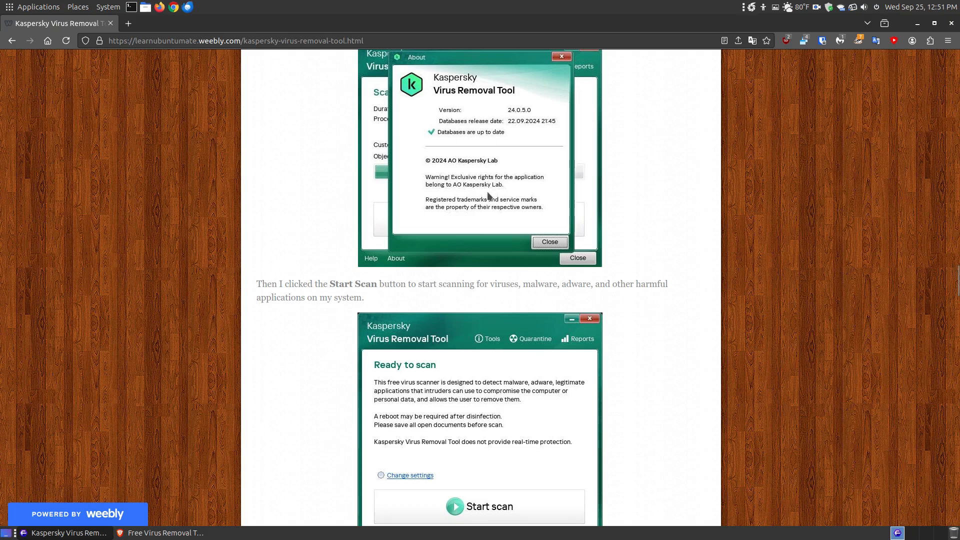
# Scroll past scan progress, settings and 123 found objects to the Disinfection completed screenshot.
pyautogui.scroll(-3)
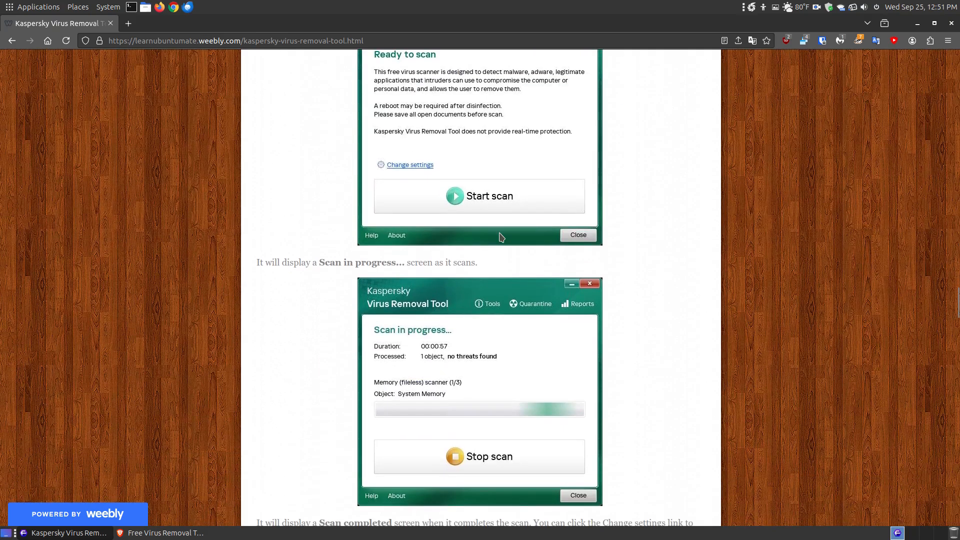
pyautogui.scroll(-3)
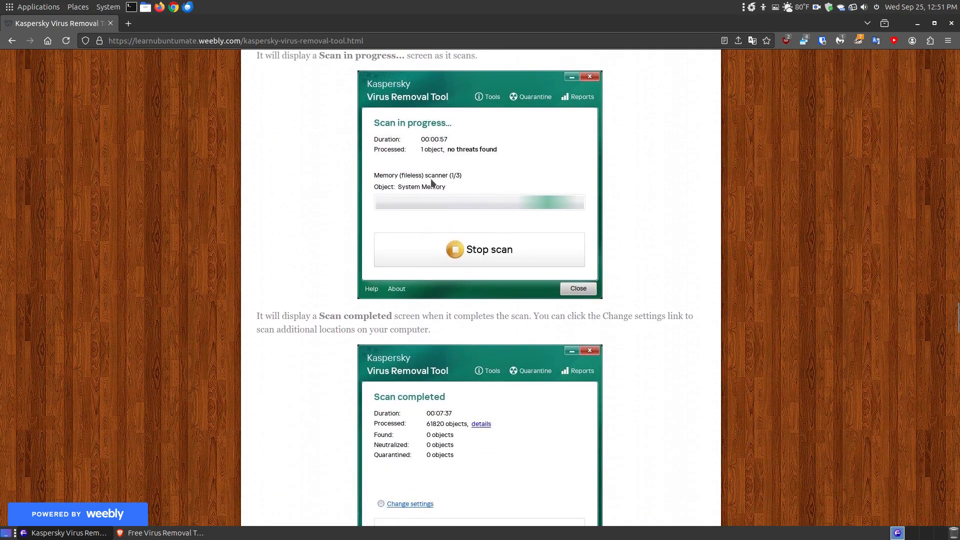
pyautogui.scroll(-3)
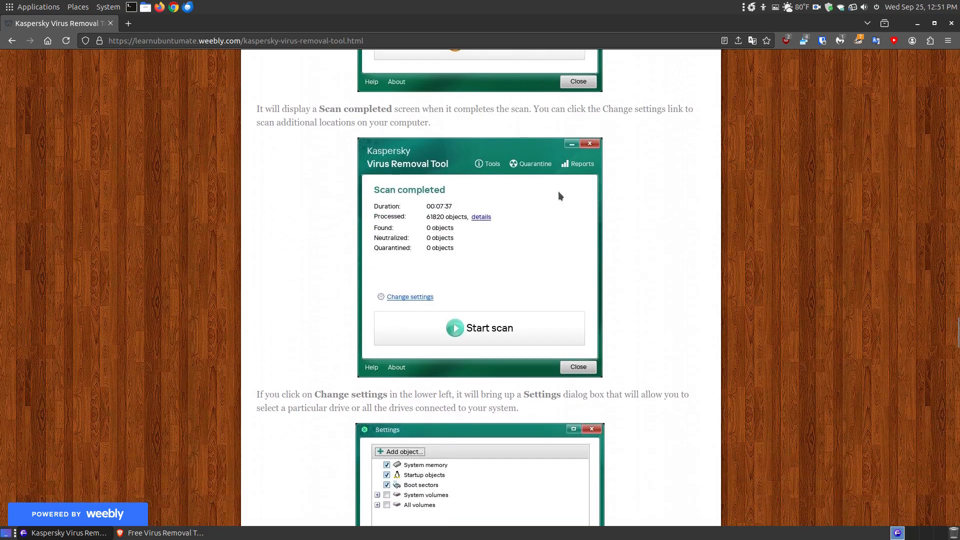
pyautogui.moveTo(437, 219)
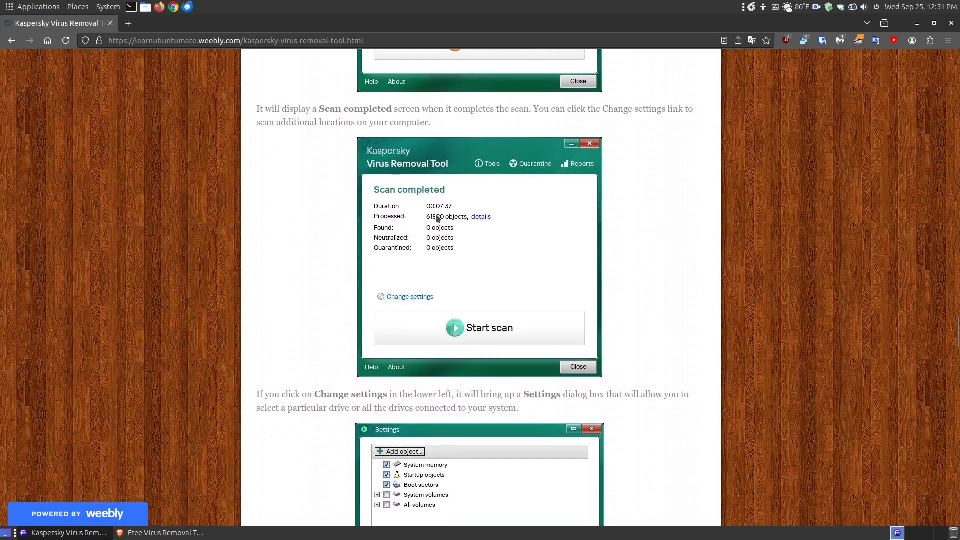
pyautogui.moveTo(446, 216)
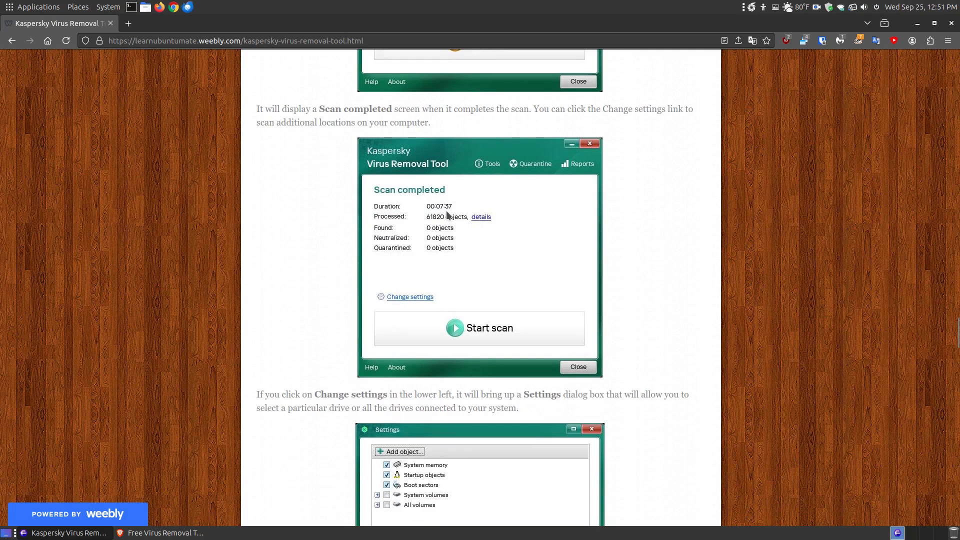
pyautogui.scroll(-3)
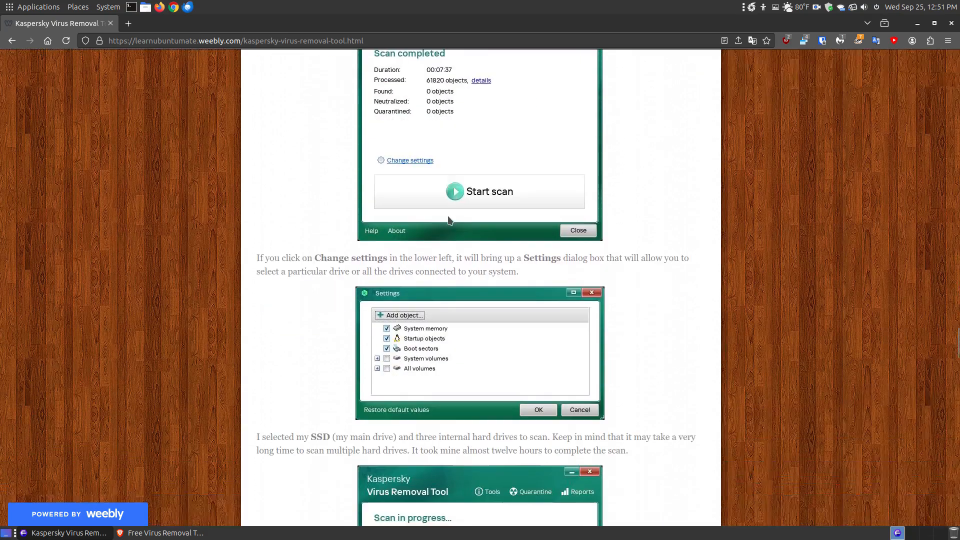
pyautogui.scroll(-3)
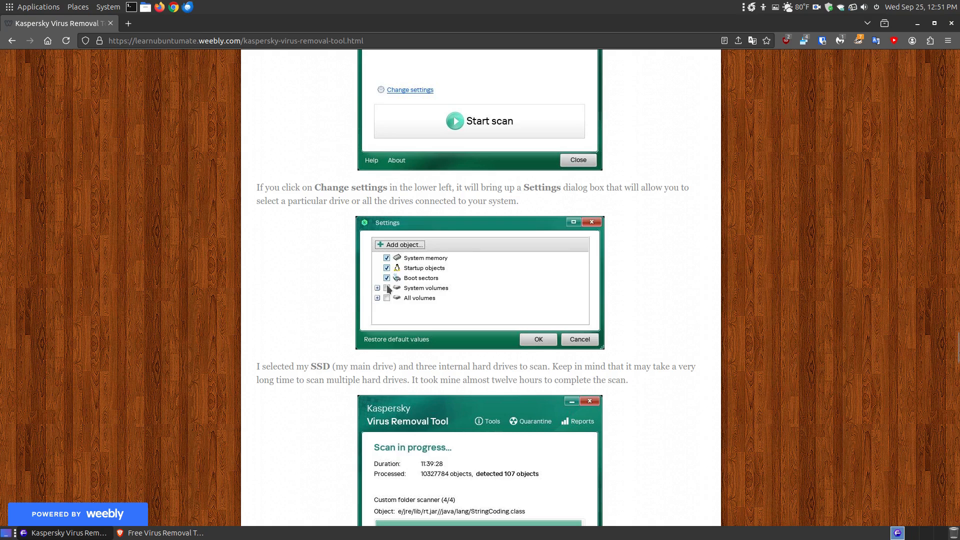
pyautogui.scroll(-3)
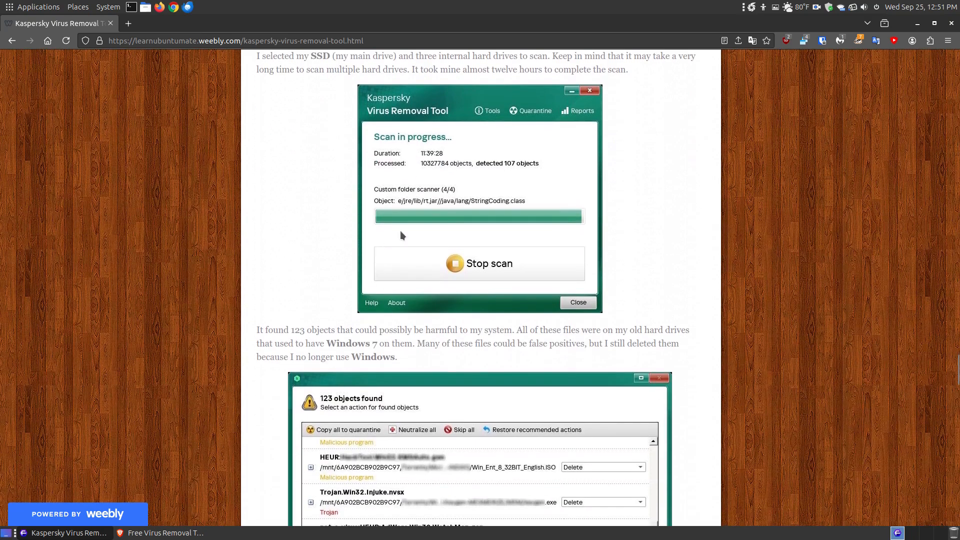
pyautogui.moveTo(444, 161)
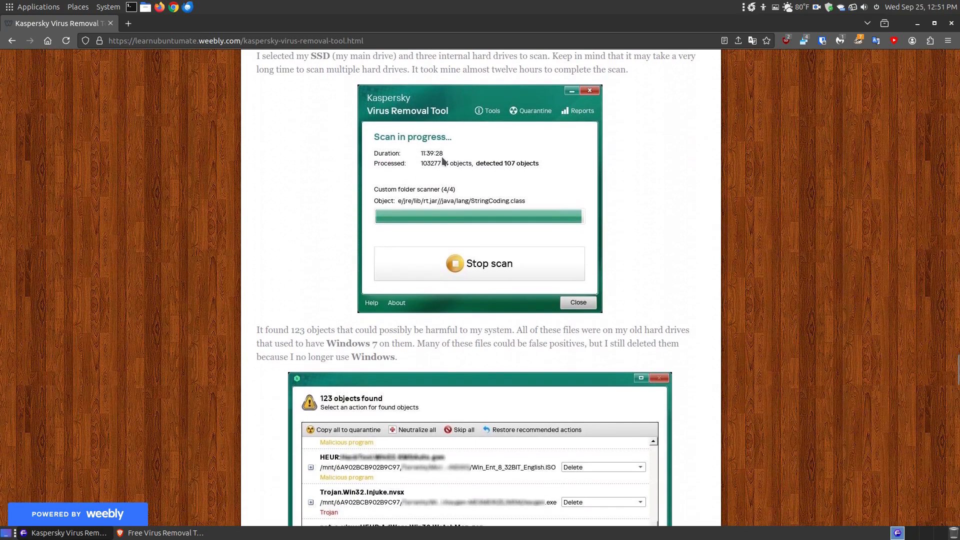
pyautogui.moveTo(569, 208)
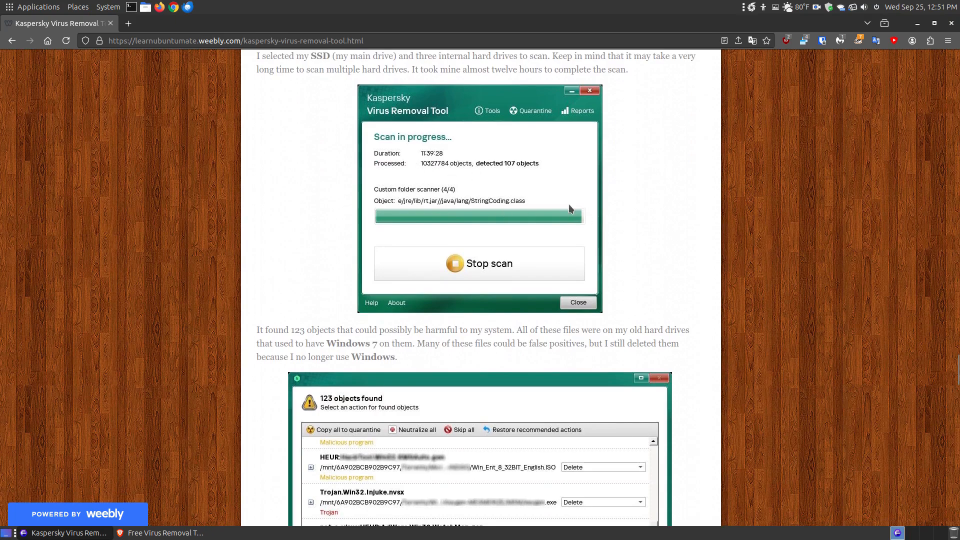
pyautogui.scroll(-3)
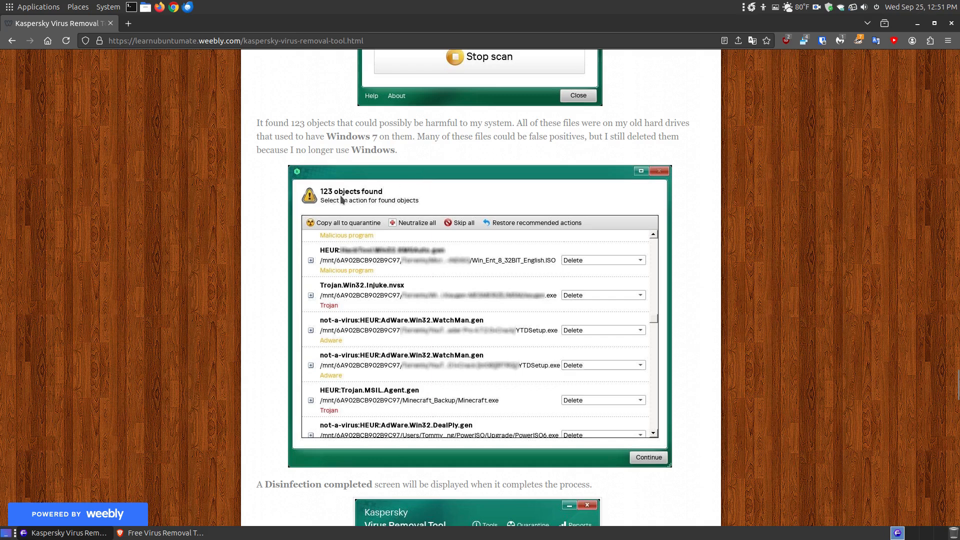
pyautogui.moveTo(335, 205)
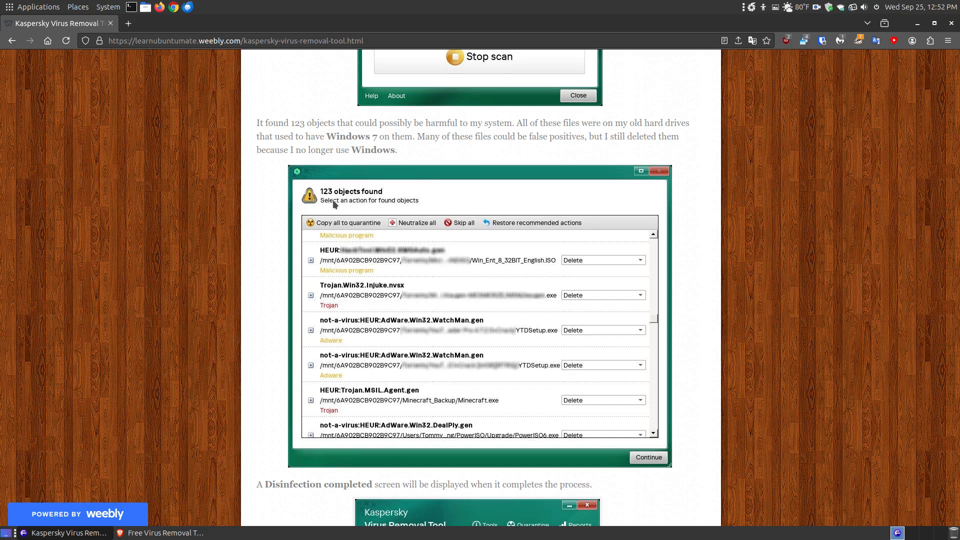
pyautogui.moveTo(340, 291)
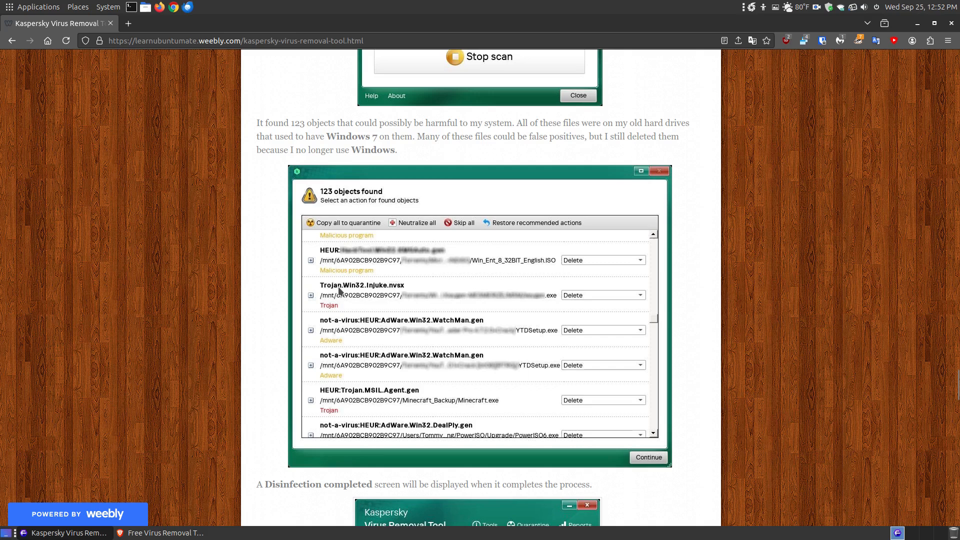
pyautogui.moveTo(330, 285)
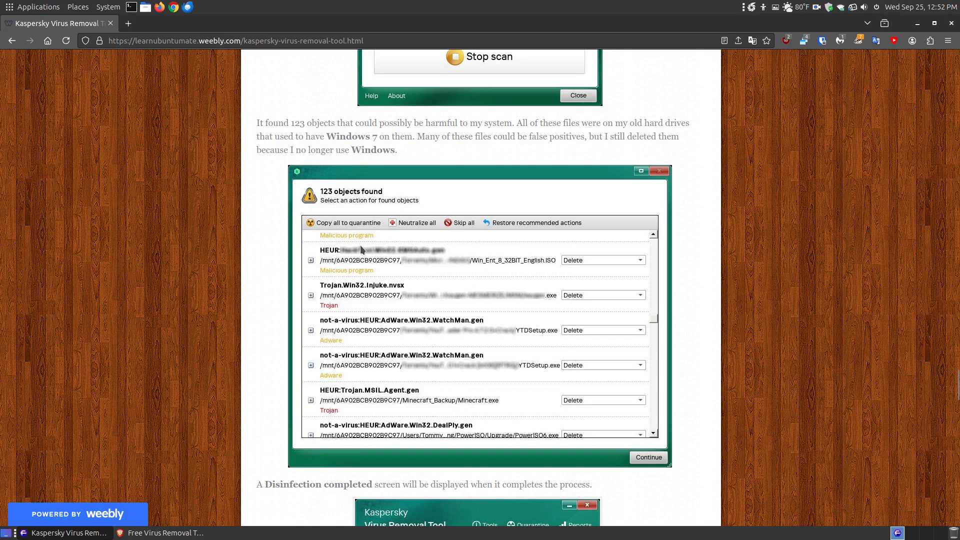
pyautogui.moveTo(598, 259)
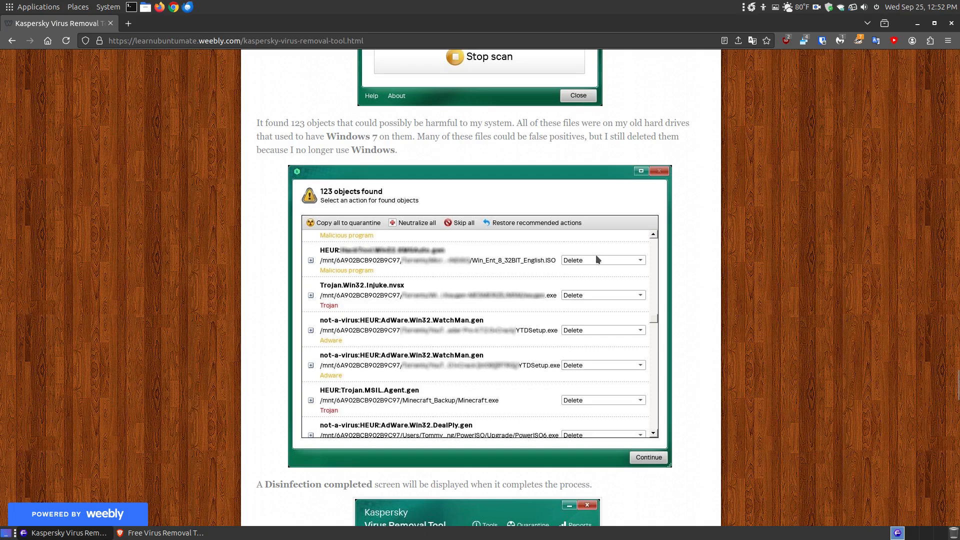
pyautogui.moveTo(592, 262)
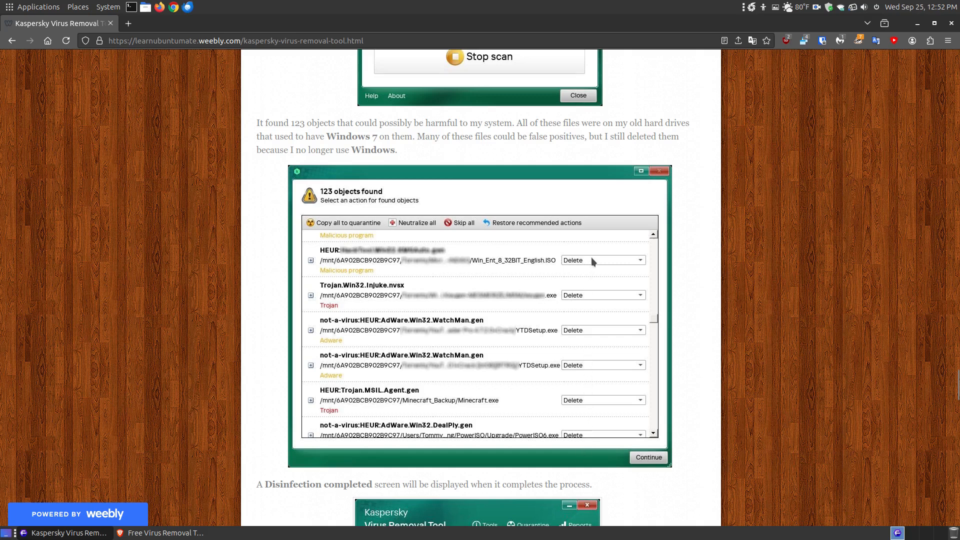
pyautogui.moveTo(475, 321)
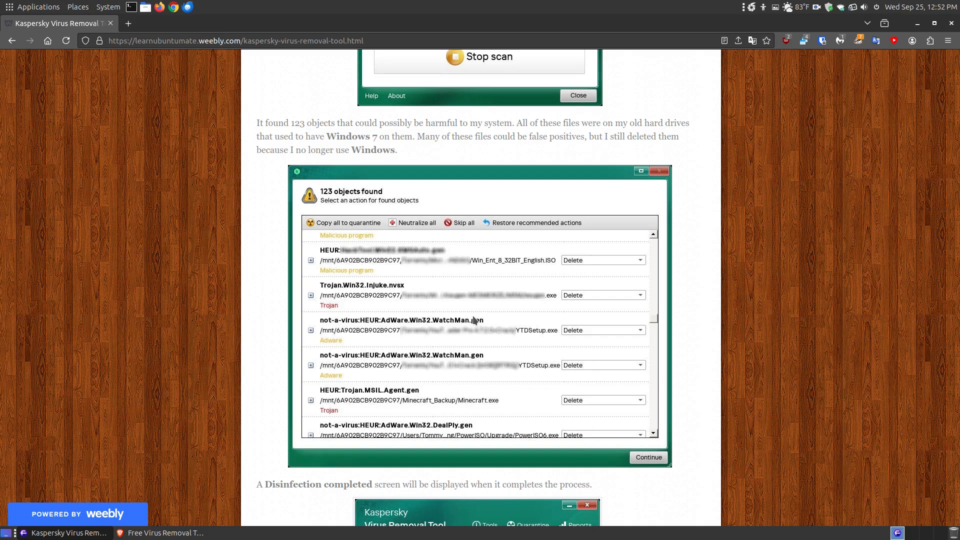
pyautogui.scroll(-3)
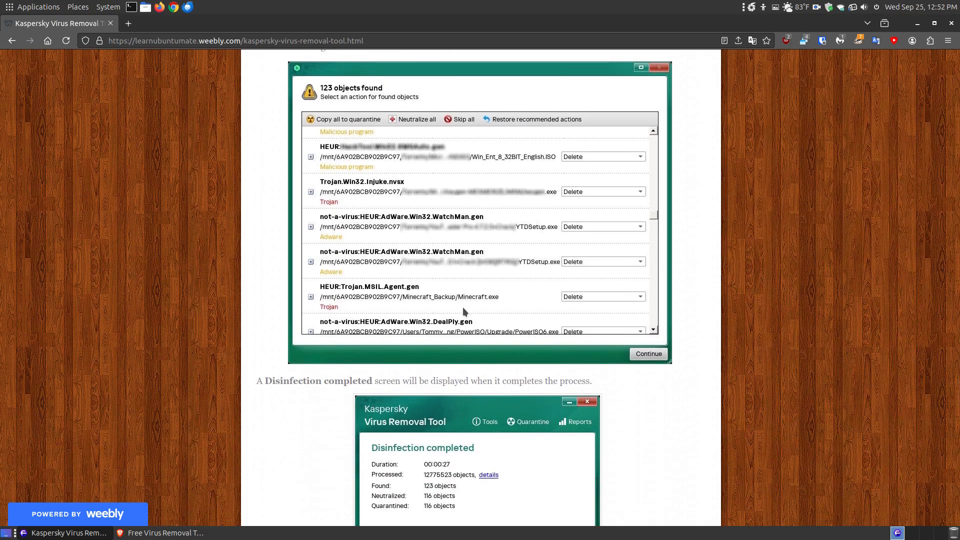
pyautogui.scroll(-3)
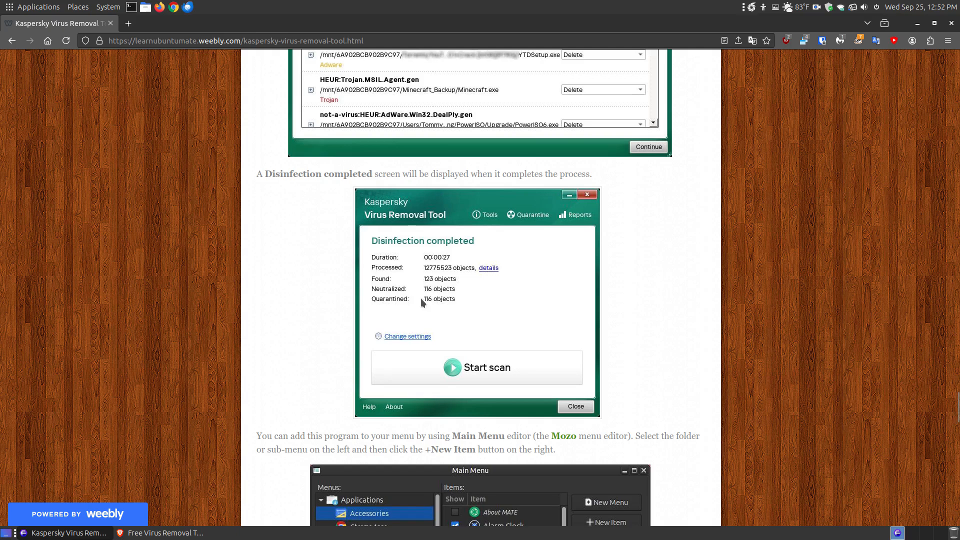
# Scroll to the launcher Type, Name, Command, Comment details and the Launcher Properties screenshot.
pyautogui.scroll(-3)
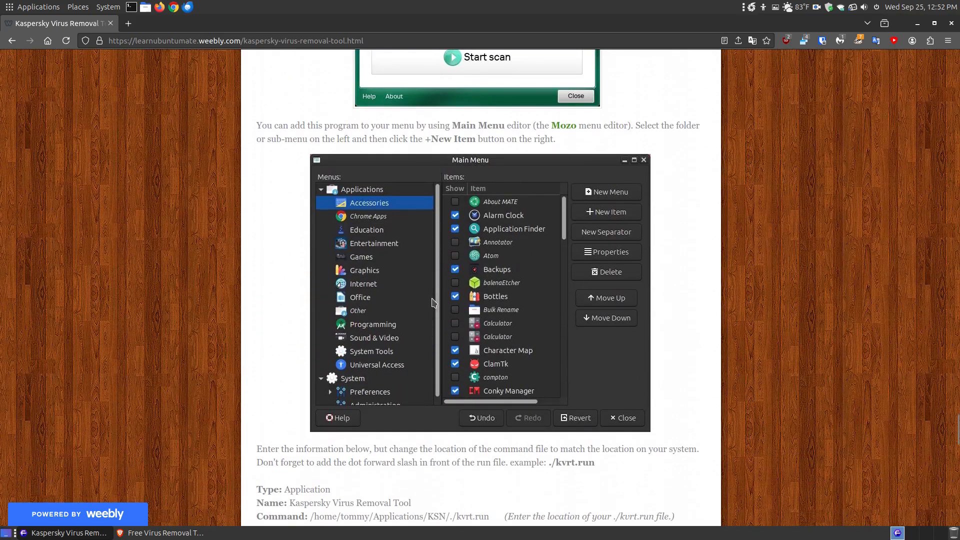
pyautogui.moveTo(392, 226)
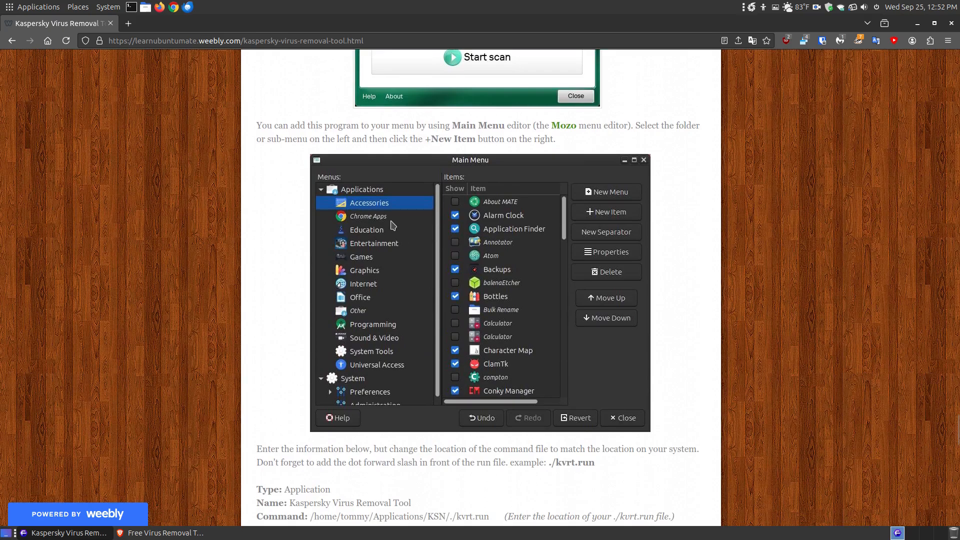
pyautogui.moveTo(498, 250)
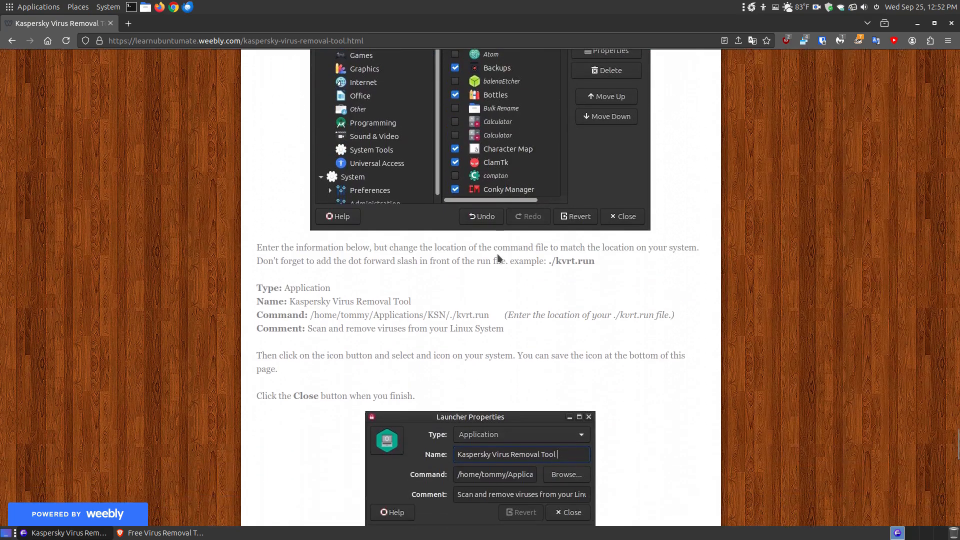
pyautogui.scroll(3)
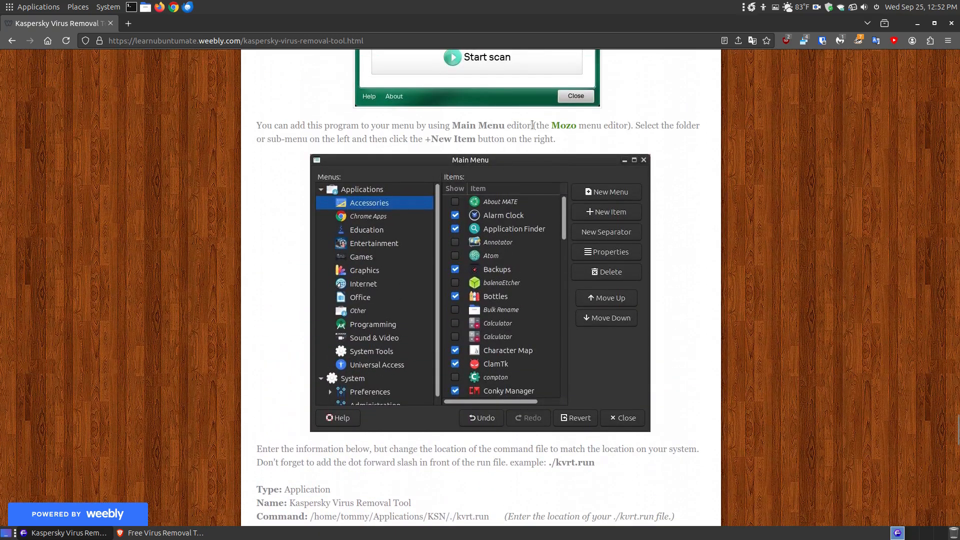
pyautogui.moveTo(569, 137)
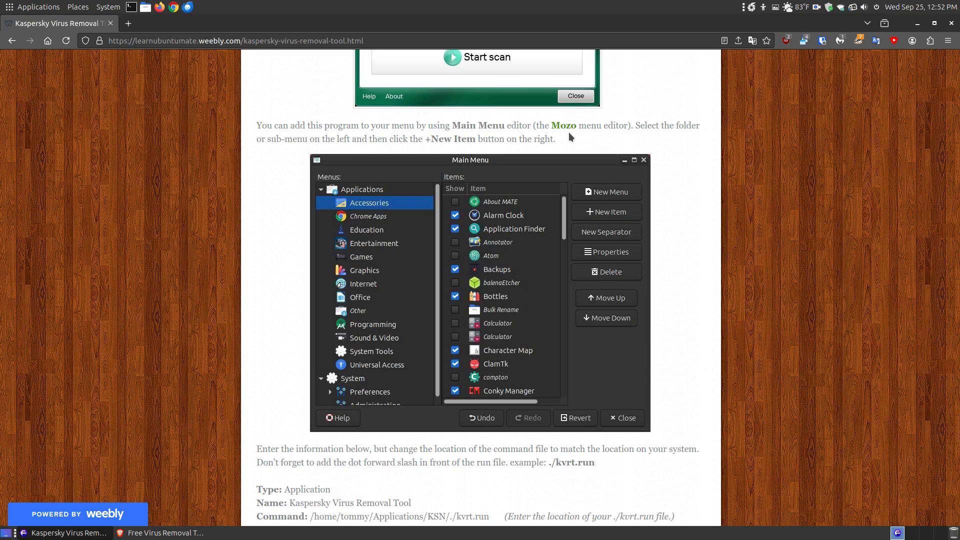
pyautogui.moveTo(564, 126)
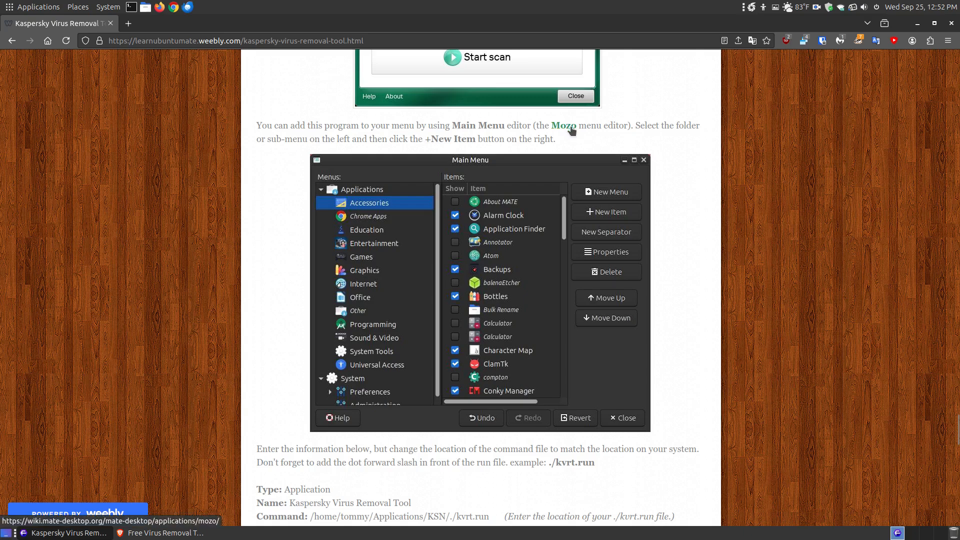
pyautogui.moveTo(571, 131)
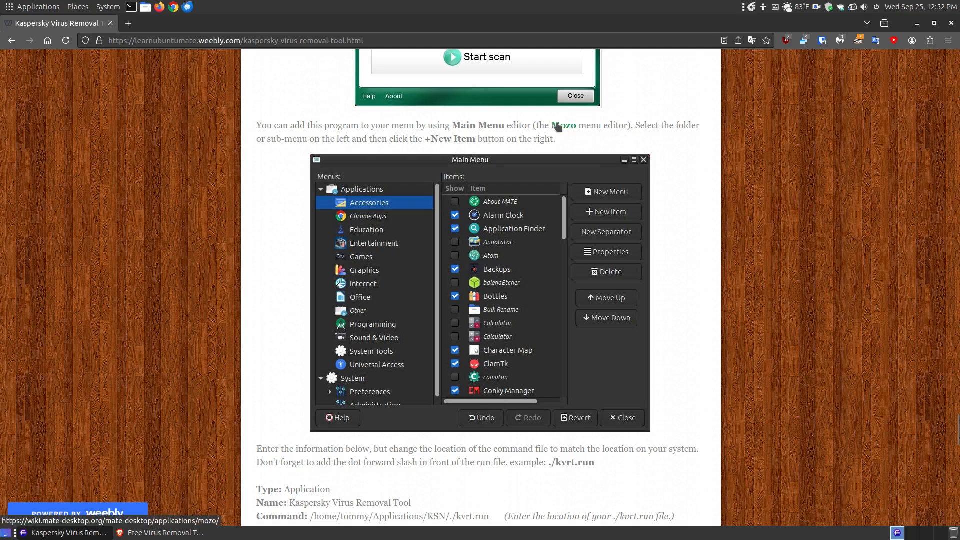
pyautogui.moveTo(291, 281)
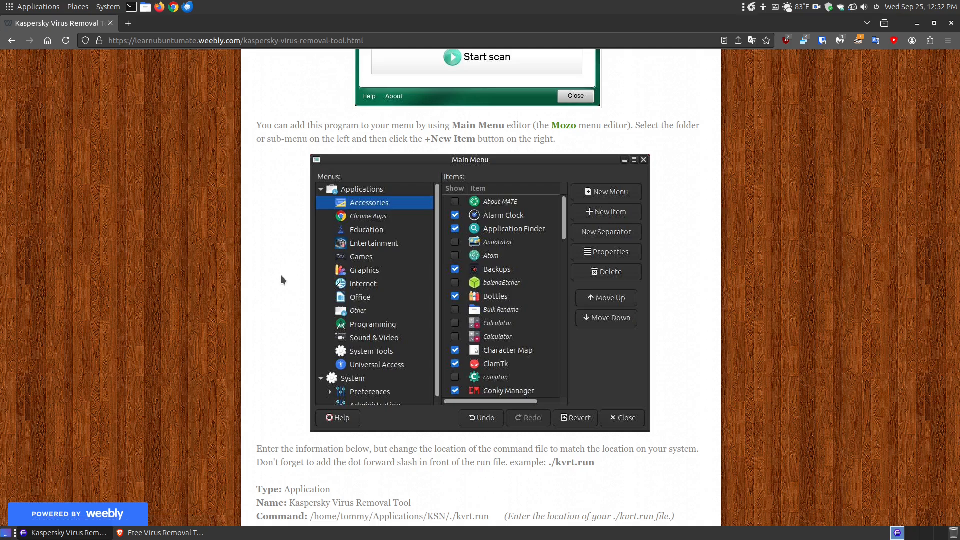
pyautogui.scroll(-3)
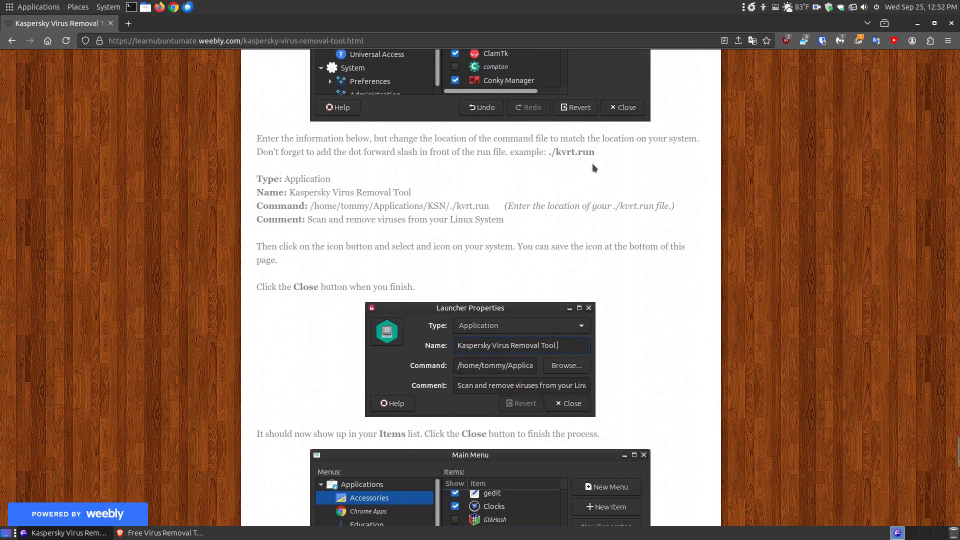
pyautogui.moveTo(569, 167)
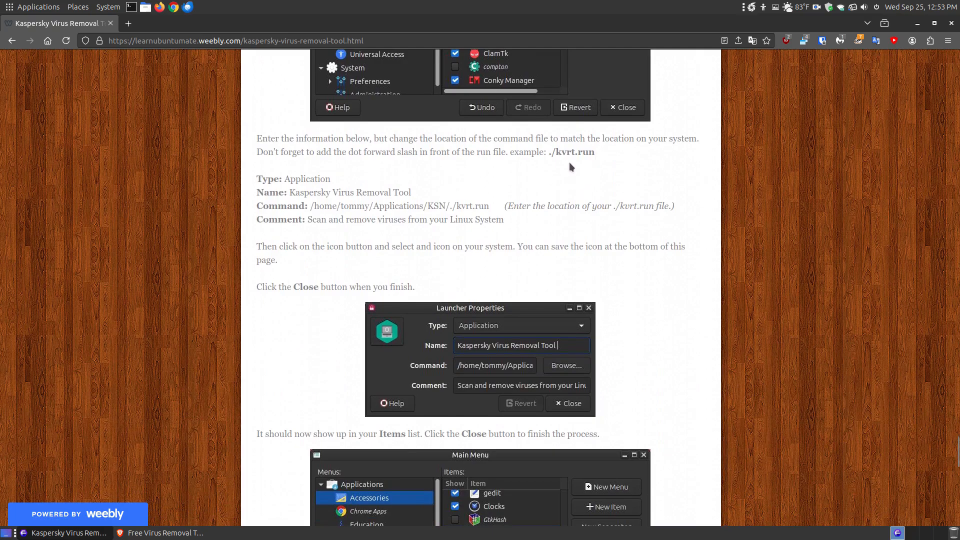
pyautogui.moveTo(548, 163)
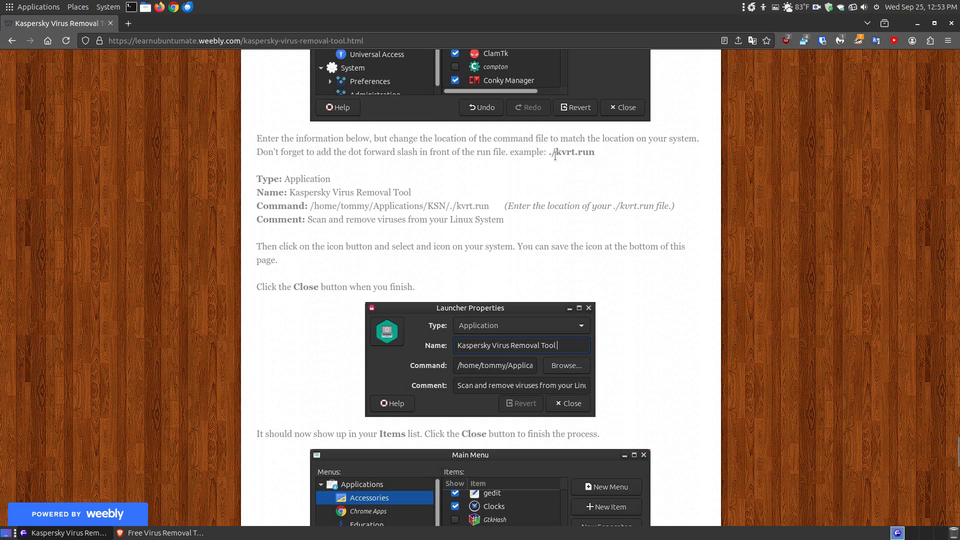
pyautogui.moveTo(482, 210)
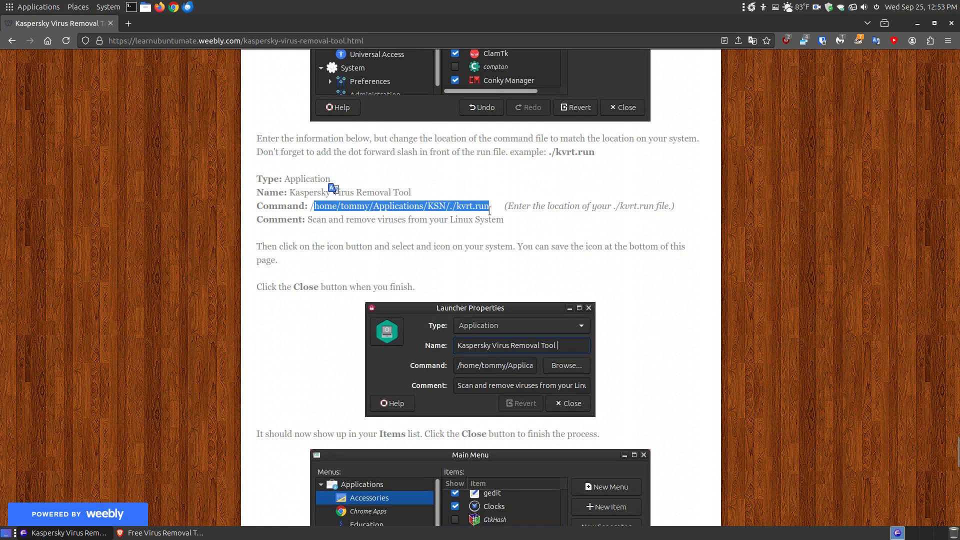
pyautogui.click(485, 208)
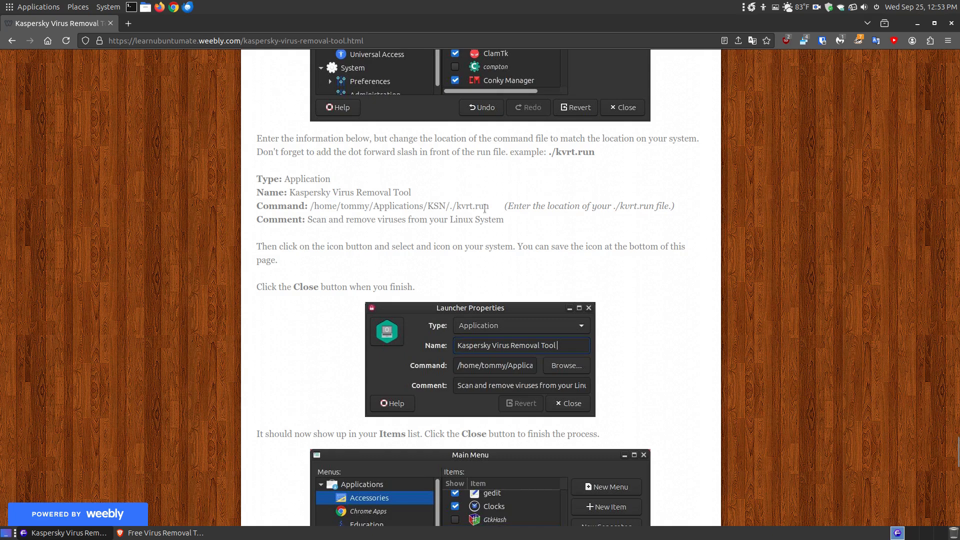
pyautogui.moveTo(450, 205)
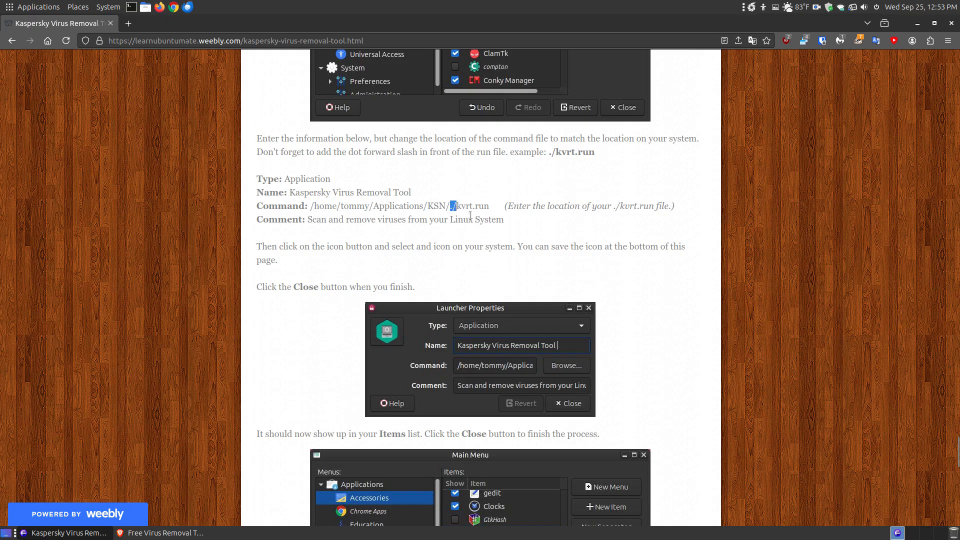
pyautogui.moveTo(297, 192)
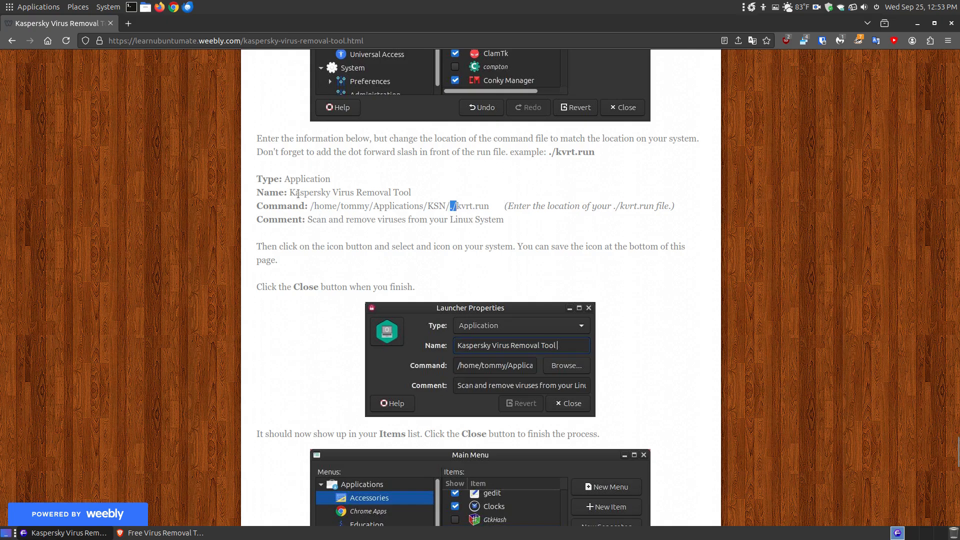
pyautogui.scroll(-3)
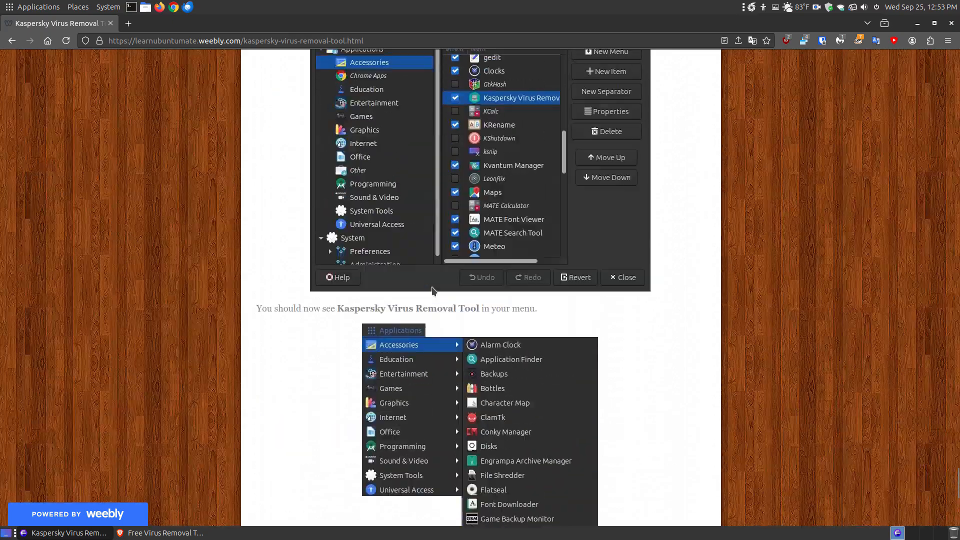
# Scroll the blog post down to the screenshot showing Kaspersky Virus Removal Tool under Accessories.
pyautogui.scroll(-3)
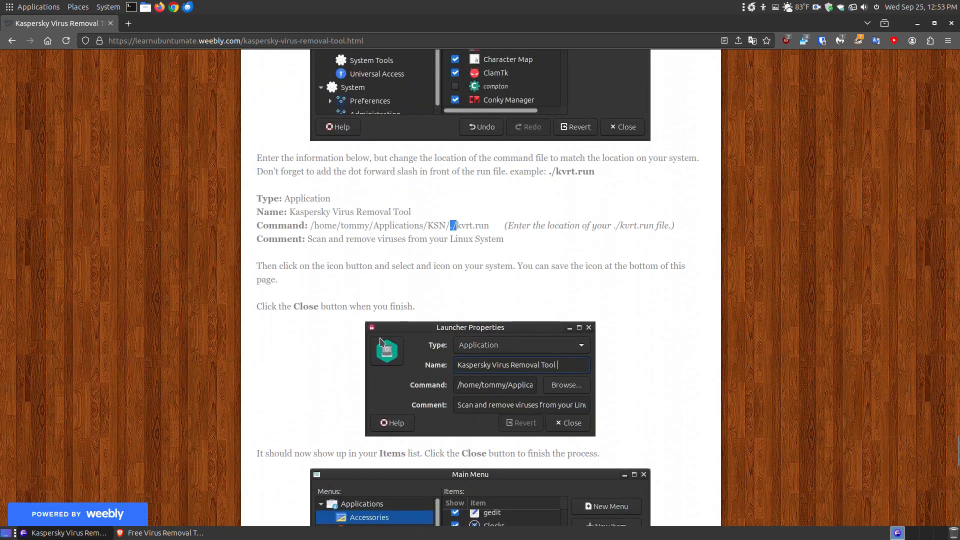
pyautogui.scroll(-3)
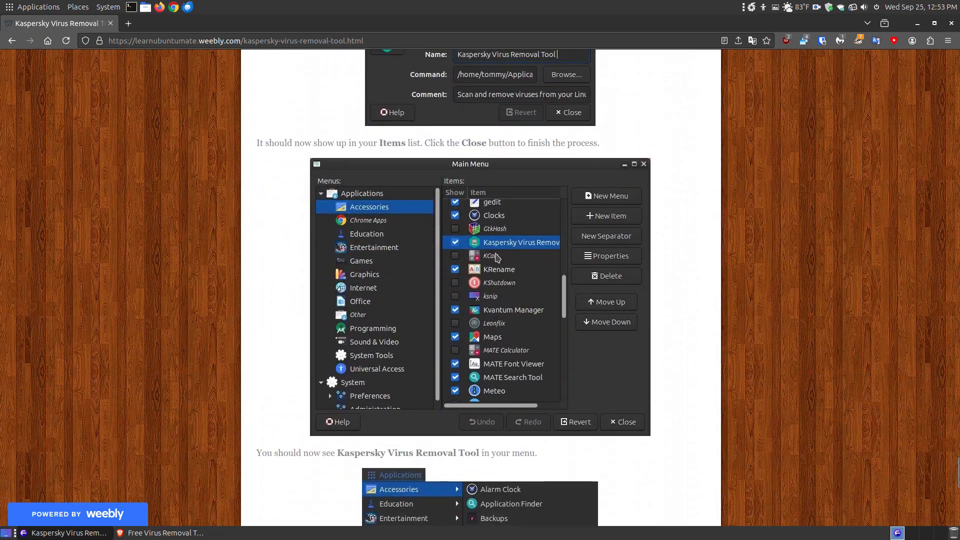
pyautogui.scroll(-3)
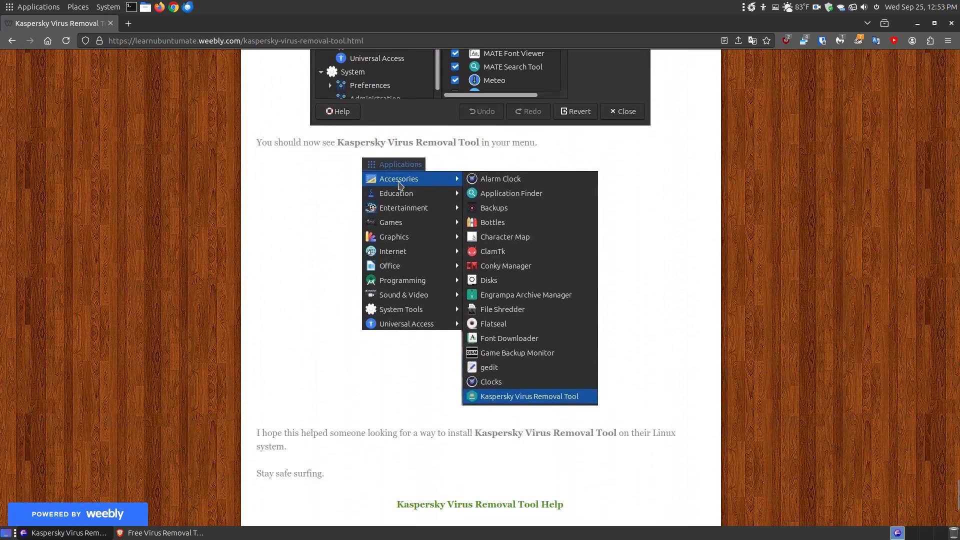
pyautogui.moveTo(546, 408)
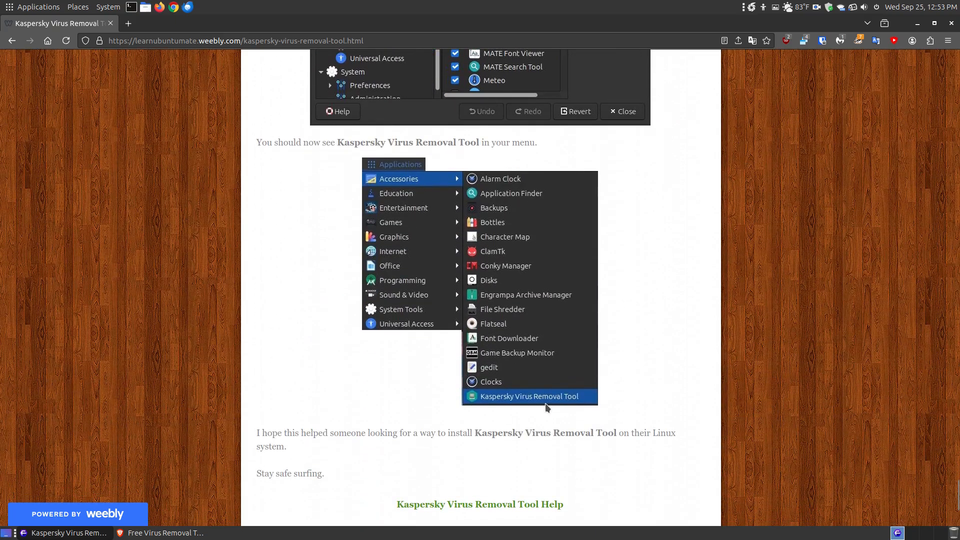
pyautogui.scroll(-3)
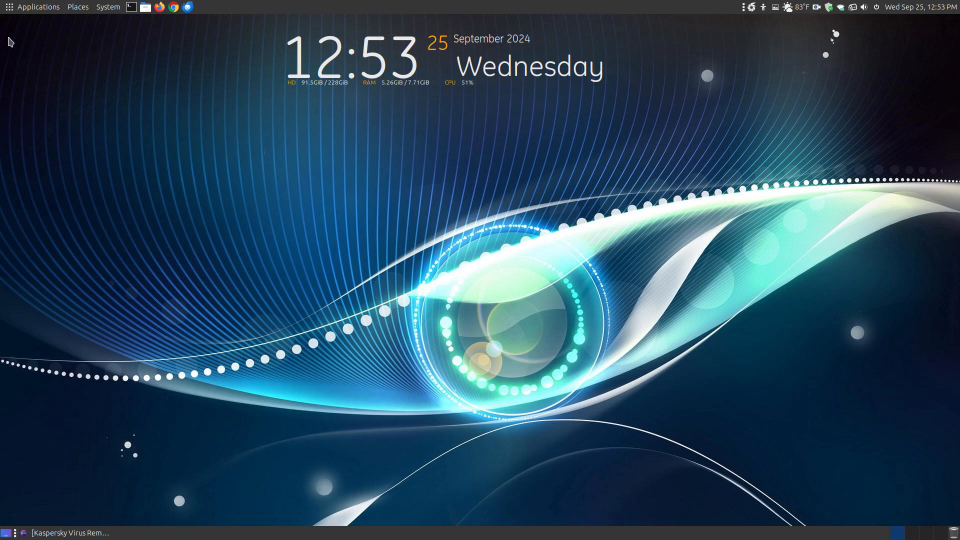
# Launch Kaspersky Virus Removal Tool from the desktop menu and authenticate as superuser.
pyautogui.click(108, 6)
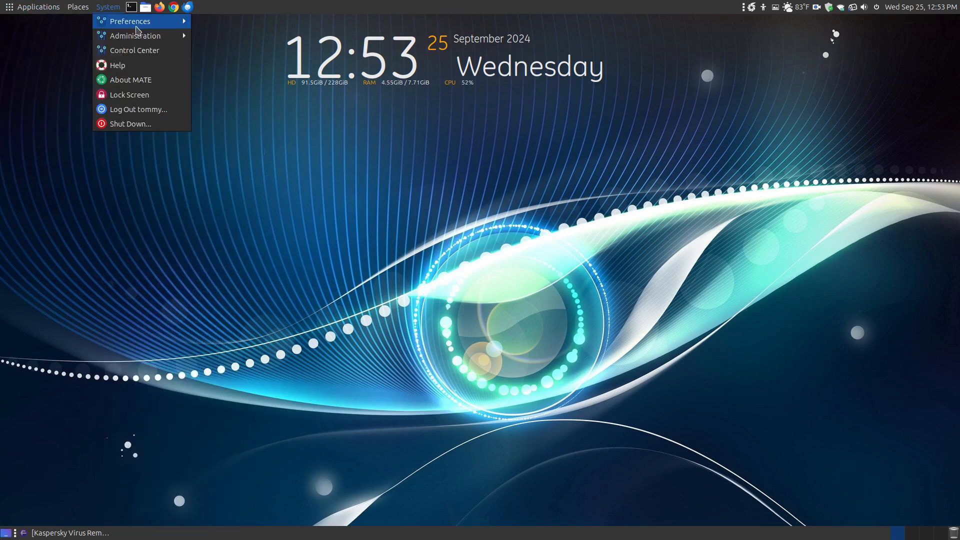
pyautogui.click(38, 6)
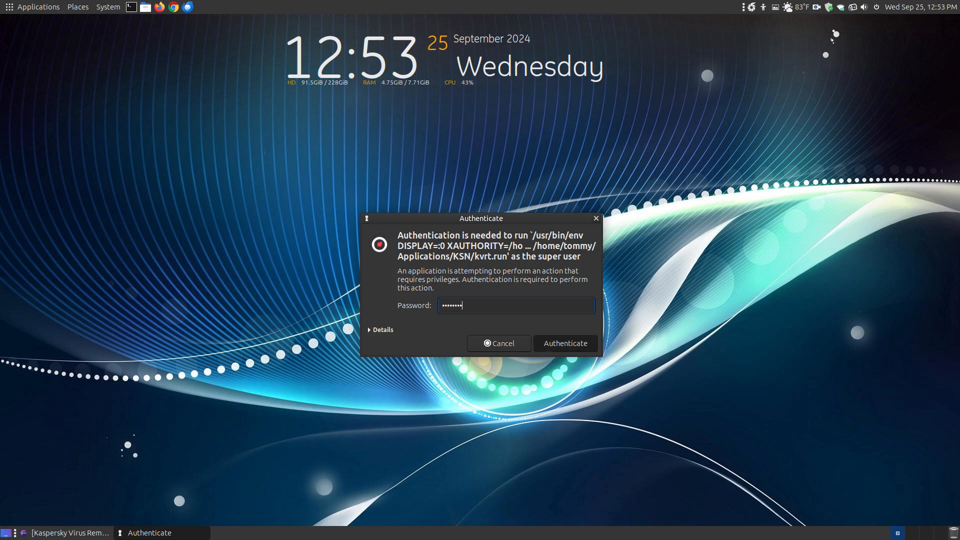
pyautogui.click(564, 343)
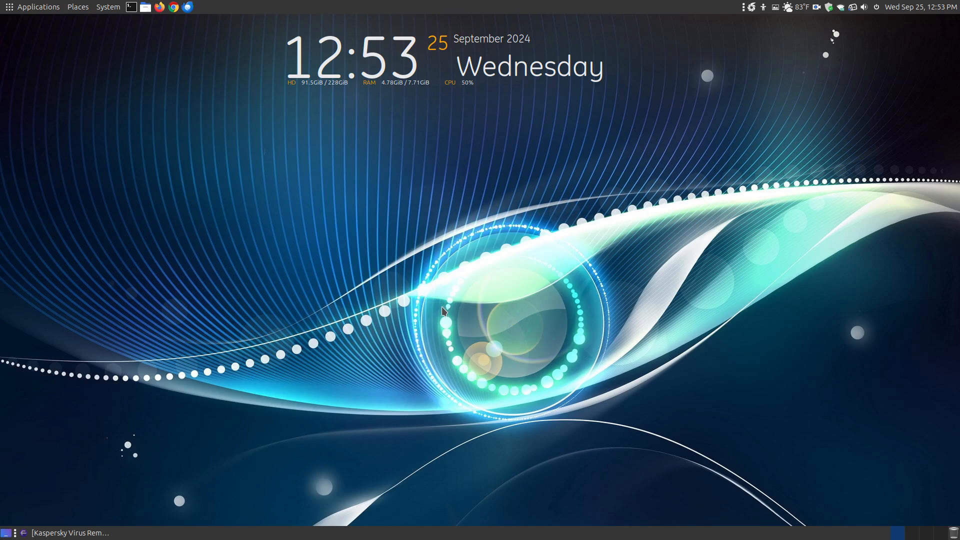
pyautogui.moveTo(467, 230)
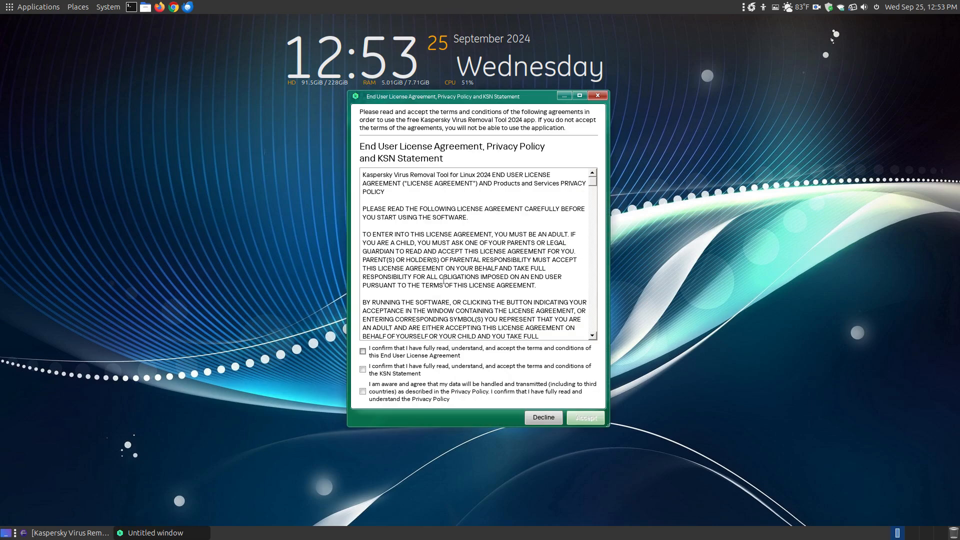
# Tick the license, KSN and privacy confirmations and accept the agreement.
pyautogui.click(362, 351)
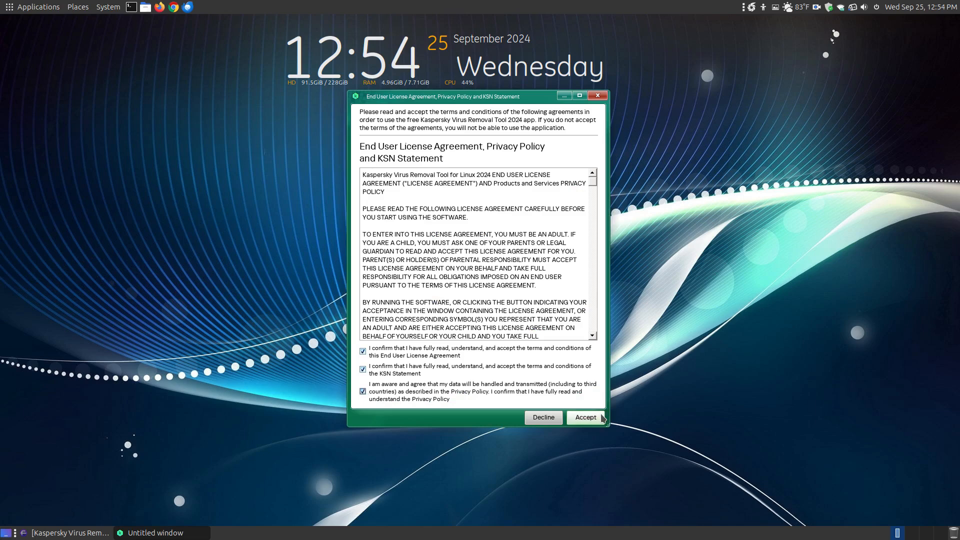
pyautogui.click(584, 417)
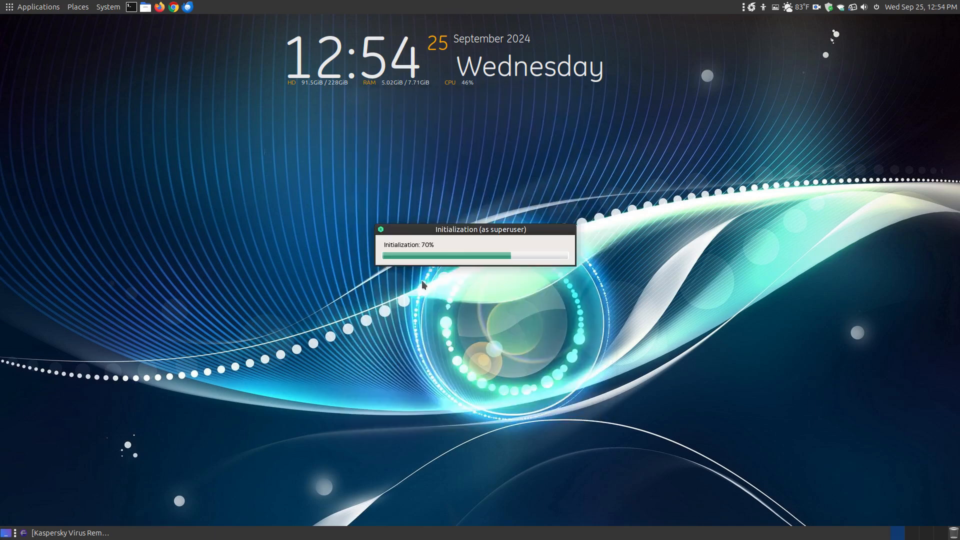
pyautogui.moveTo(450, 347)
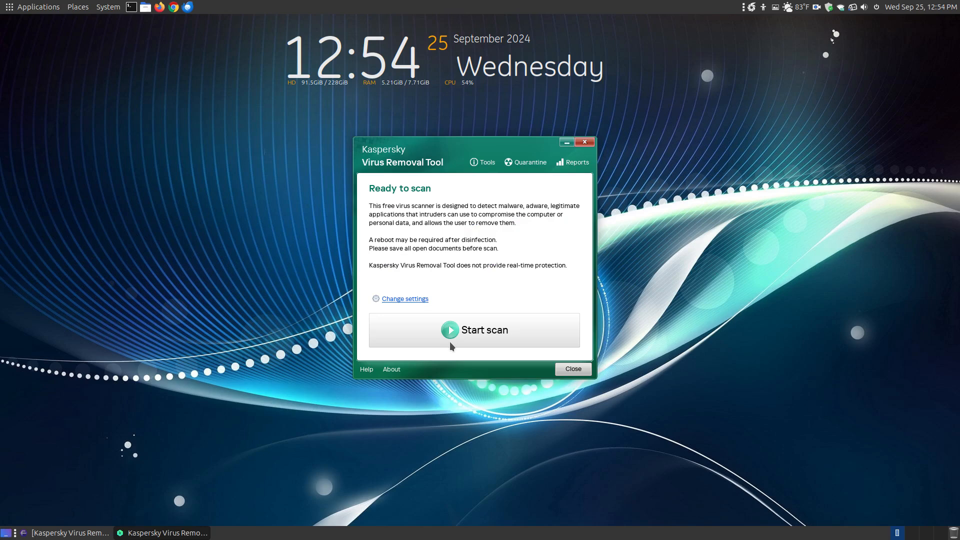
pyautogui.moveTo(476, 156)
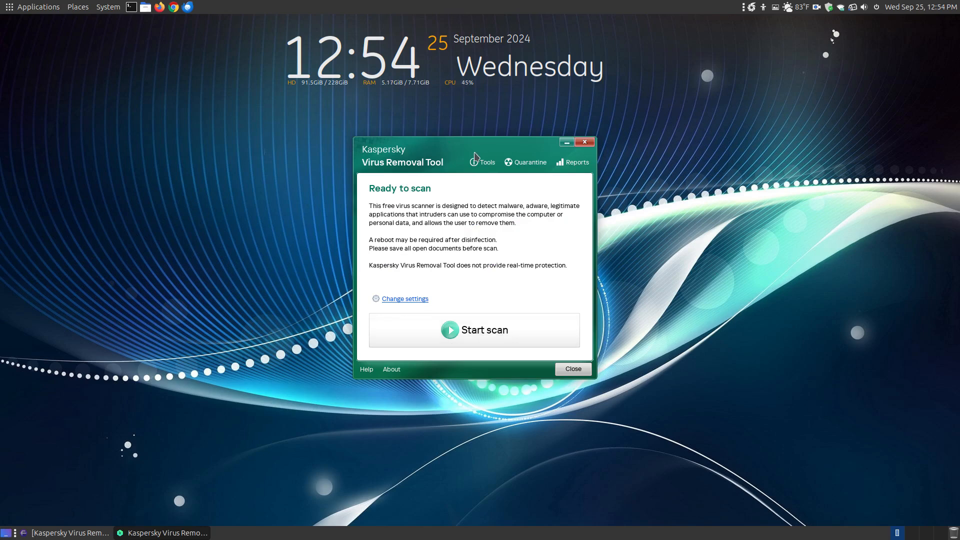
pyautogui.moveTo(472, 150)
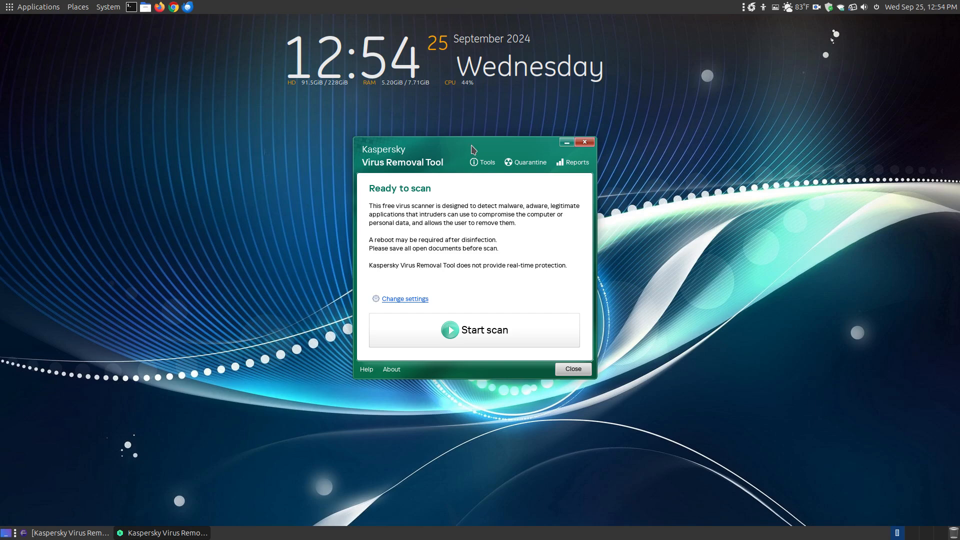
pyautogui.moveTo(459, 271)
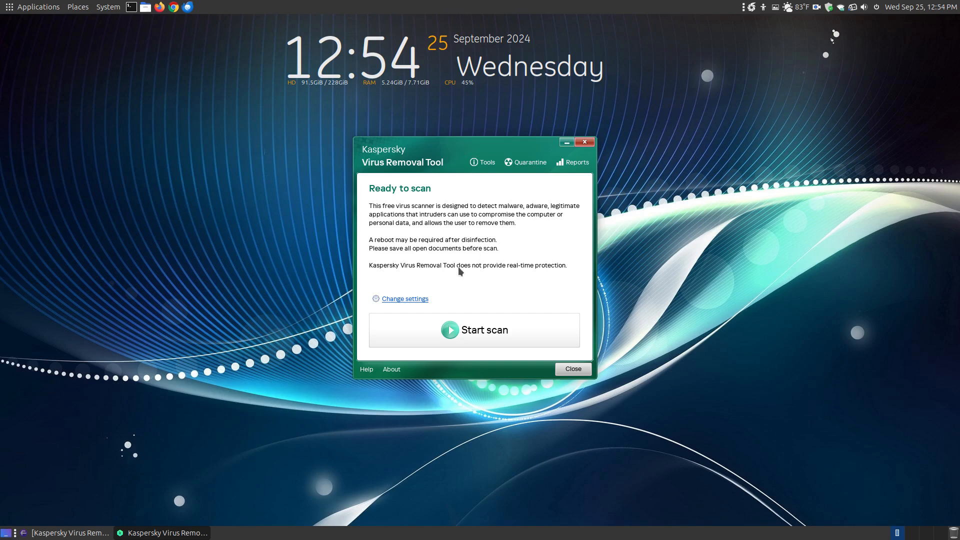
# Open Change settings to see memory, startup objects and boot sectors scan areas.
pyautogui.click(404, 299)
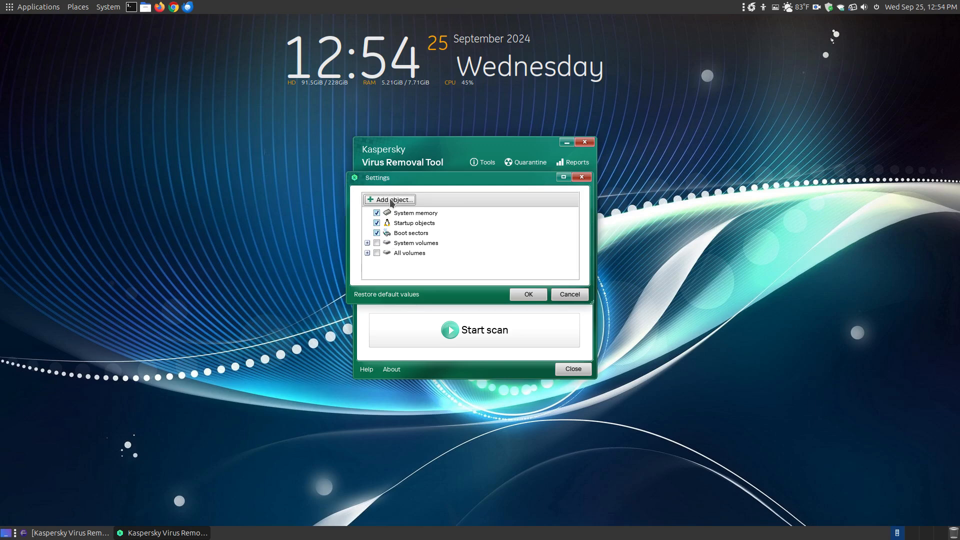
pyautogui.moveTo(427, 232)
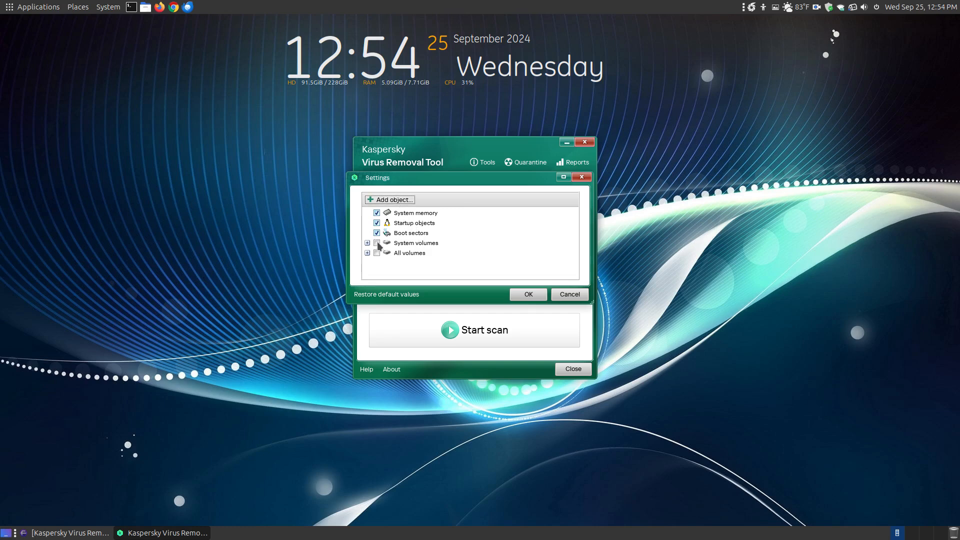
# Inspect the System volumes and All volumes drive lists, then close settings unchanged.
pyautogui.click(368, 243)
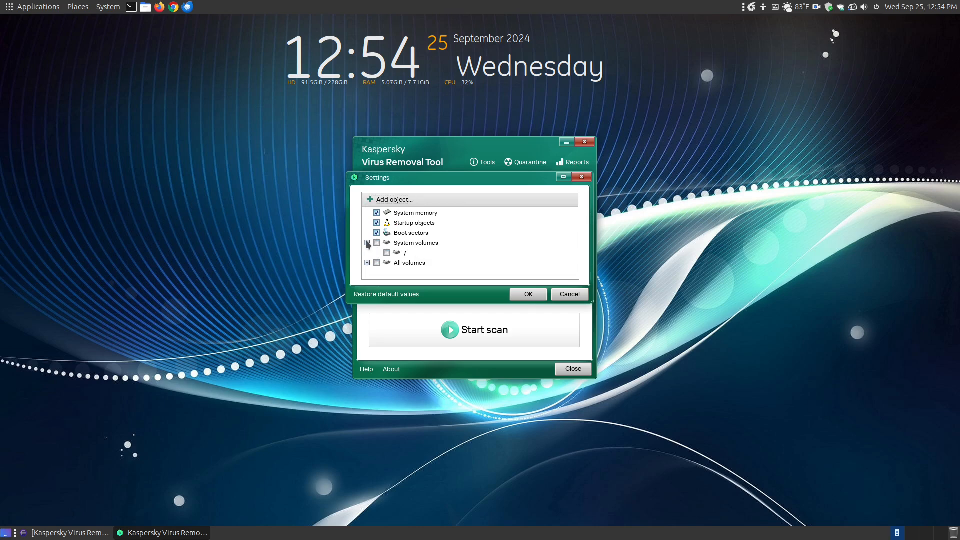
pyautogui.click(368, 253)
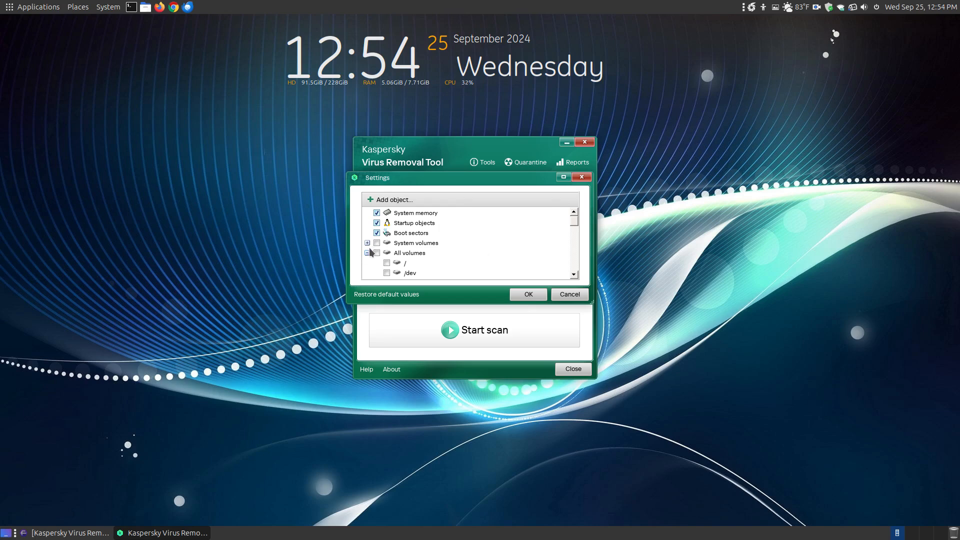
pyautogui.click(368, 253)
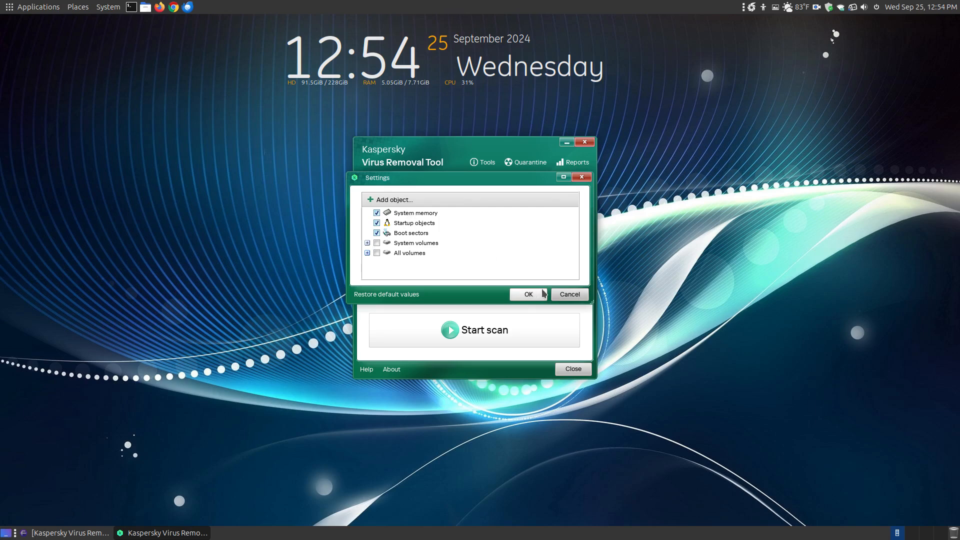
pyautogui.click(527, 294)
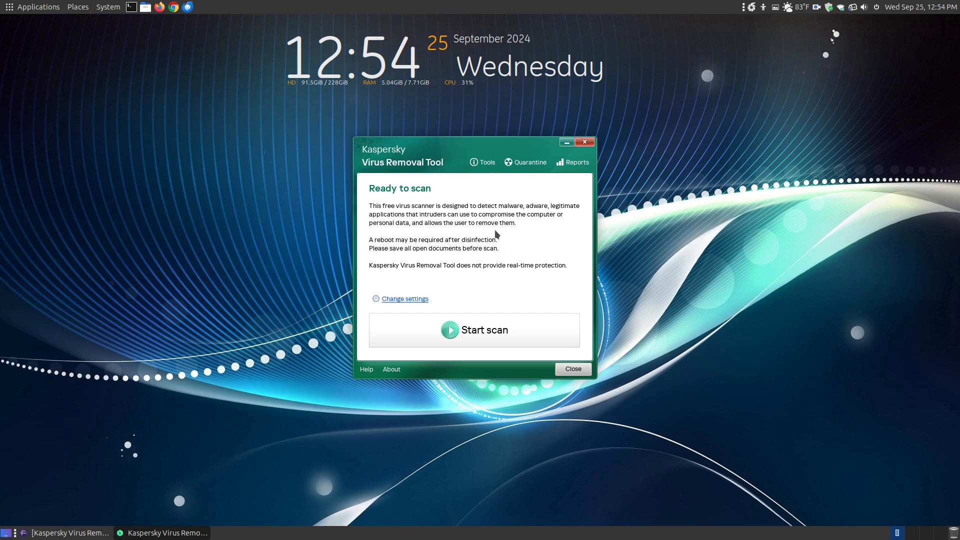
pyautogui.moveTo(390, 379)
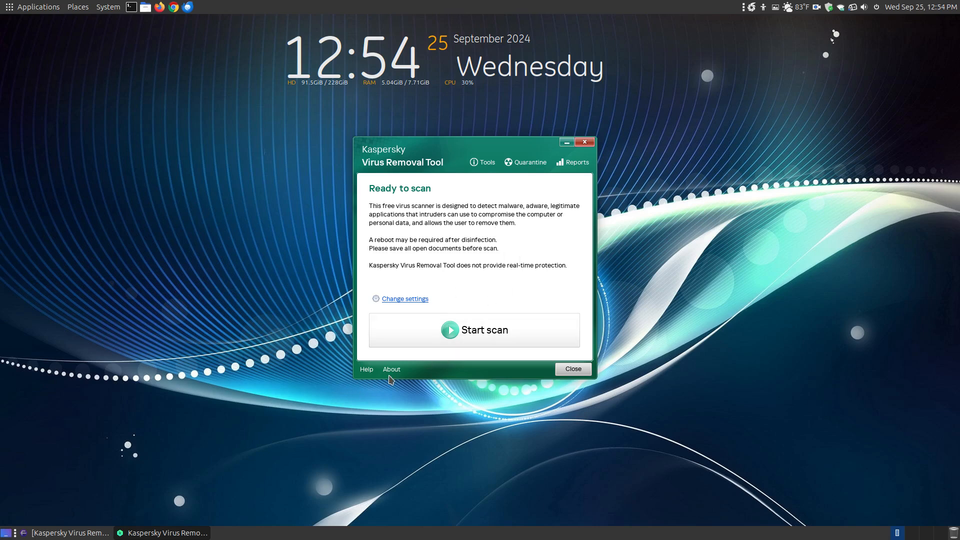
pyautogui.click(391, 369)
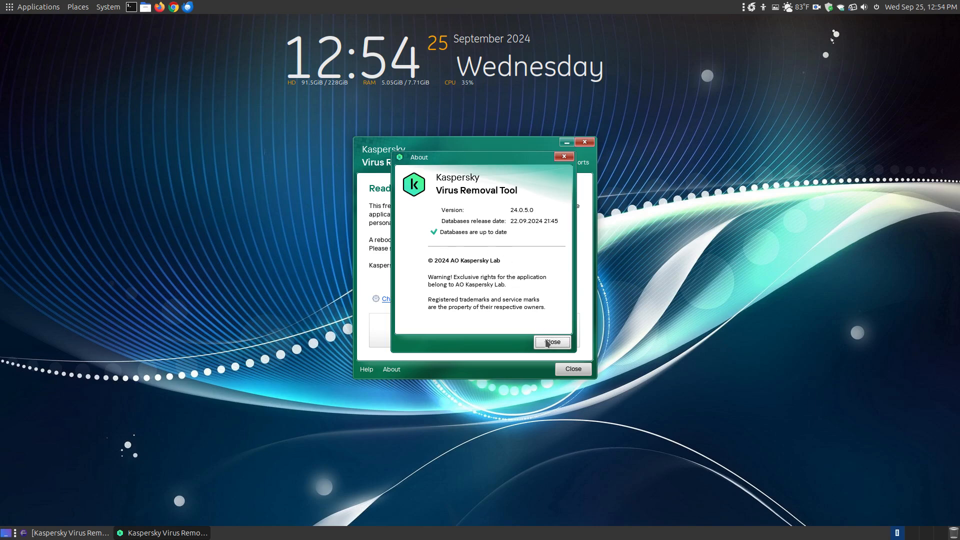
pyautogui.click(551, 342)
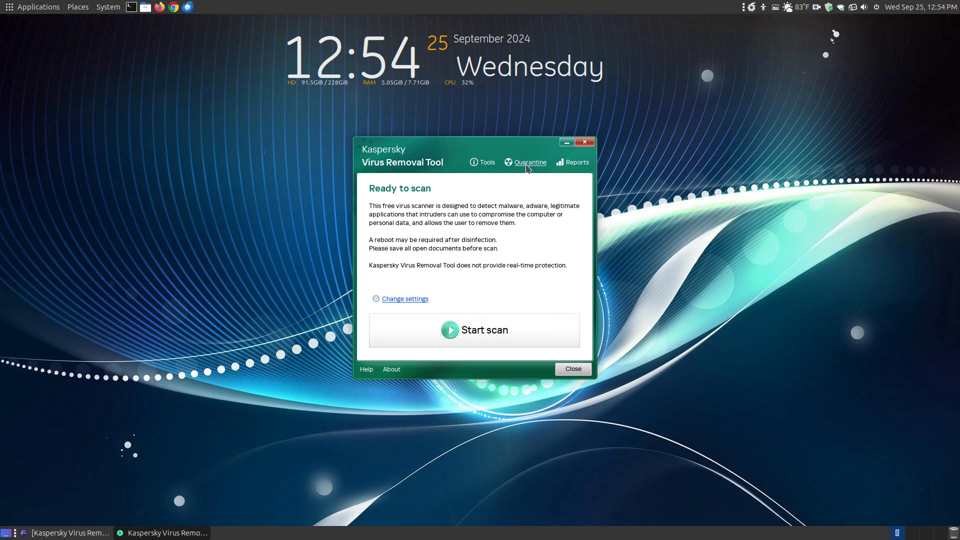
pyautogui.moveTo(576, 162)
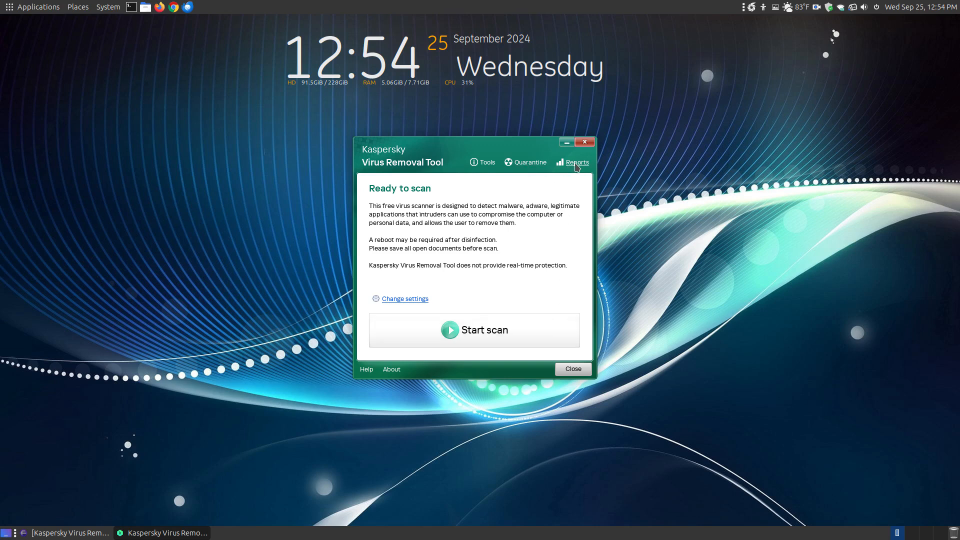
pyautogui.moveTo(466, 158)
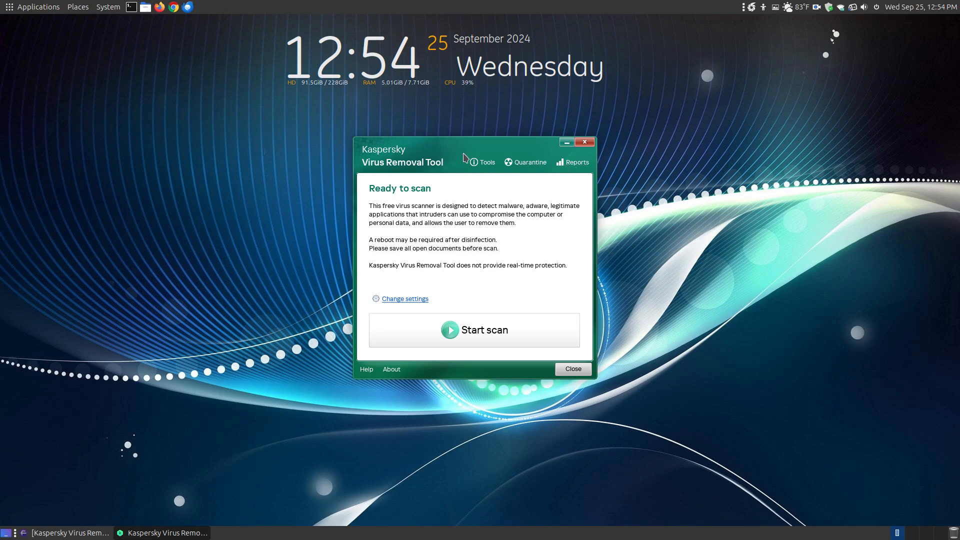
pyautogui.click(485, 162)
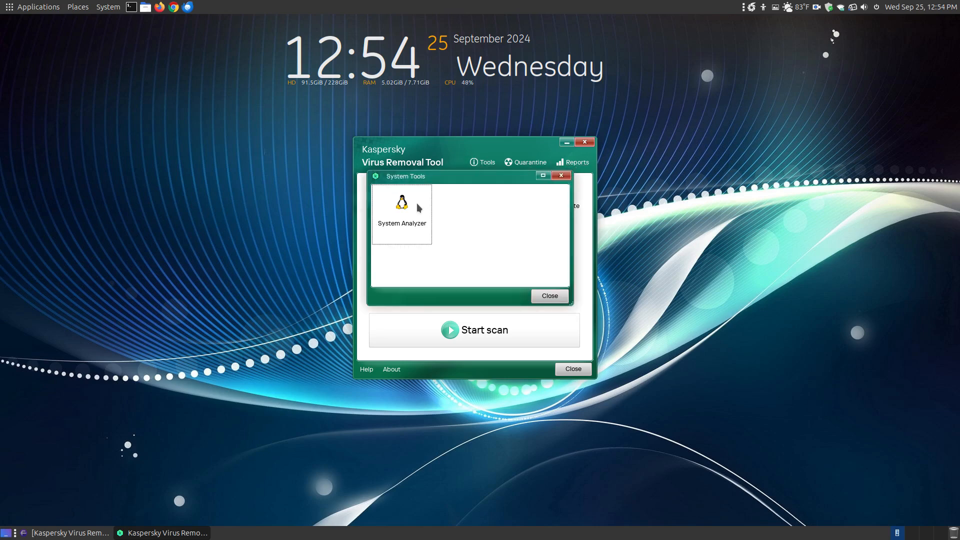
pyautogui.click(549, 296)
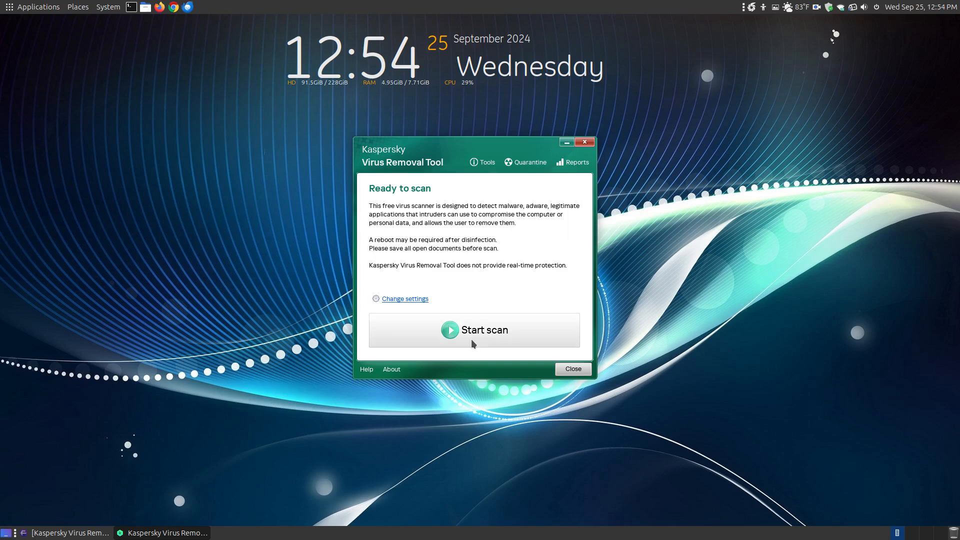
pyautogui.click(474, 329)
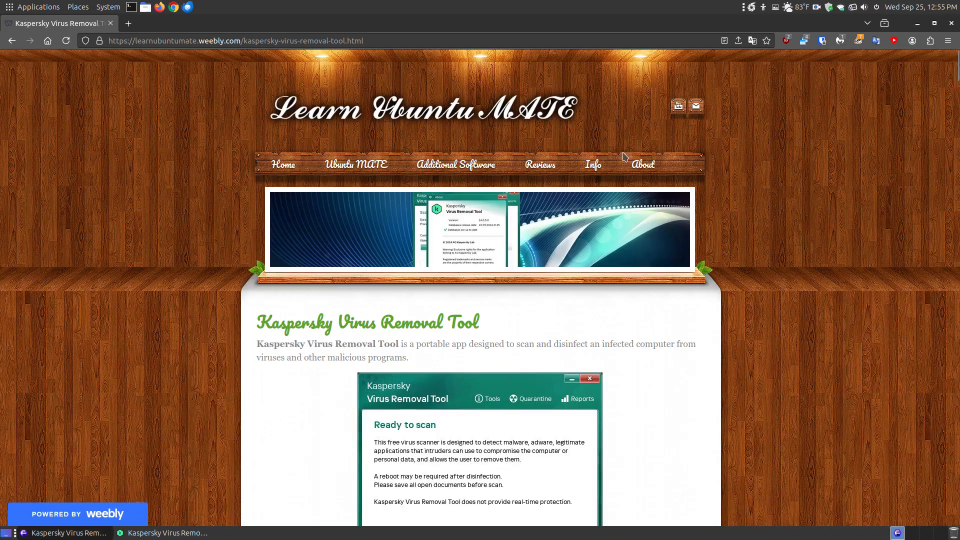
# Open the Antivirus page under the blog's Additional Software menu.
pyautogui.click(455, 164)
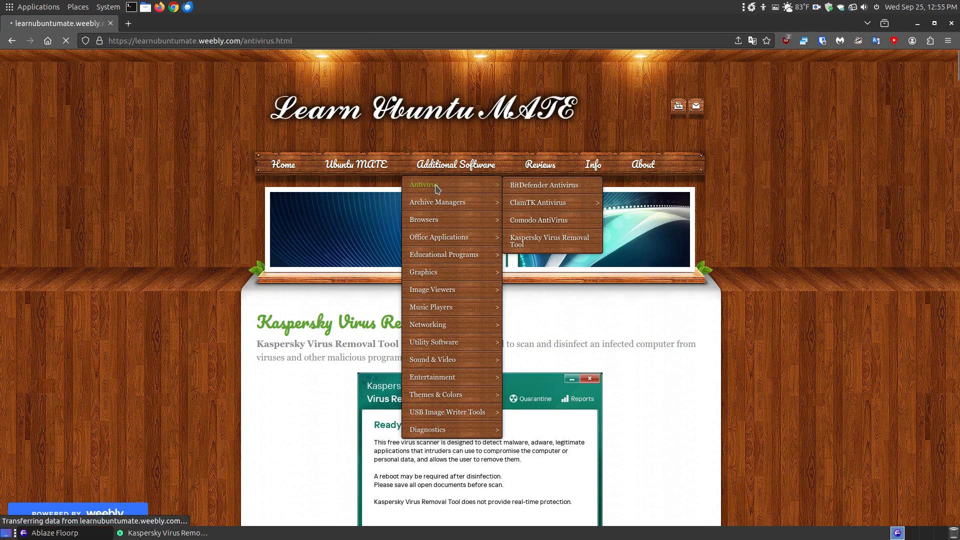
# Open the ClamTK Antivirus for Linux article and its no-longer-maintained GitLab announcement.
pyautogui.click(421, 185)
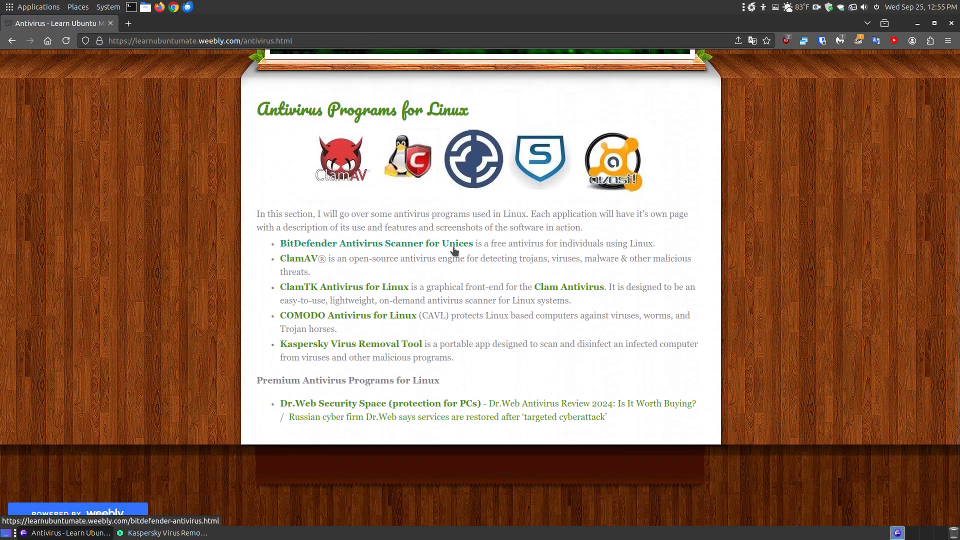
pyautogui.moveTo(365, 330)
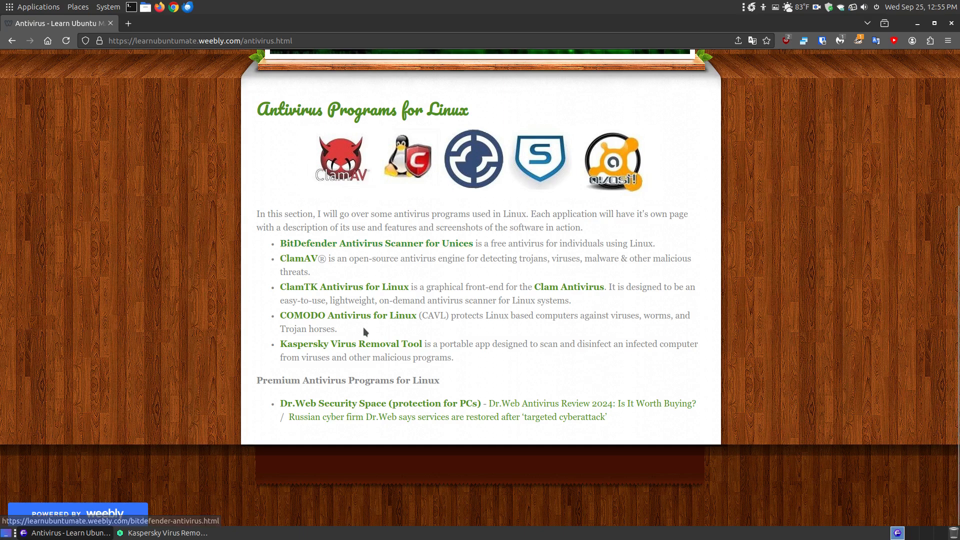
pyautogui.moveTo(325, 318)
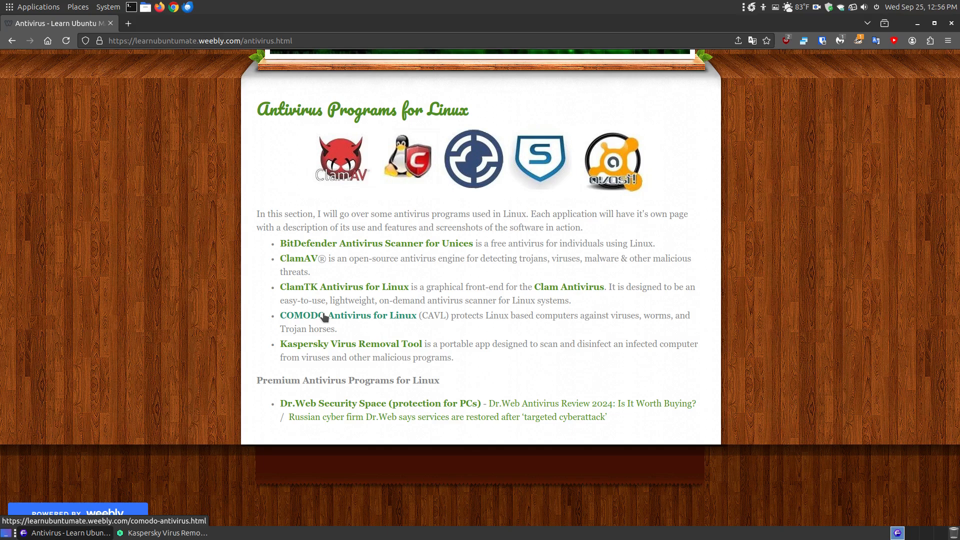
pyautogui.moveTo(349, 318)
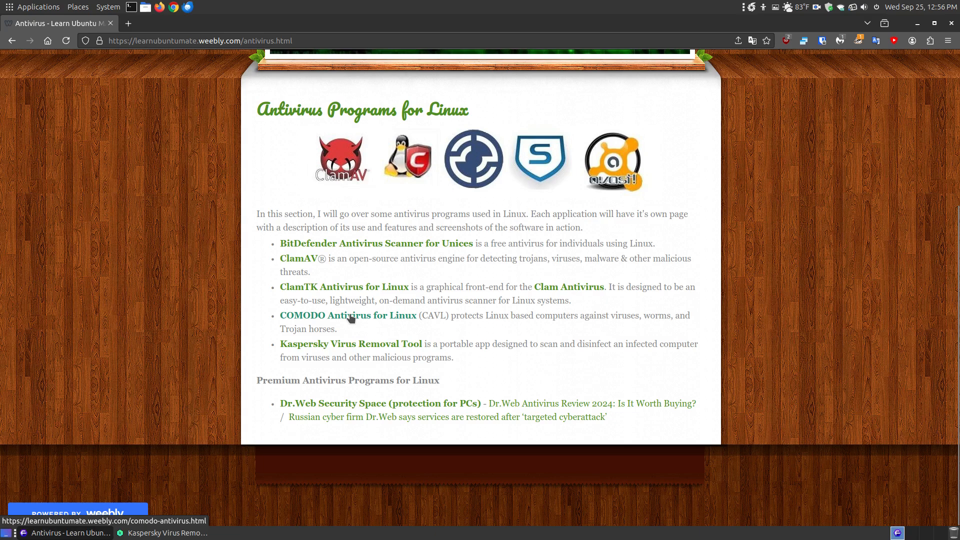
pyautogui.moveTo(333, 309)
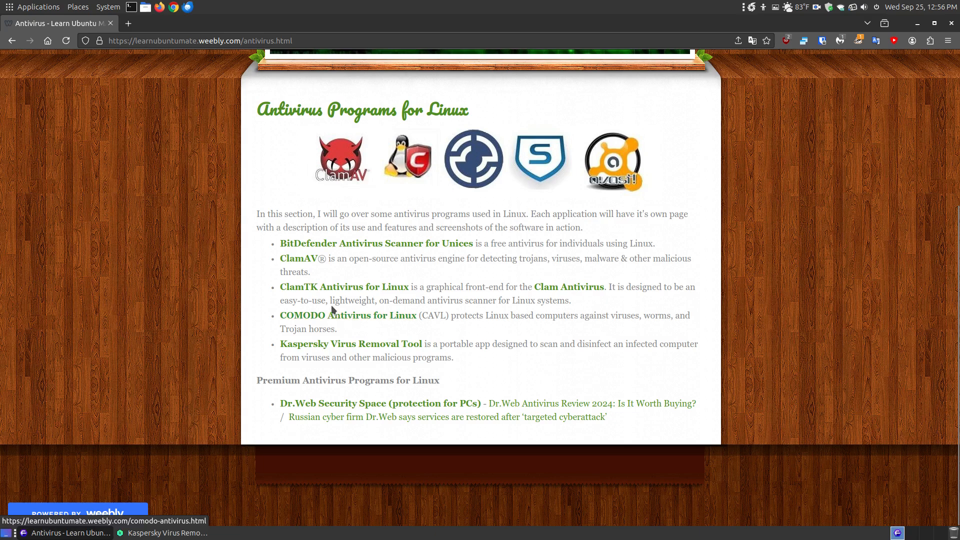
pyautogui.moveTo(332, 290)
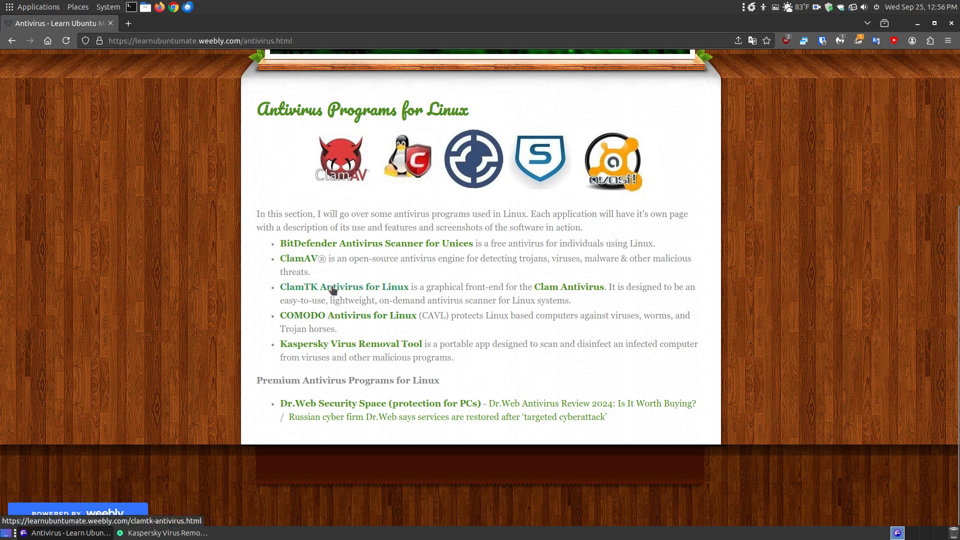
pyautogui.click(344, 287)
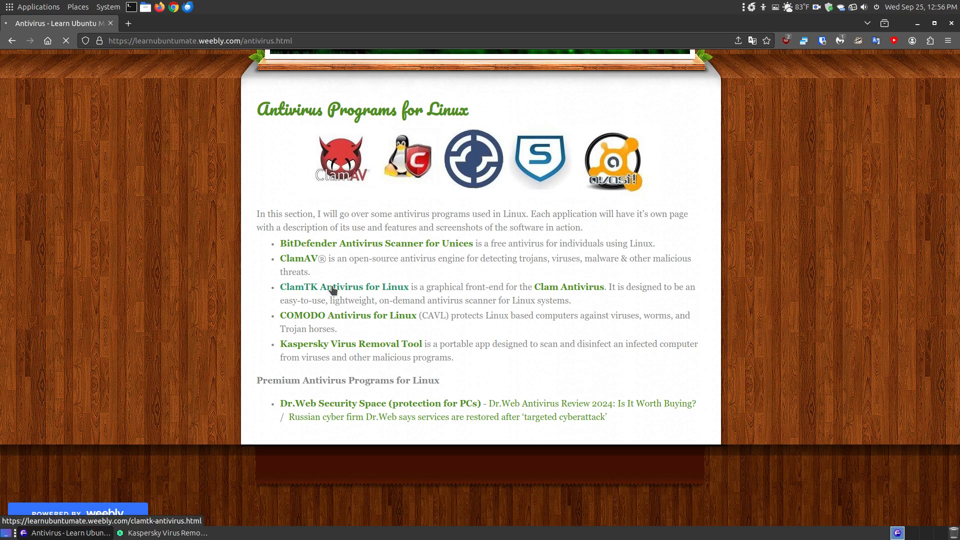
pyautogui.click(343, 286)
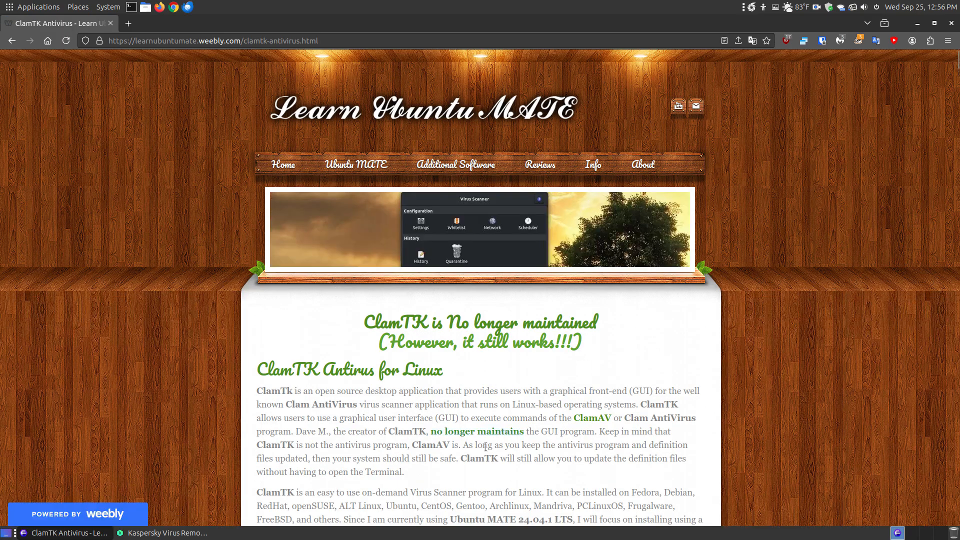
pyautogui.click(476, 431)
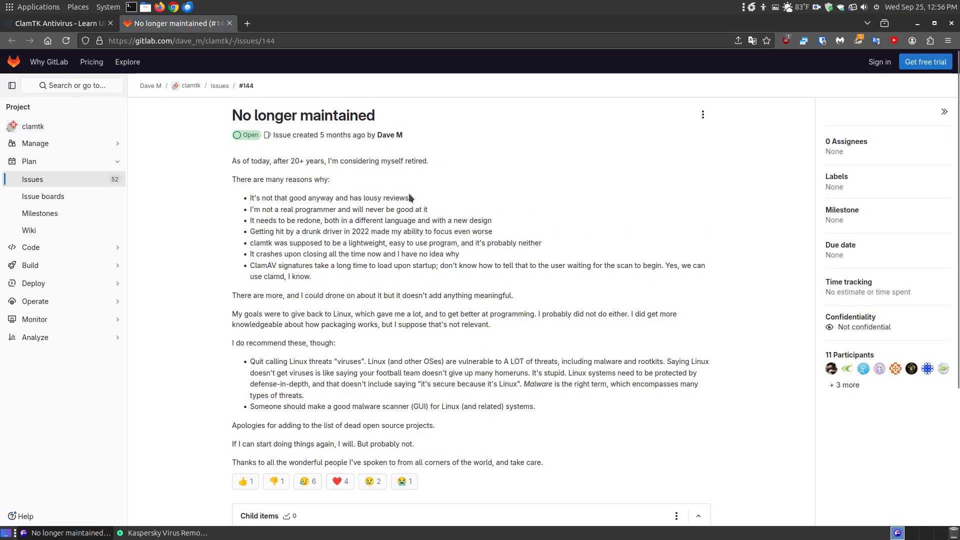
pyautogui.moveTo(510, 210)
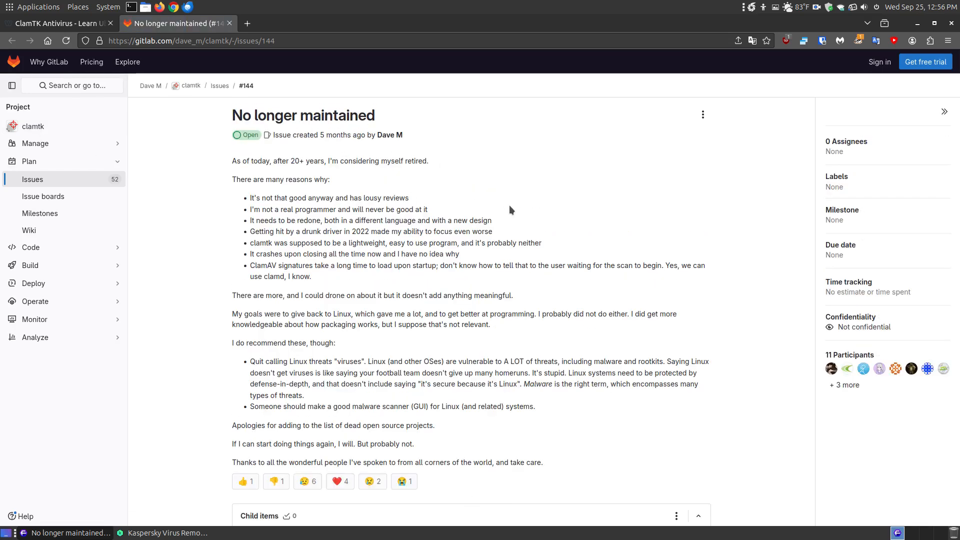
pyautogui.moveTo(384, 183)
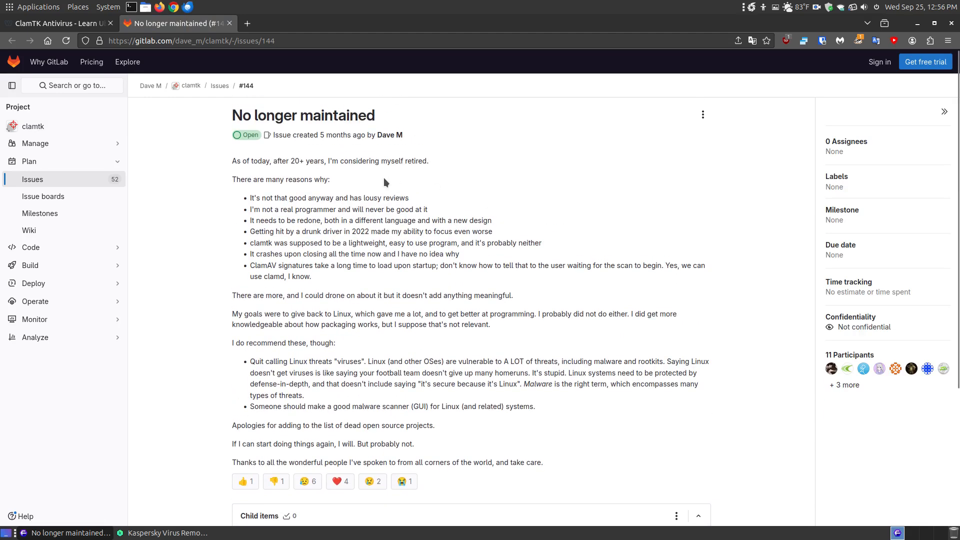
pyautogui.moveTo(297, 311)
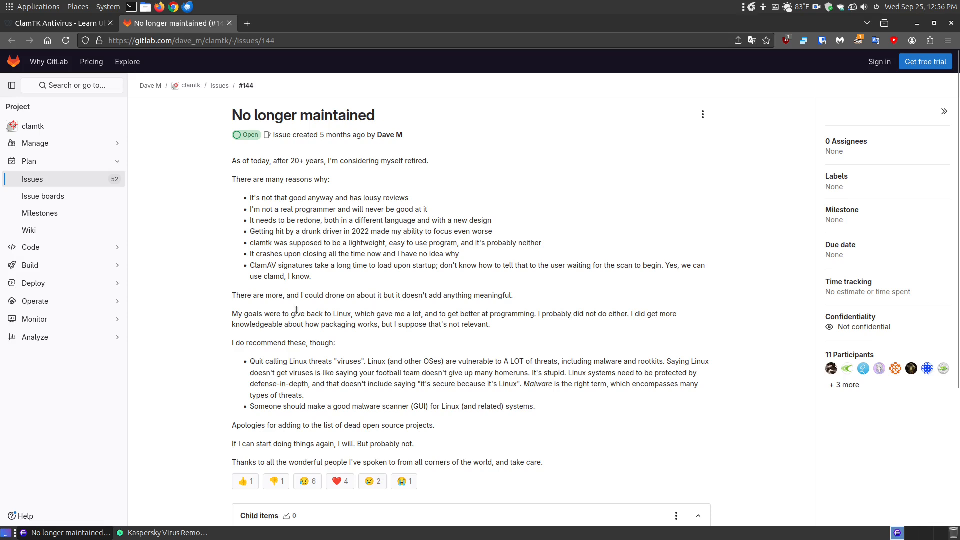
pyautogui.moveTo(378, 194)
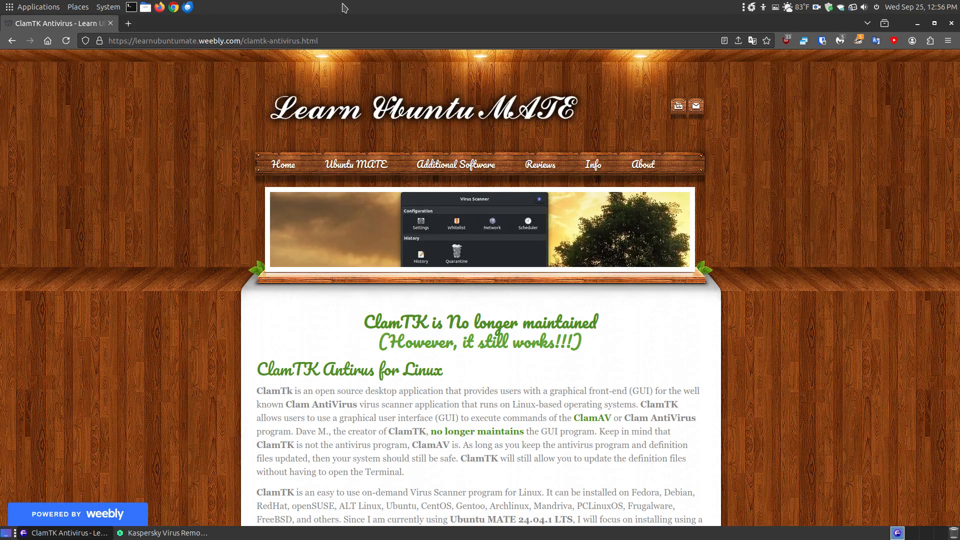
pyautogui.moveTo(855, 201)
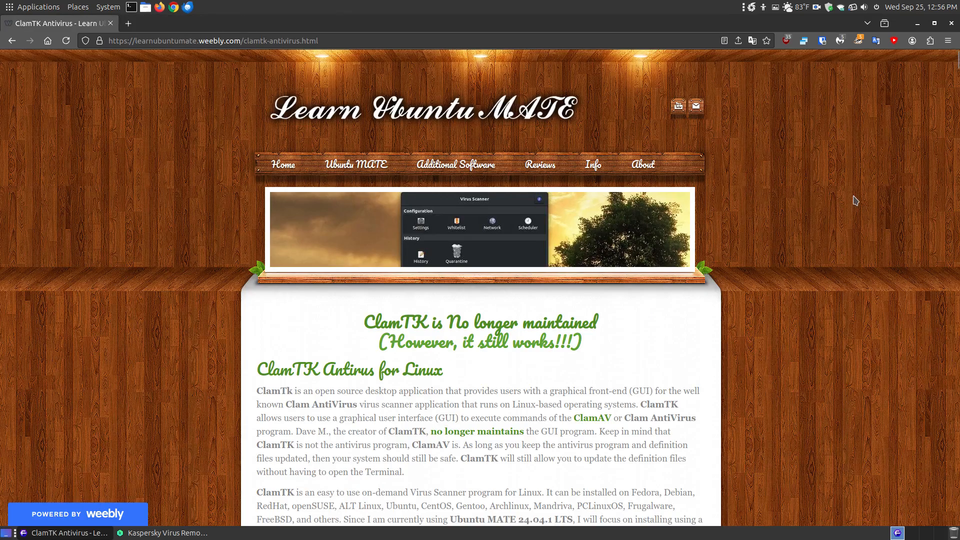
# Scroll the ClamTK post to its installation paragraph about the .deb package.
pyautogui.scroll(-3)
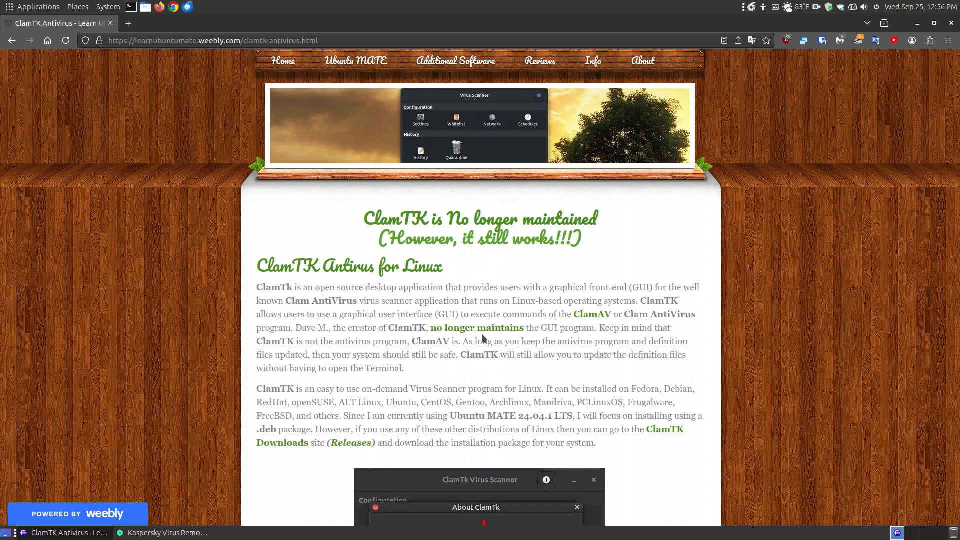
pyautogui.moveTo(426, 264)
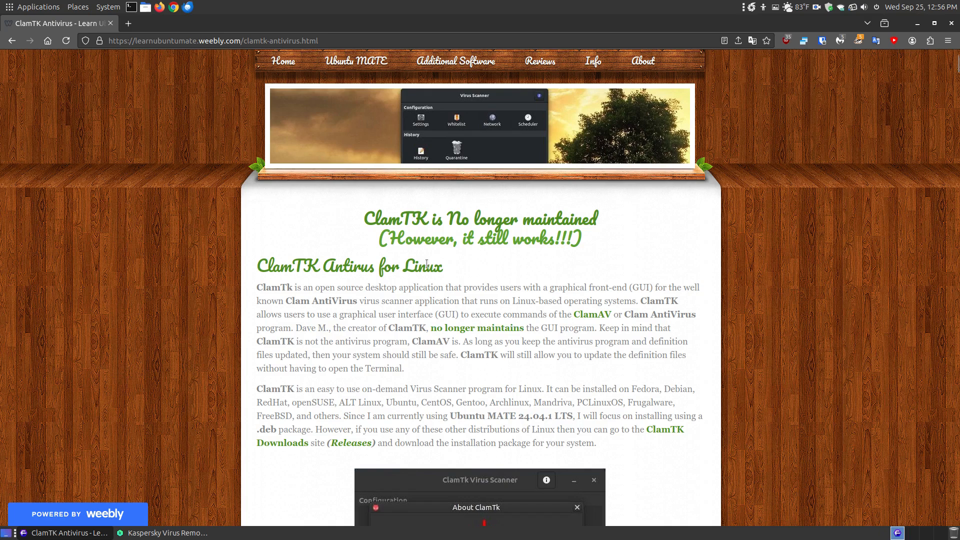
pyautogui.moveTo(488, 338)
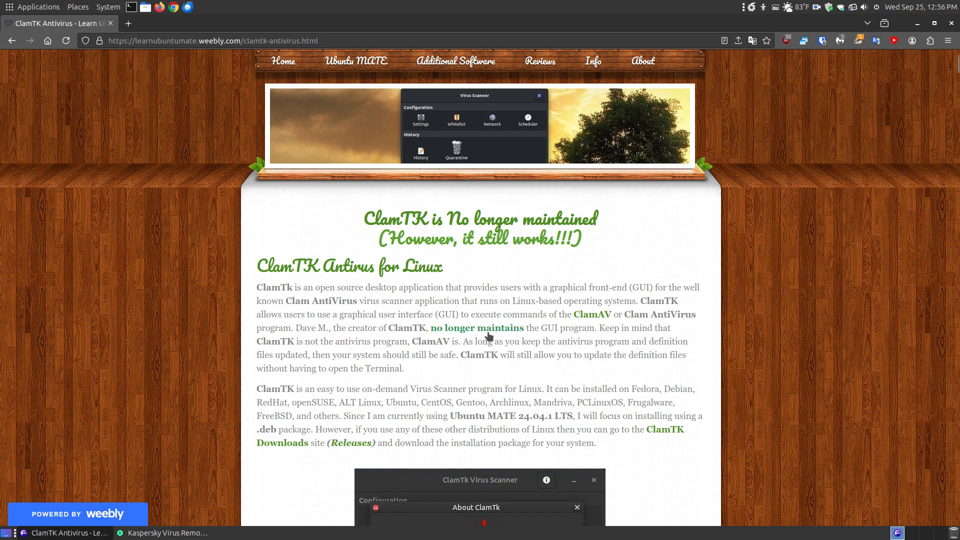
pyautogui.moveTo(11, 41)
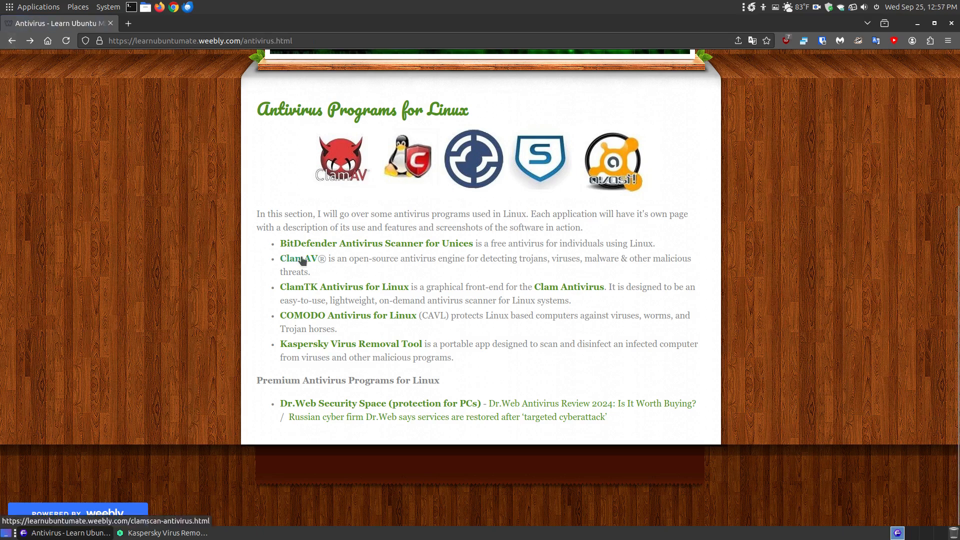
pyautogui.click(296, 258)
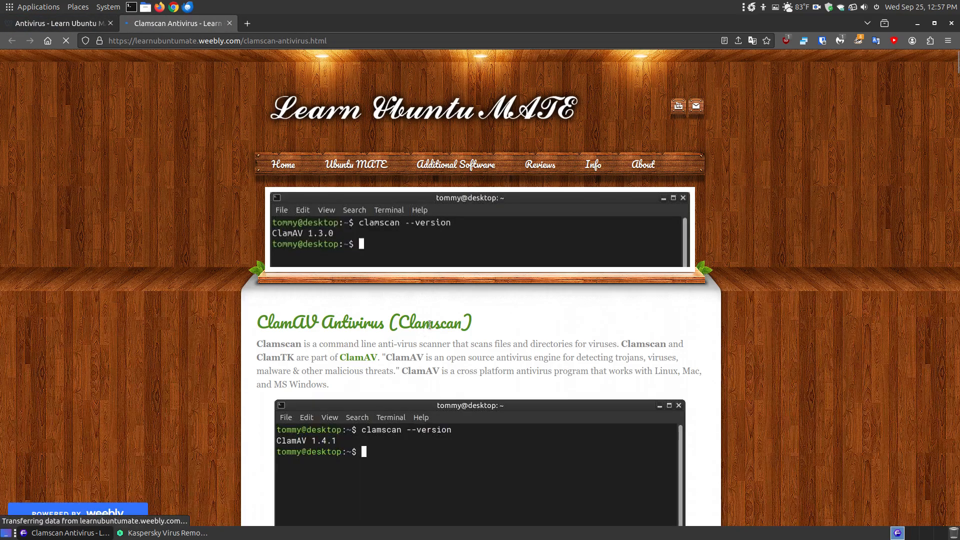
pyautogui.scroll(-3)
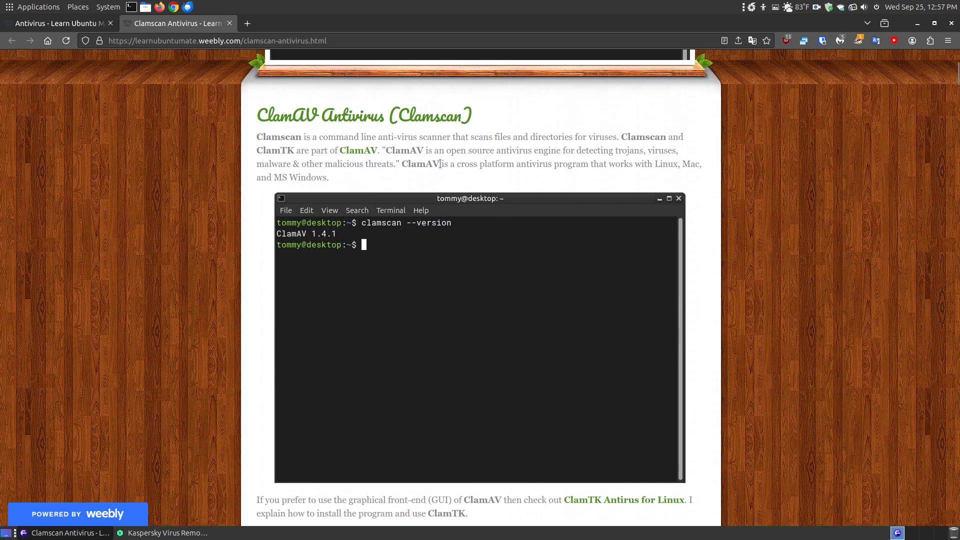
pyautogui.moveTo(411, 247)
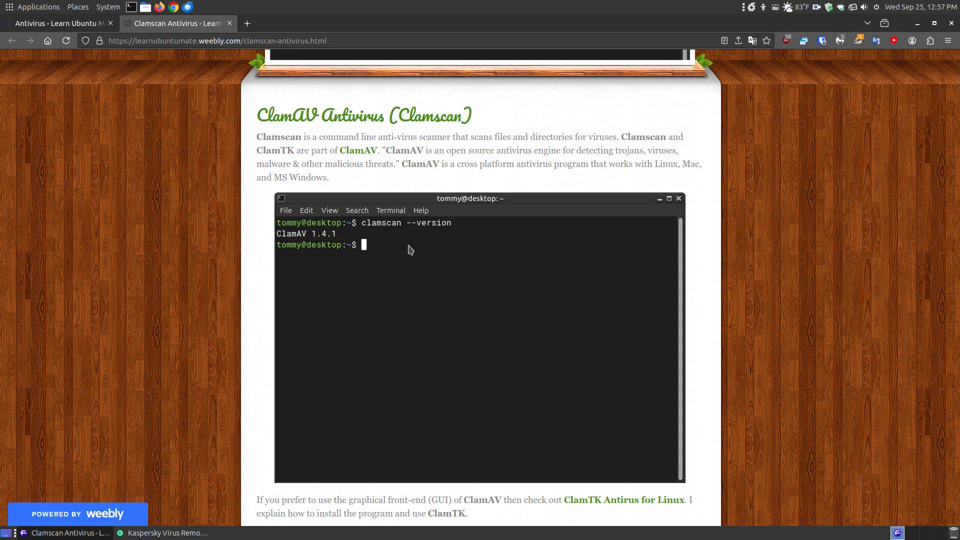
pyautogui.moveTo(516, 252)
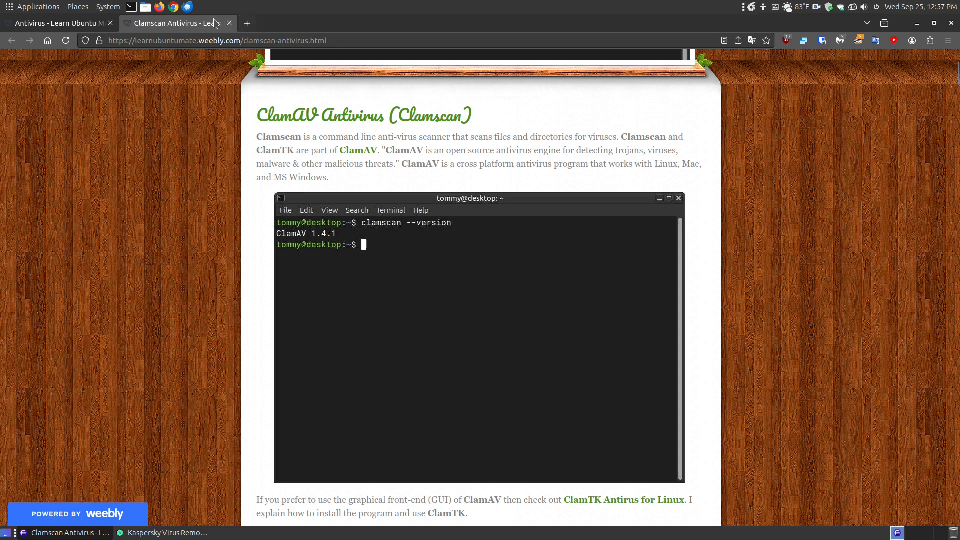
pyautogui.click(230, 24)
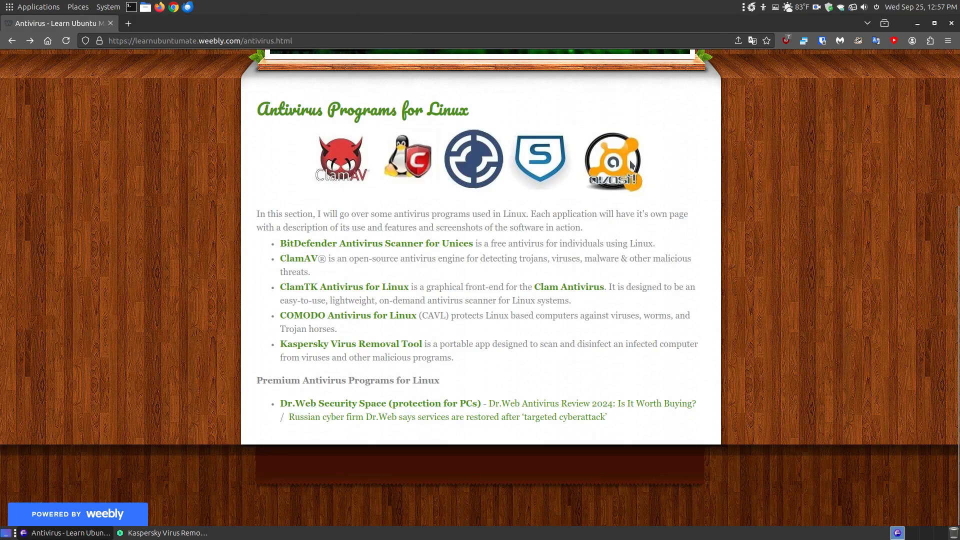